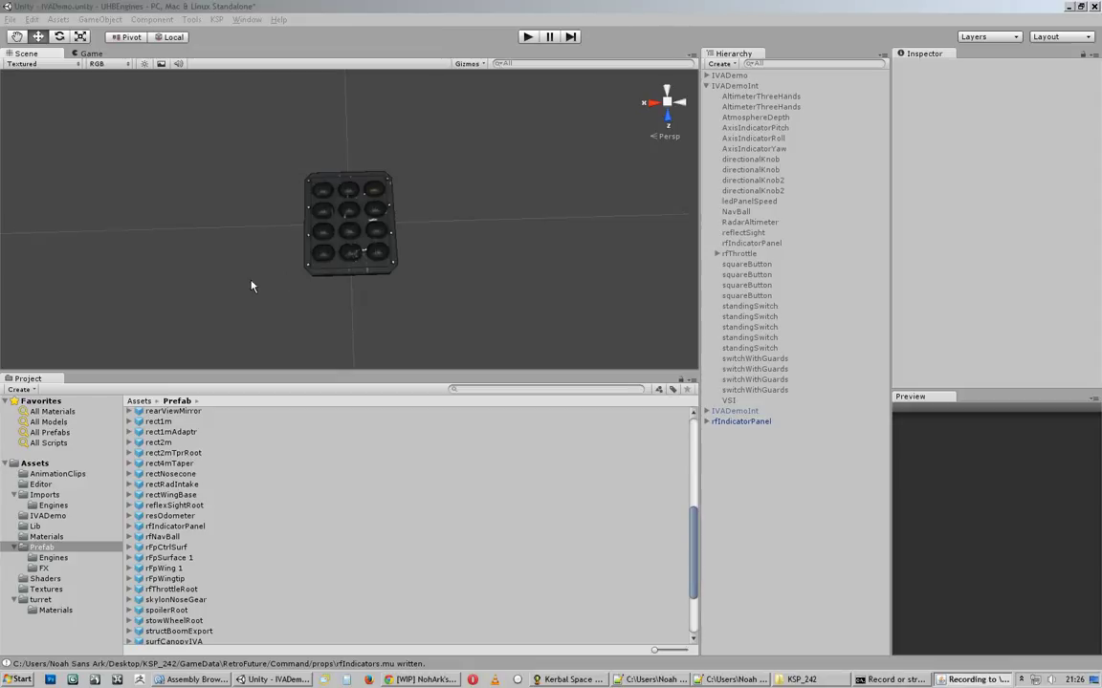
mouse_move(442, 346)
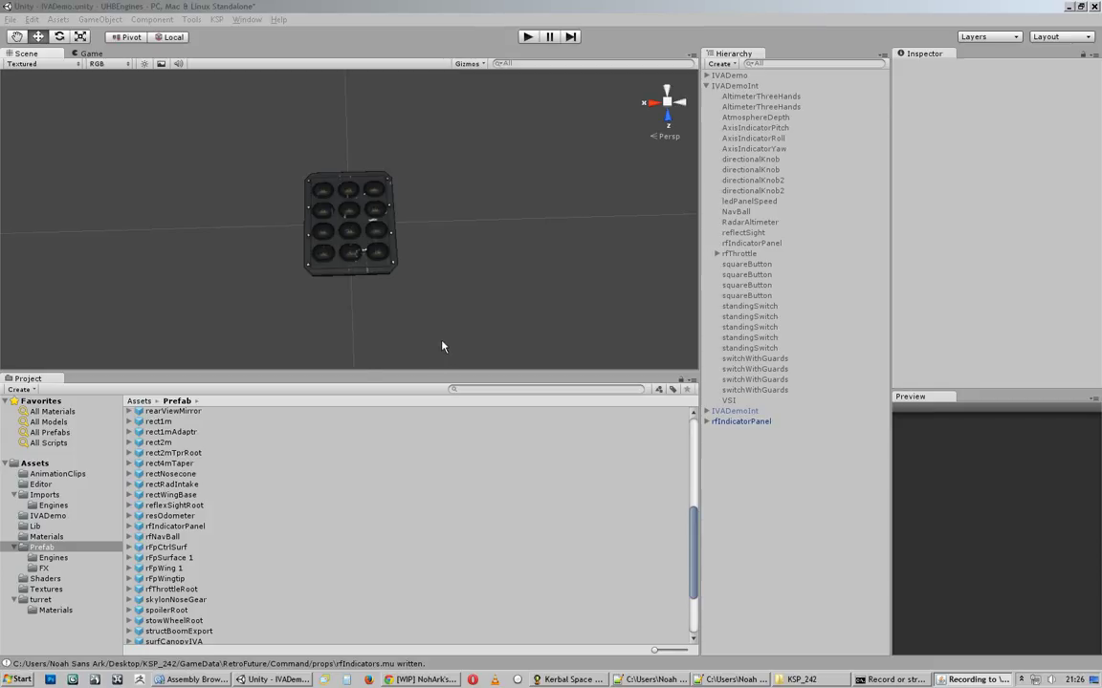
mouse_move(340, 392)
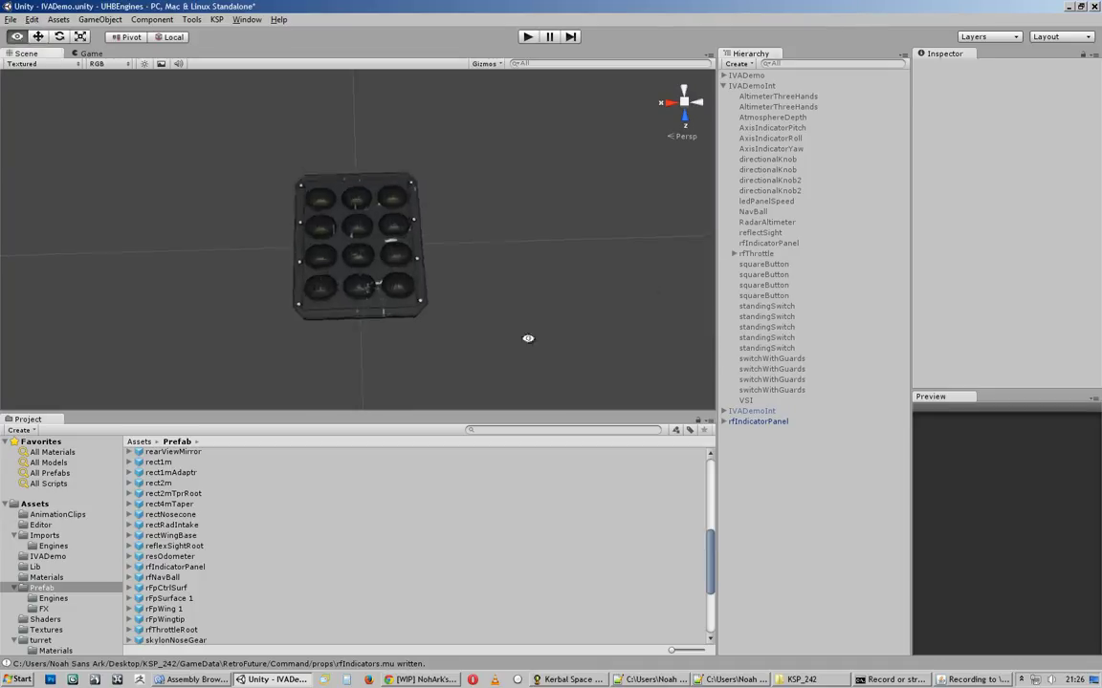
Inspect rfIndicatorPanel: Internal Space layer, with Part Tools exporting model rfIndicators
drag(528, 338, 538, 302)
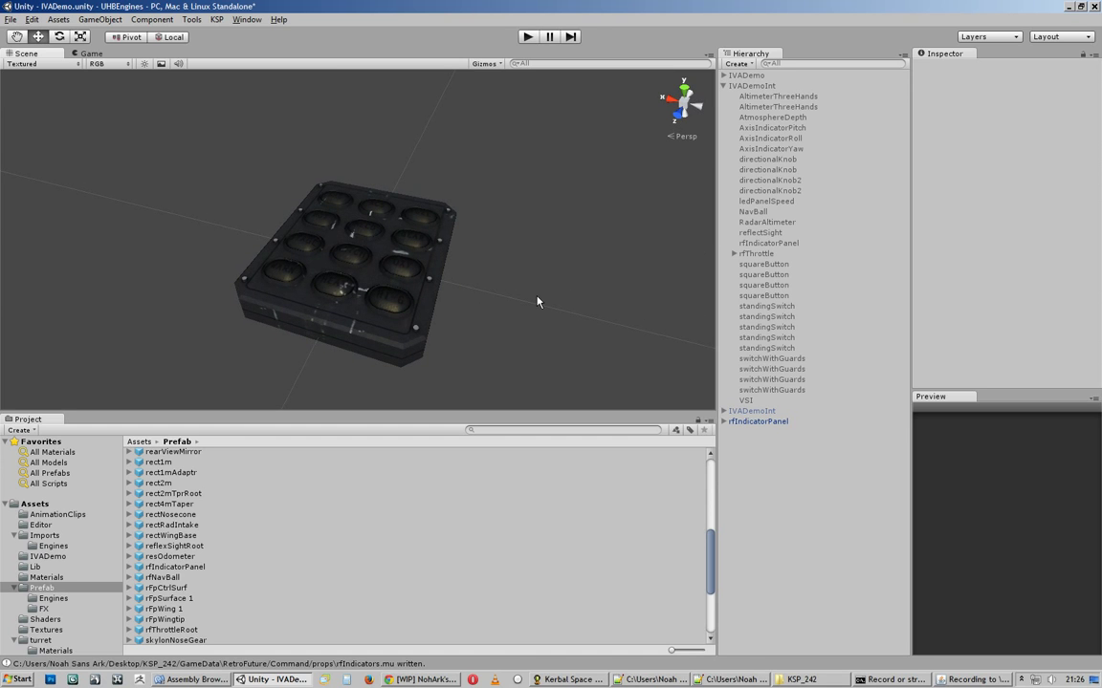
mouse_move(380, 351)
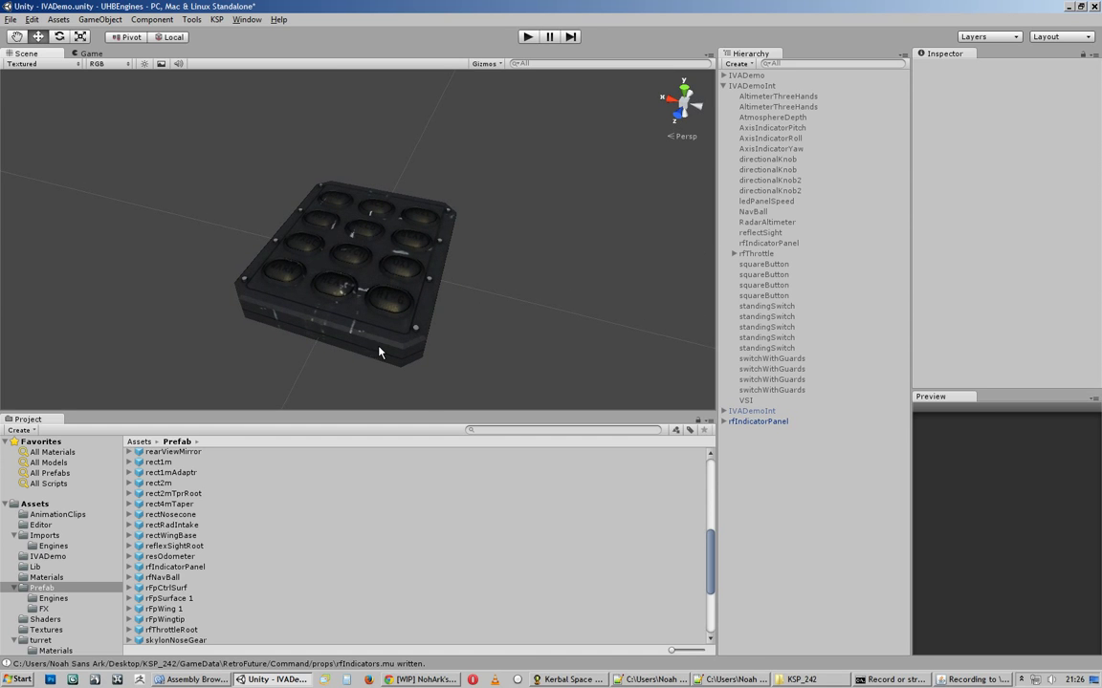
click(758, 420)
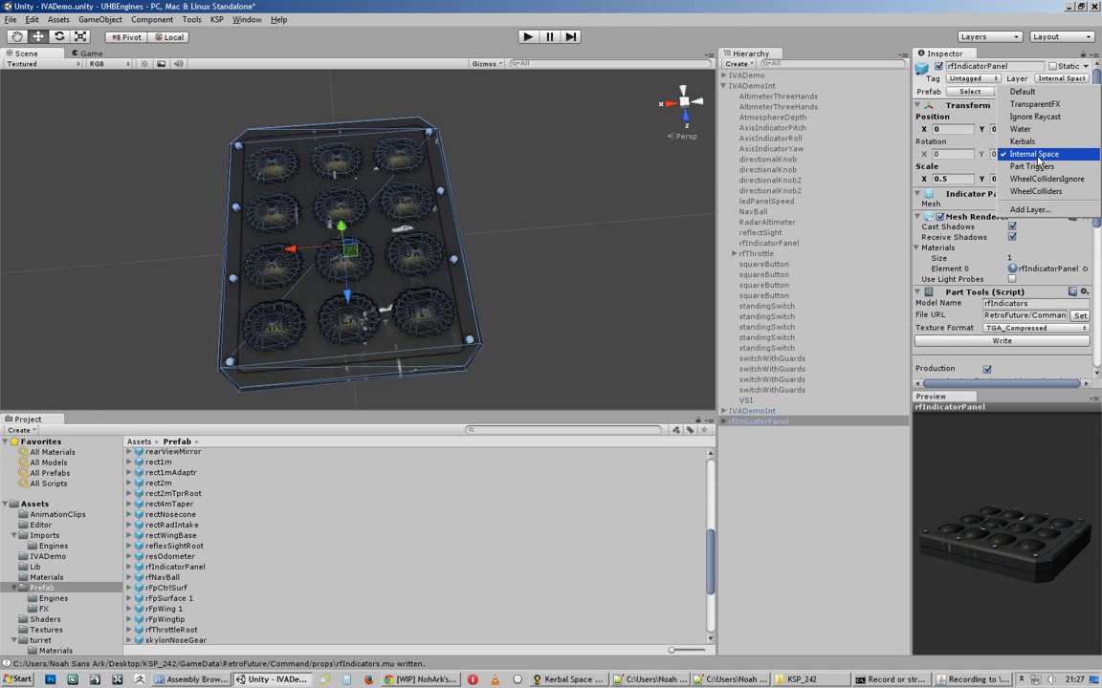
mouse_move(1038, 162)
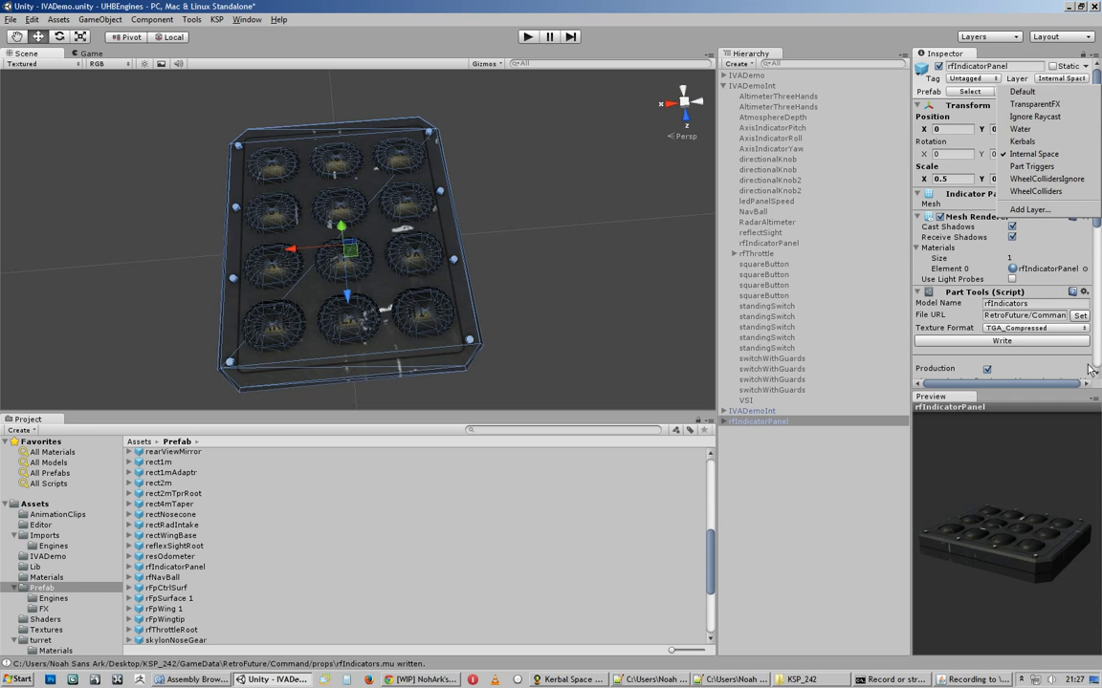
mouse_move(1067, 370)
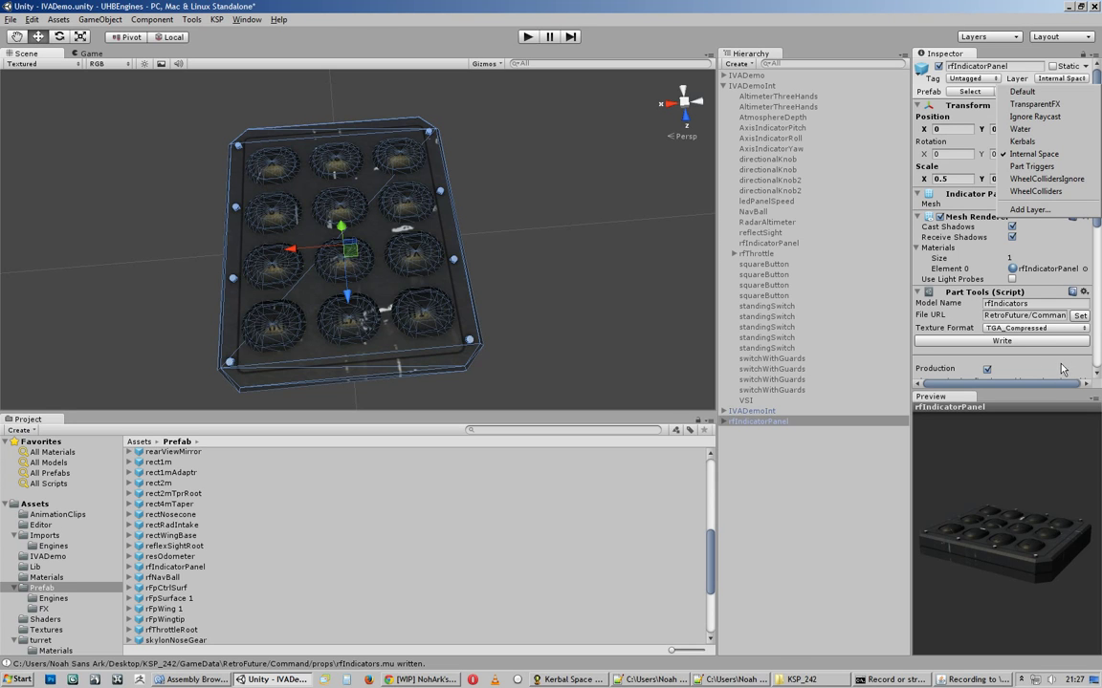
mouse_move(1028, 129)
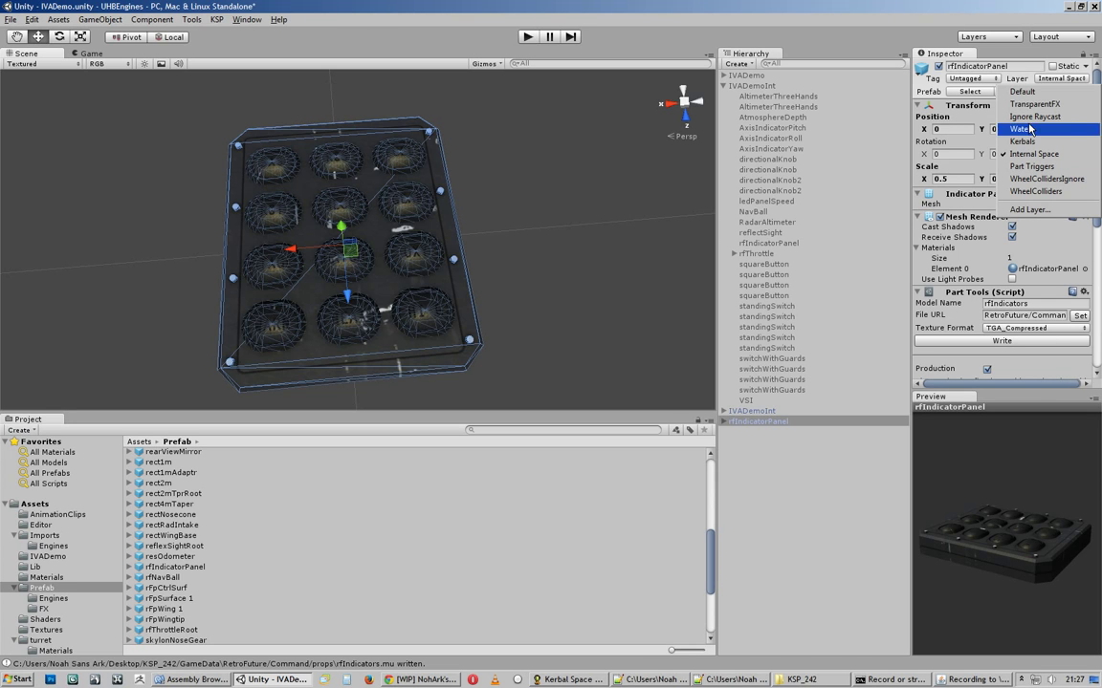
mouse_move(1031, 167)
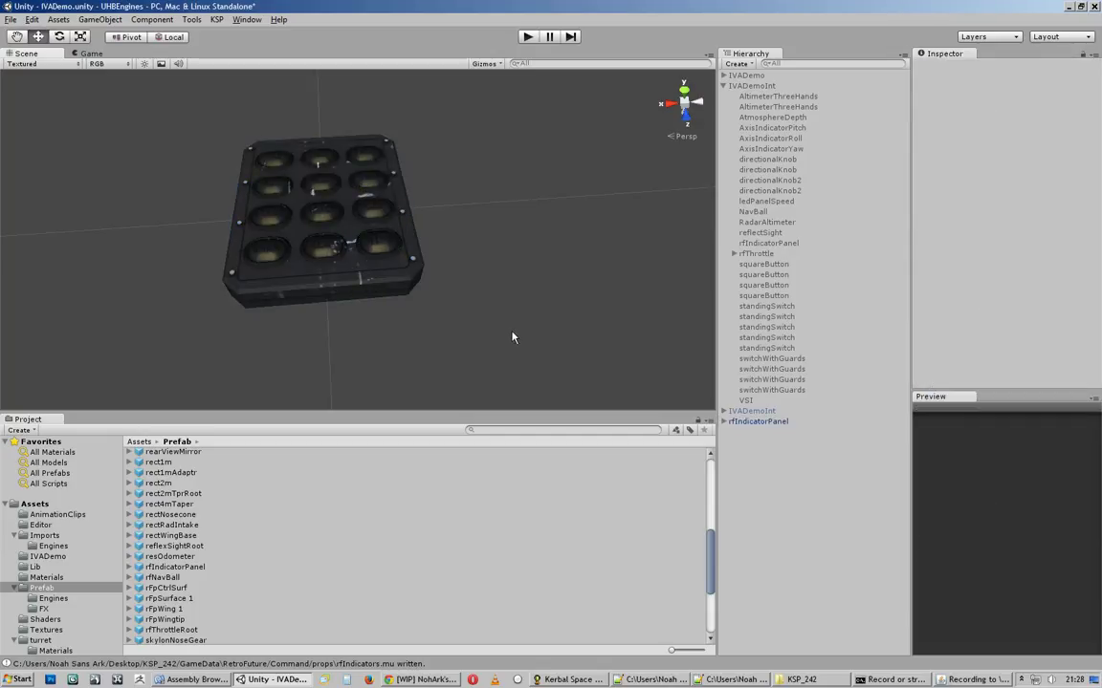
mouse_move(496, 369)
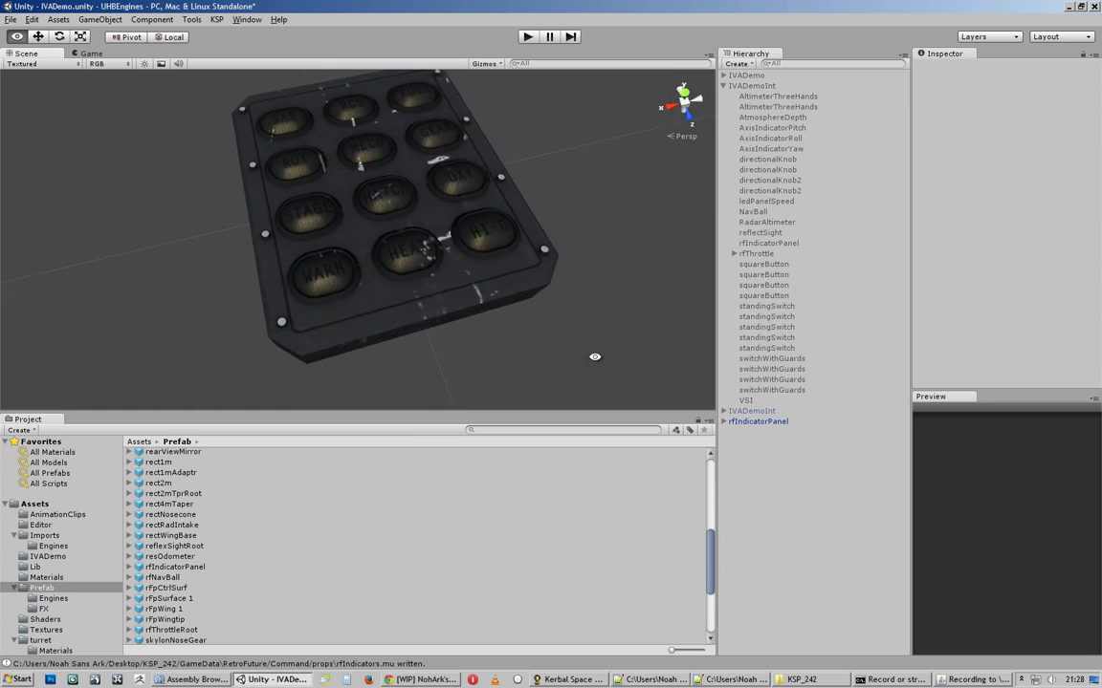
drag(595, 356, 588, 227)
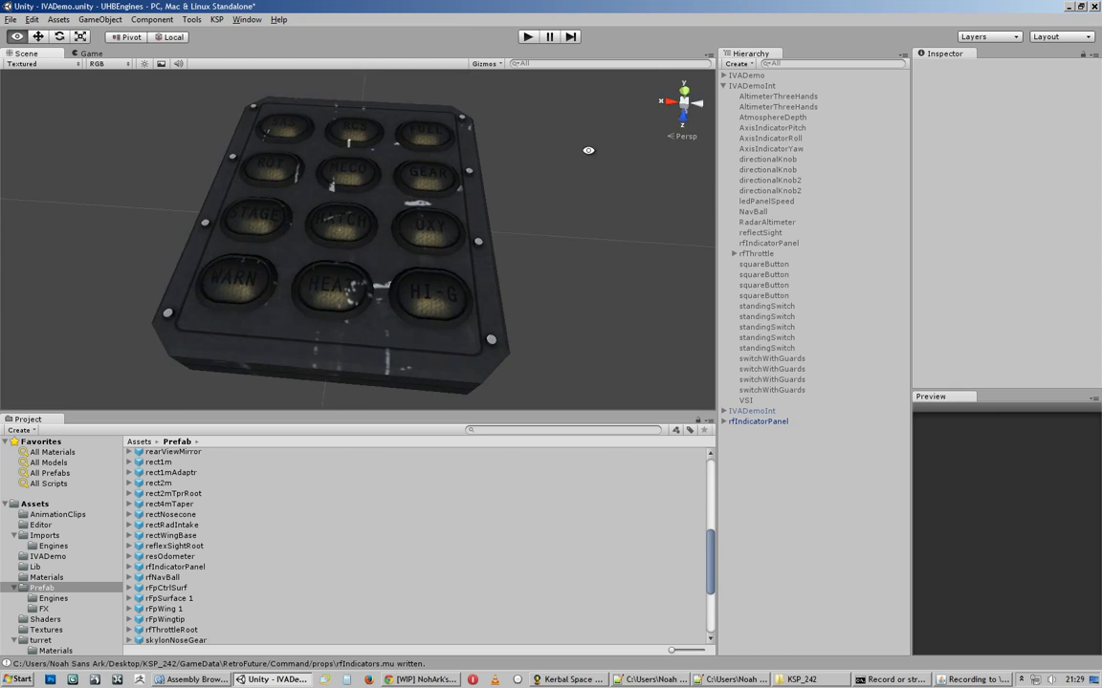
drag(588, 150, 572, 259)
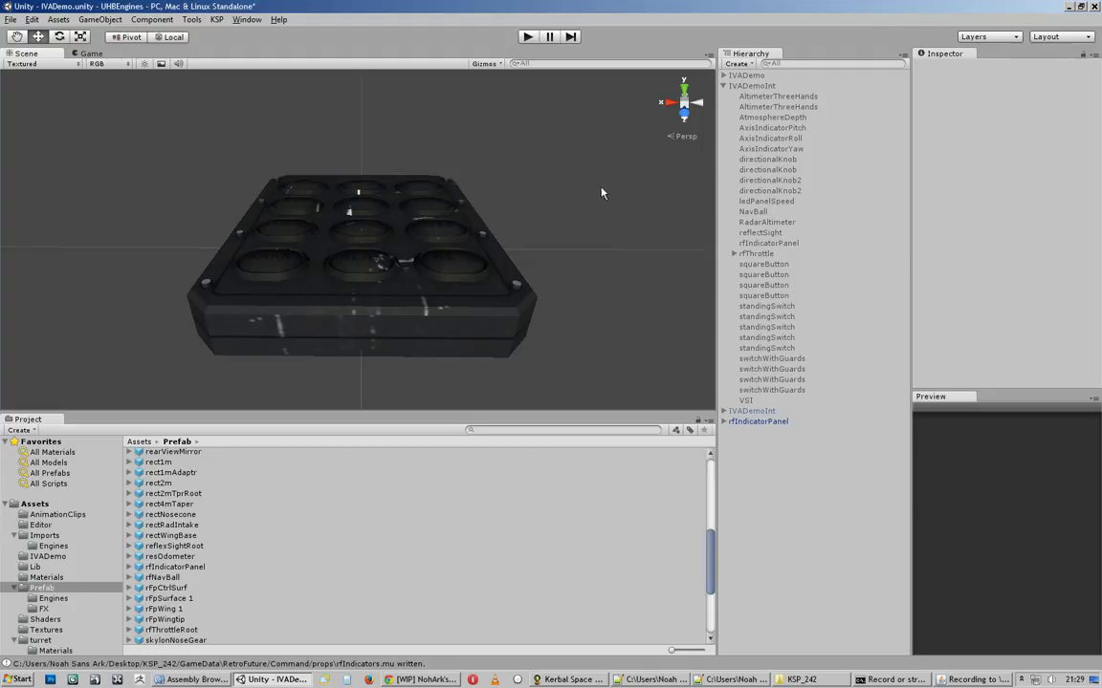
mouse_move(583, 197)
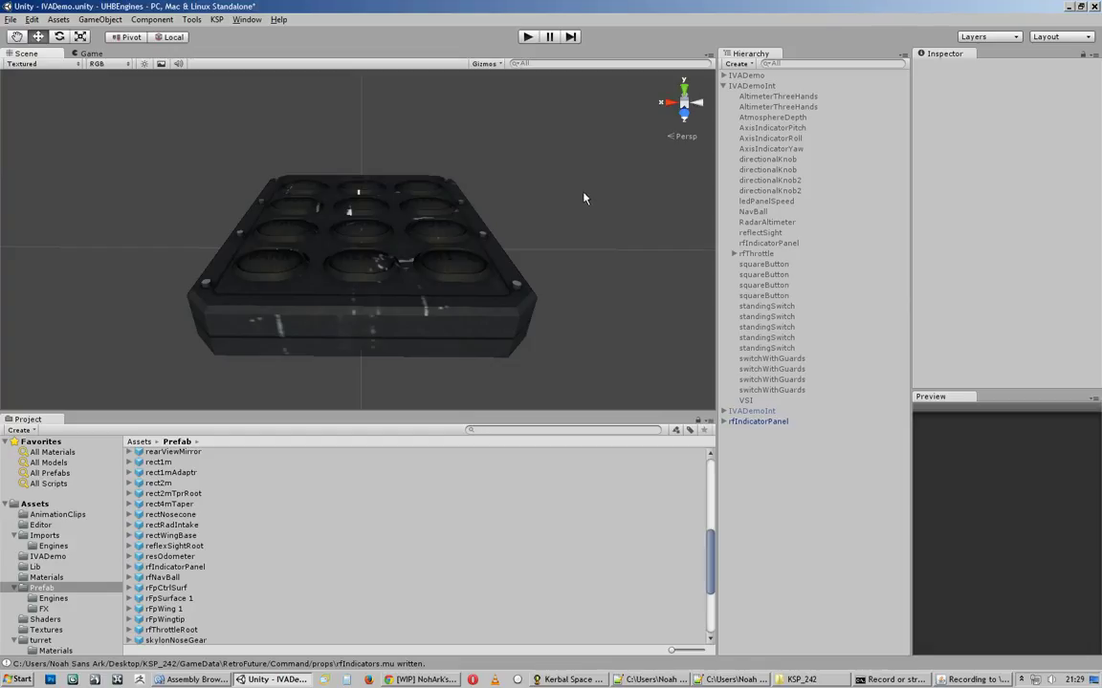
mouse_move(579, 201)
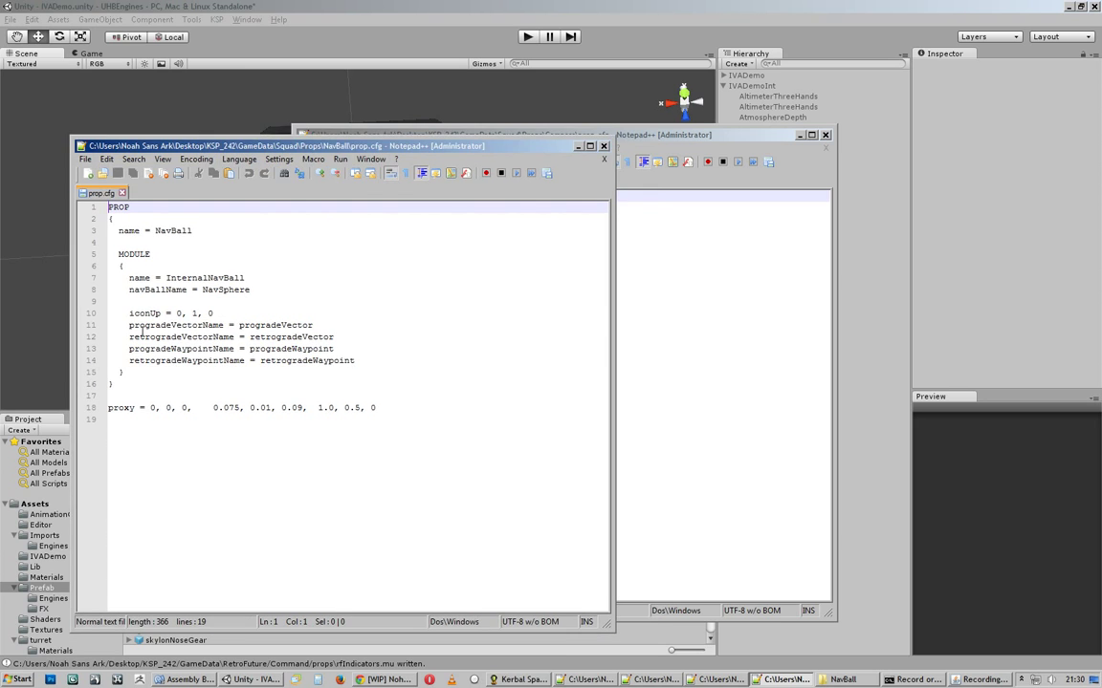
Focus NavBall's prop.cfg with its InternalNavBall module in Notepad++
click(184, 680)
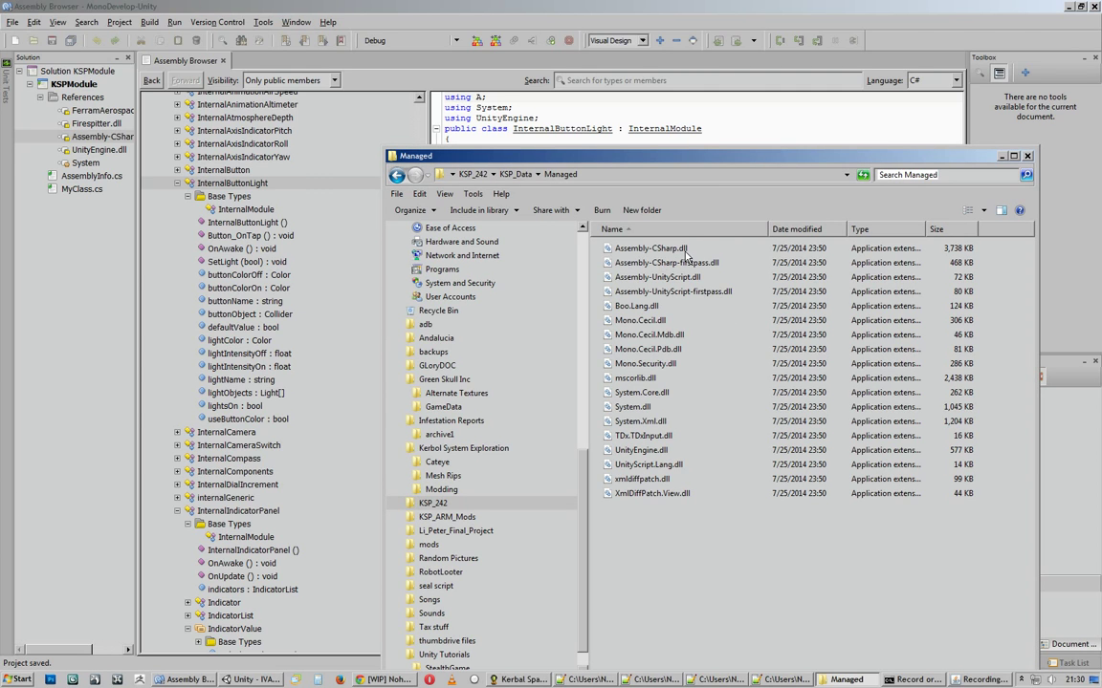
mouse_move(686, 255)
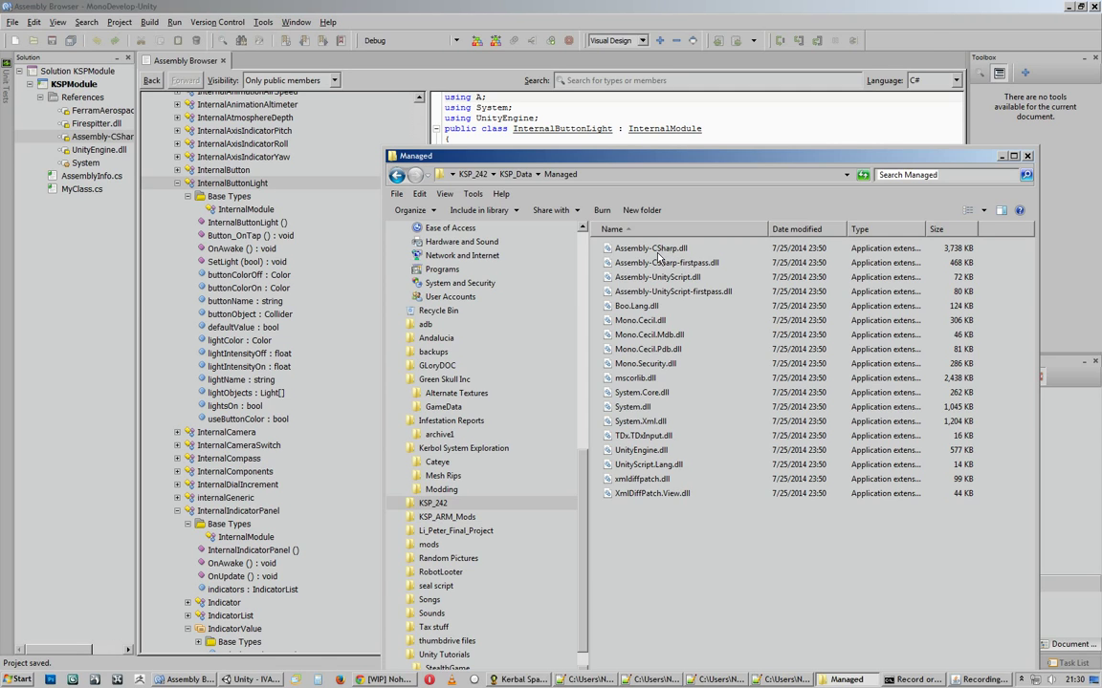
mouse_move(701, 204)
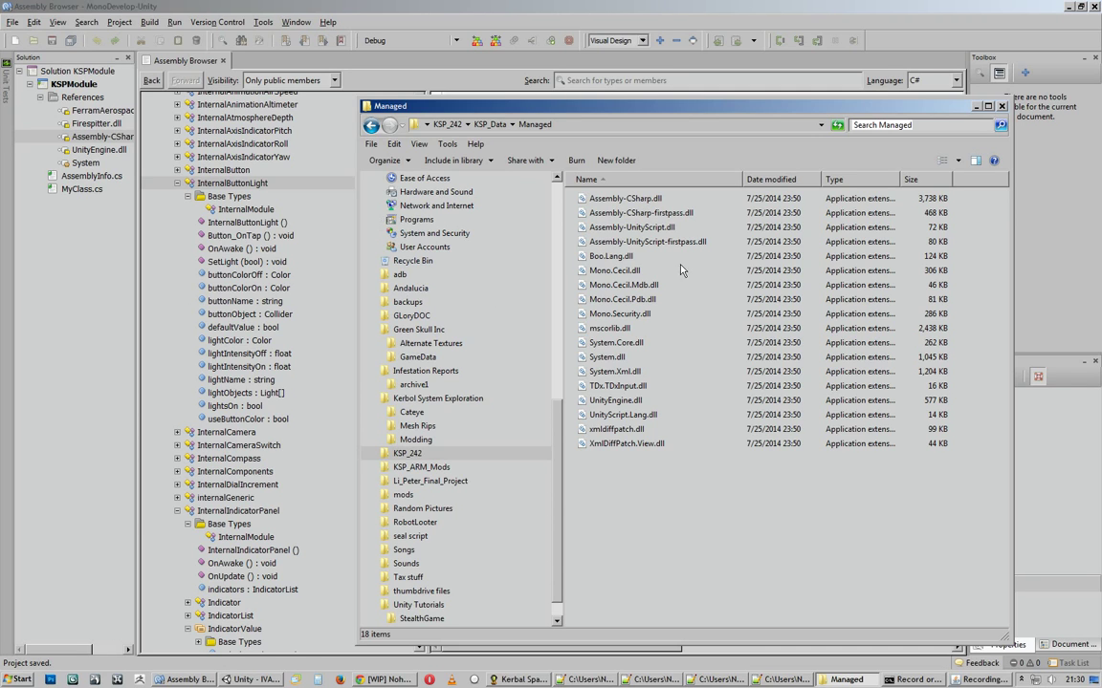
mouse_move(761, 223)
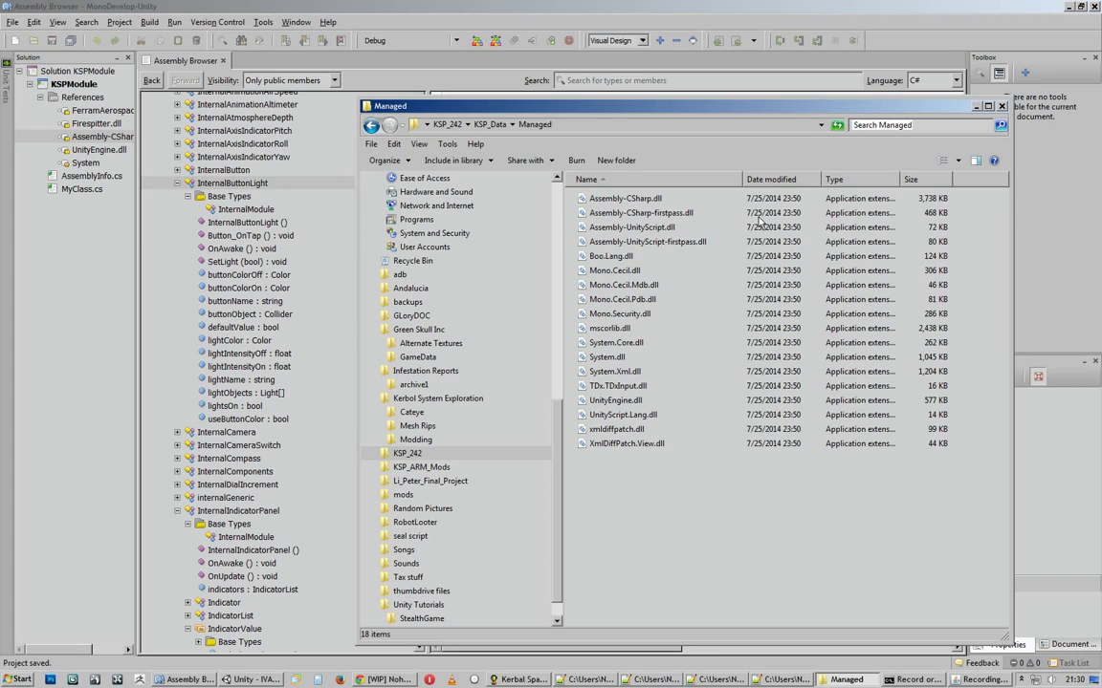
mouse_move(584, 249)
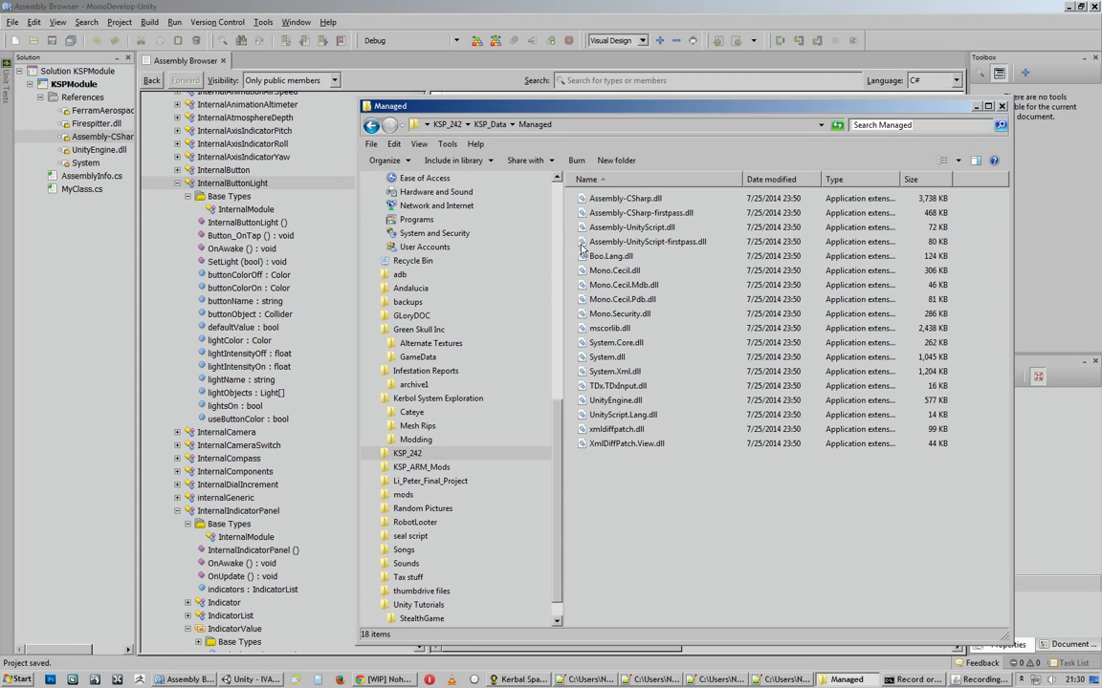
mouse_move(563, 233)
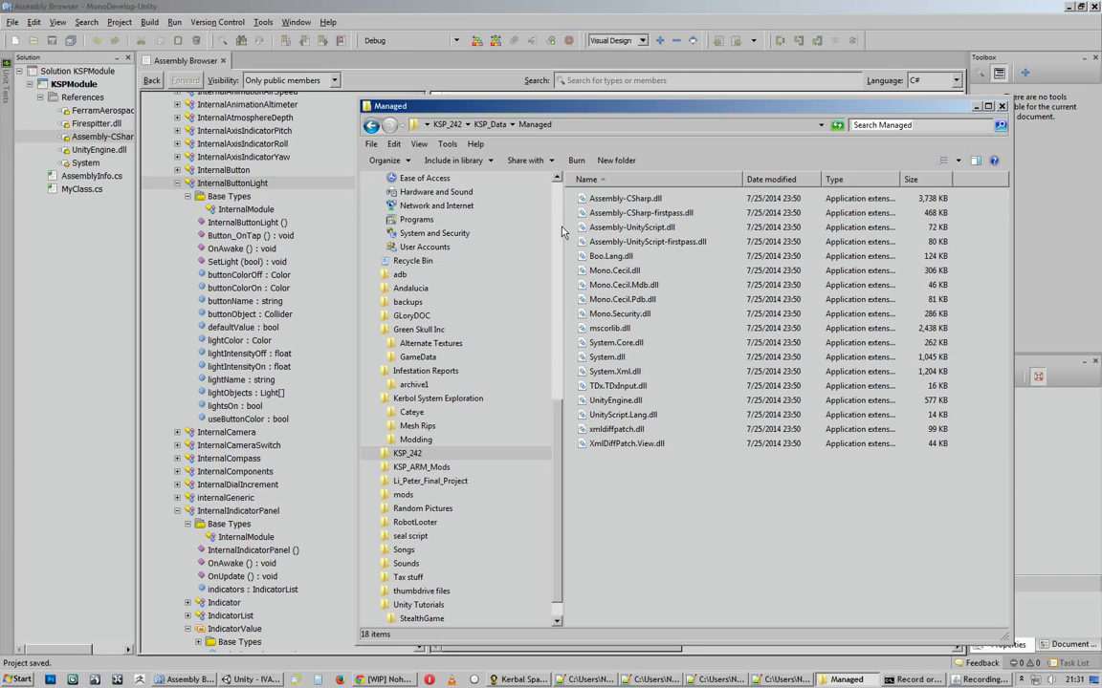
mouse_move(651, 222)
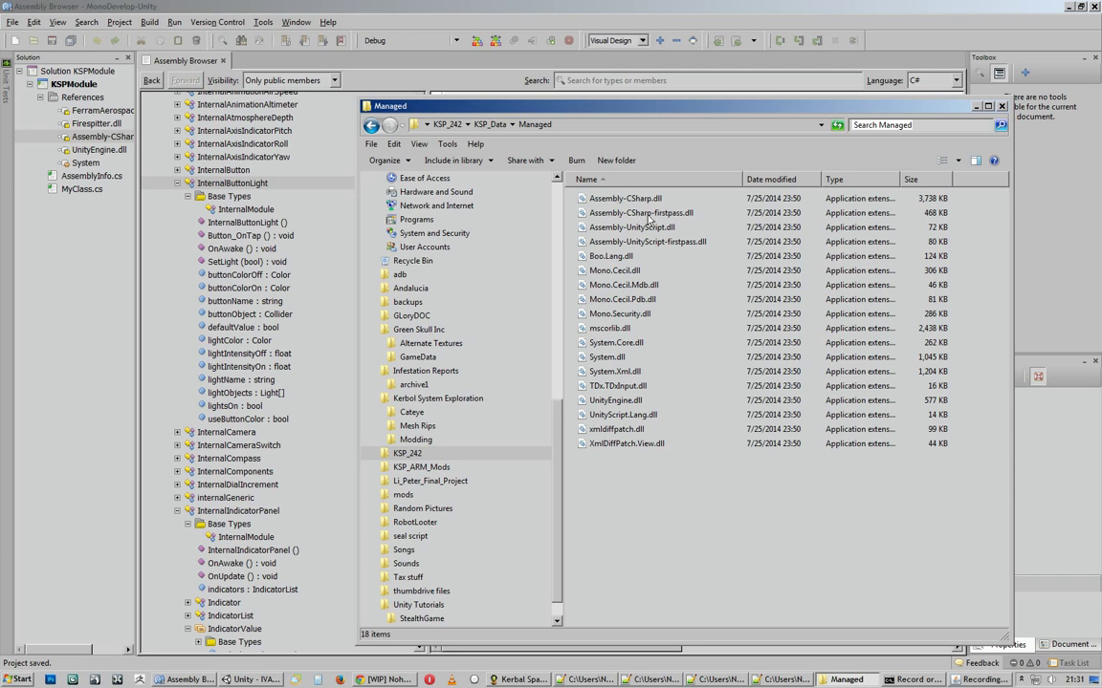
Show KSP_242\KSP_Data\Managed listing Assembly-CSharp.dll and UnityEngine.dll
click(626, 197)
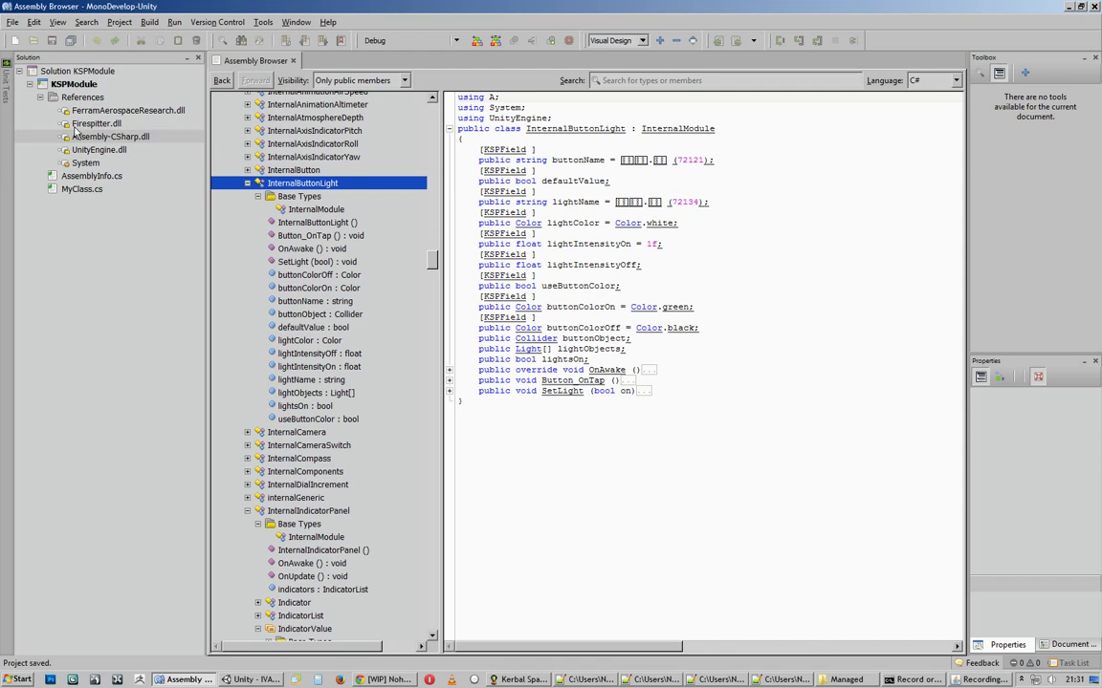
mouse_move(122, 174)
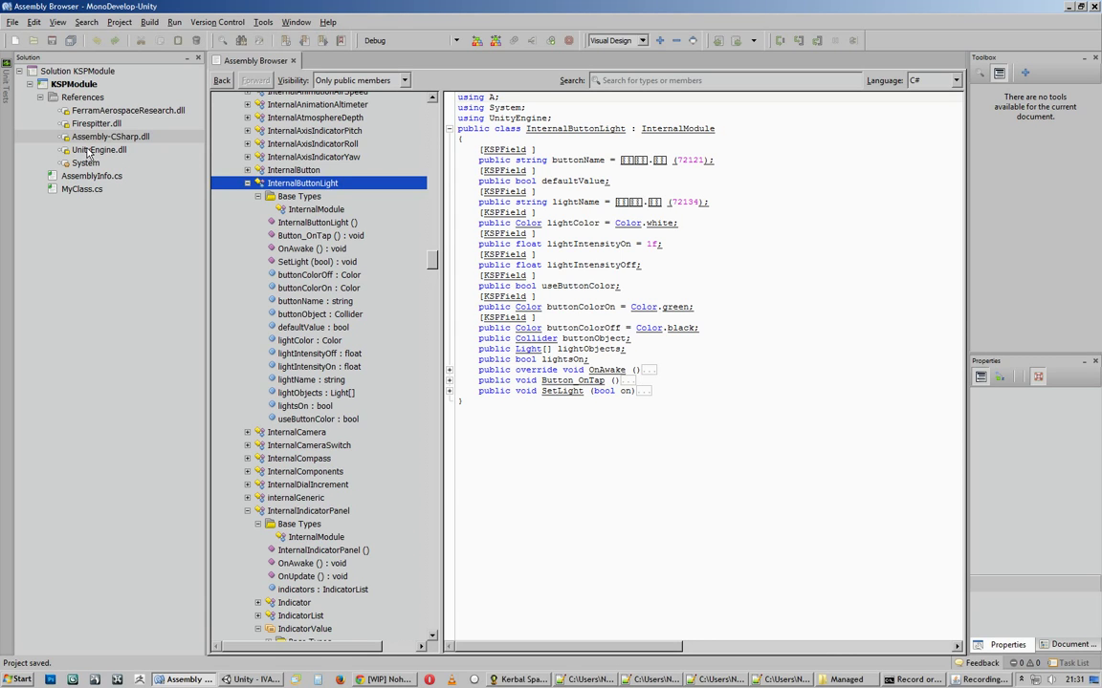
mouse_move(139, 345)
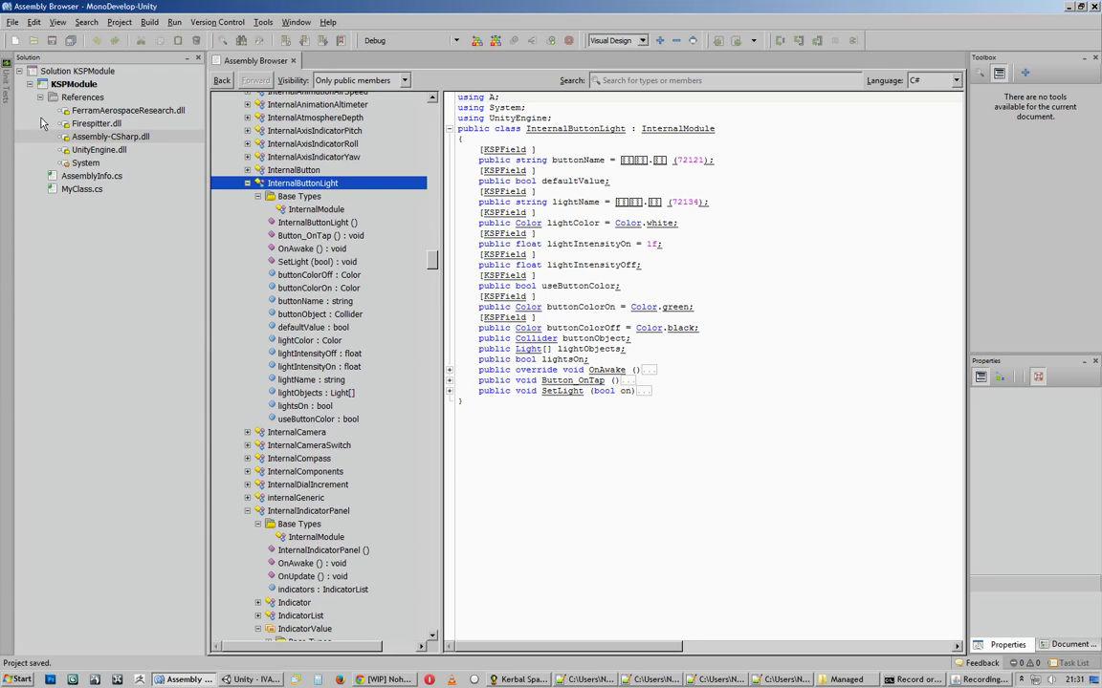
View the Assembly-CSharp.dll reference's properties, including Local Copy enabled
click(82, 96)
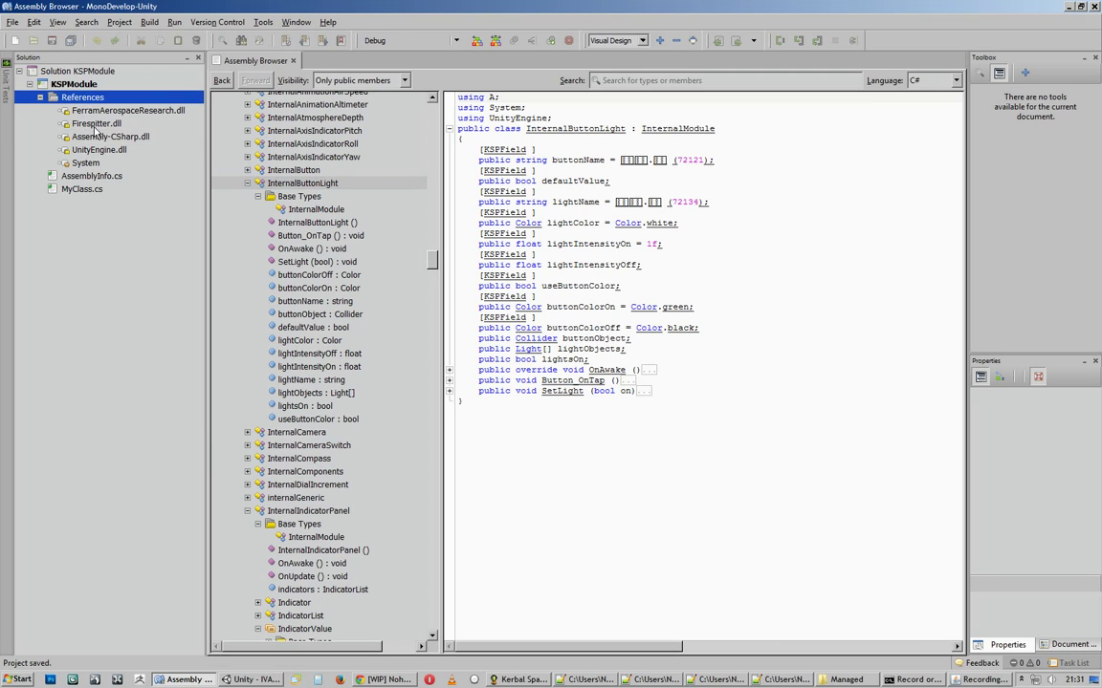
click(110, 136)
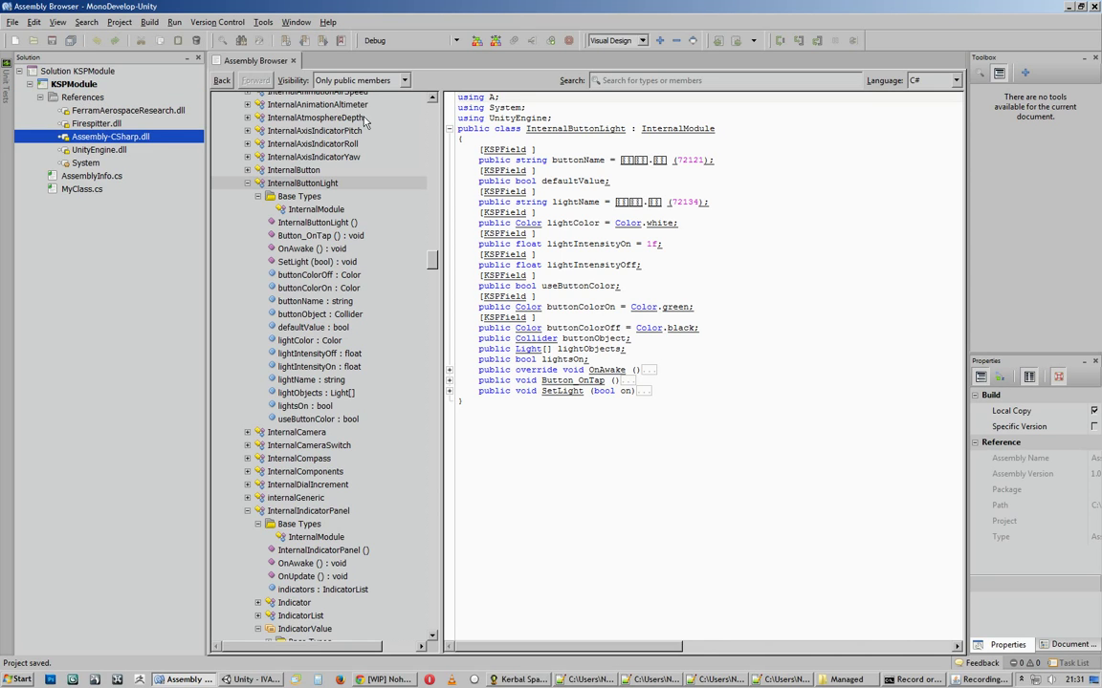
mouse_move(444, 230)
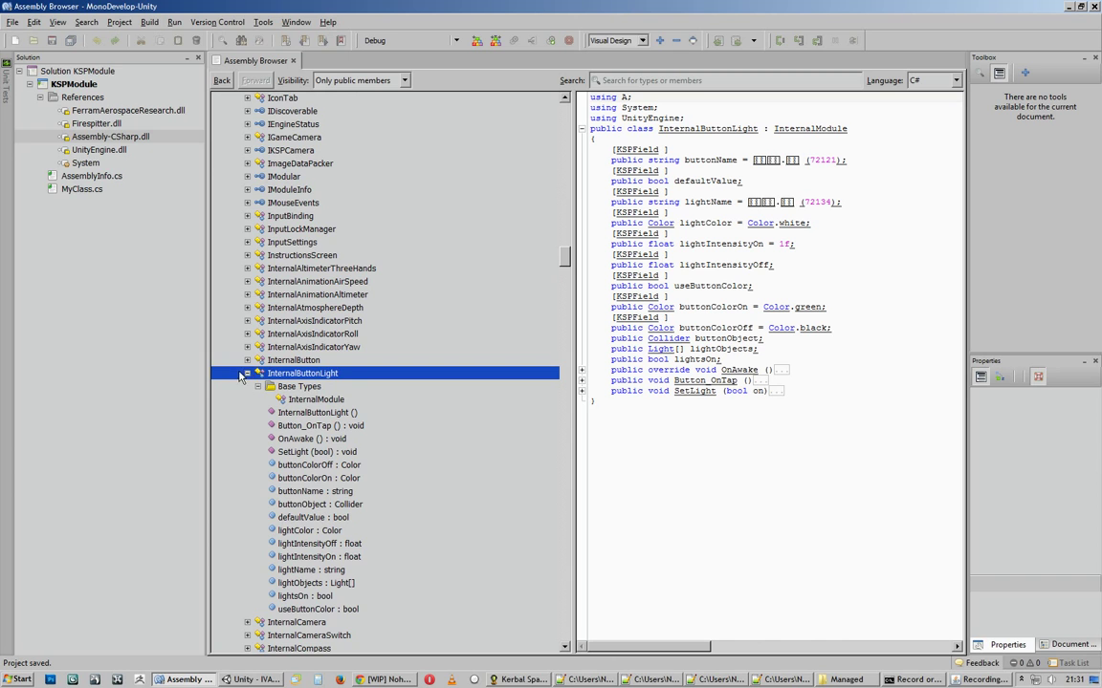
Browse InternalButtonLight's members and InternalModule base type, showing buttonName and lightName fields
click(247, 373)
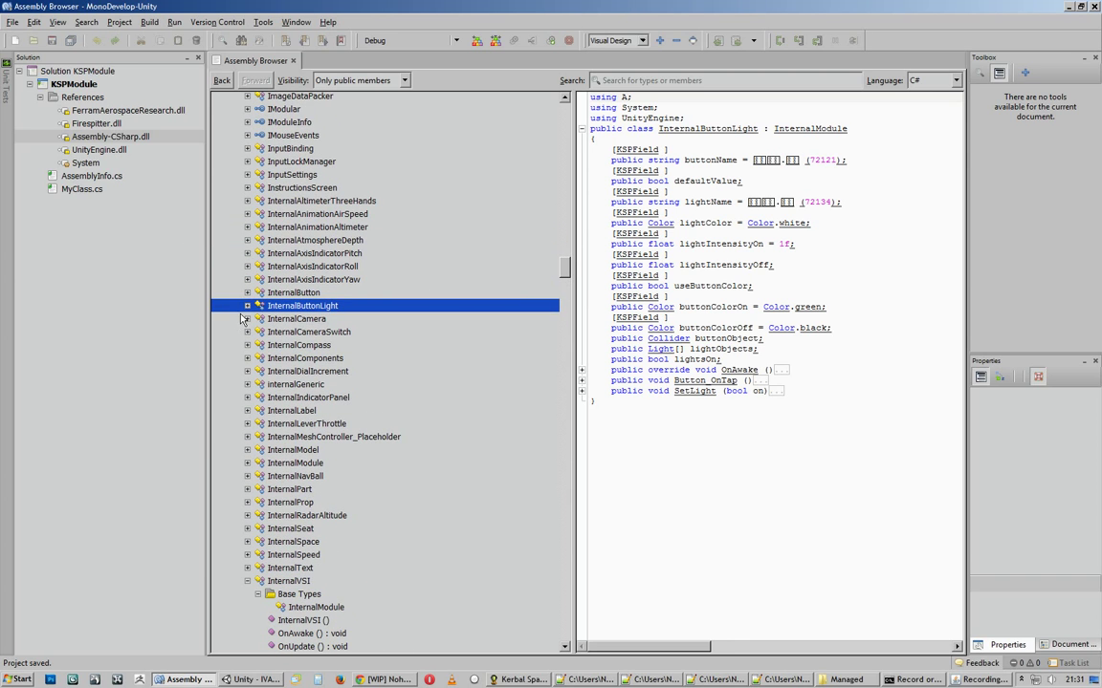
click(246, 305)
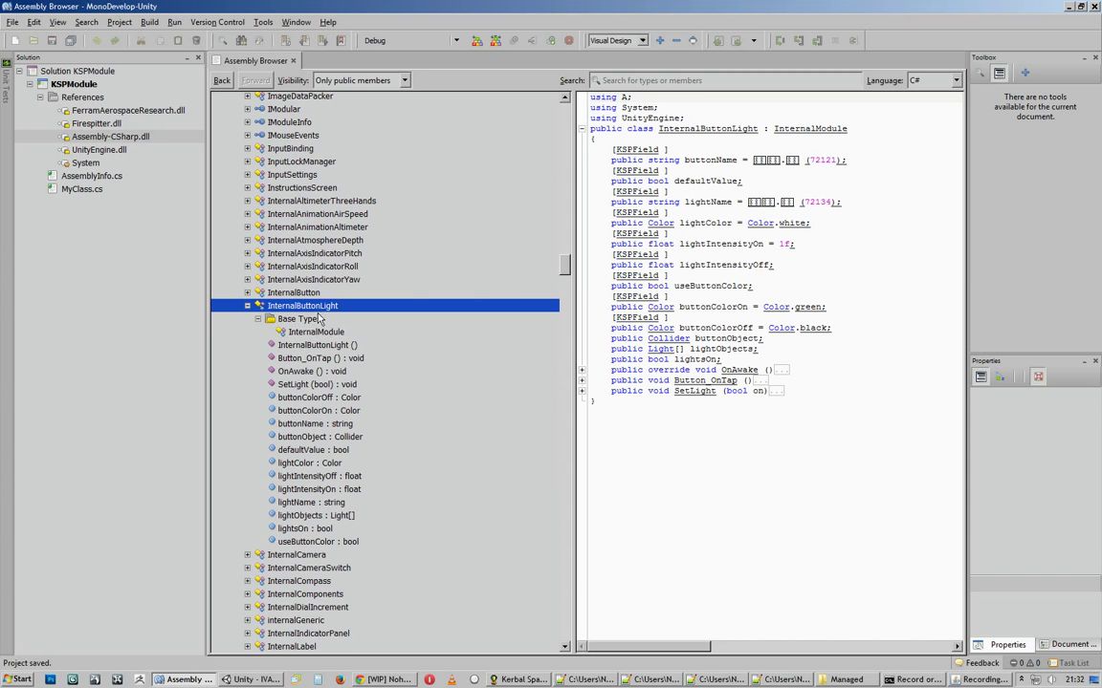
mouse_move(330, 340)
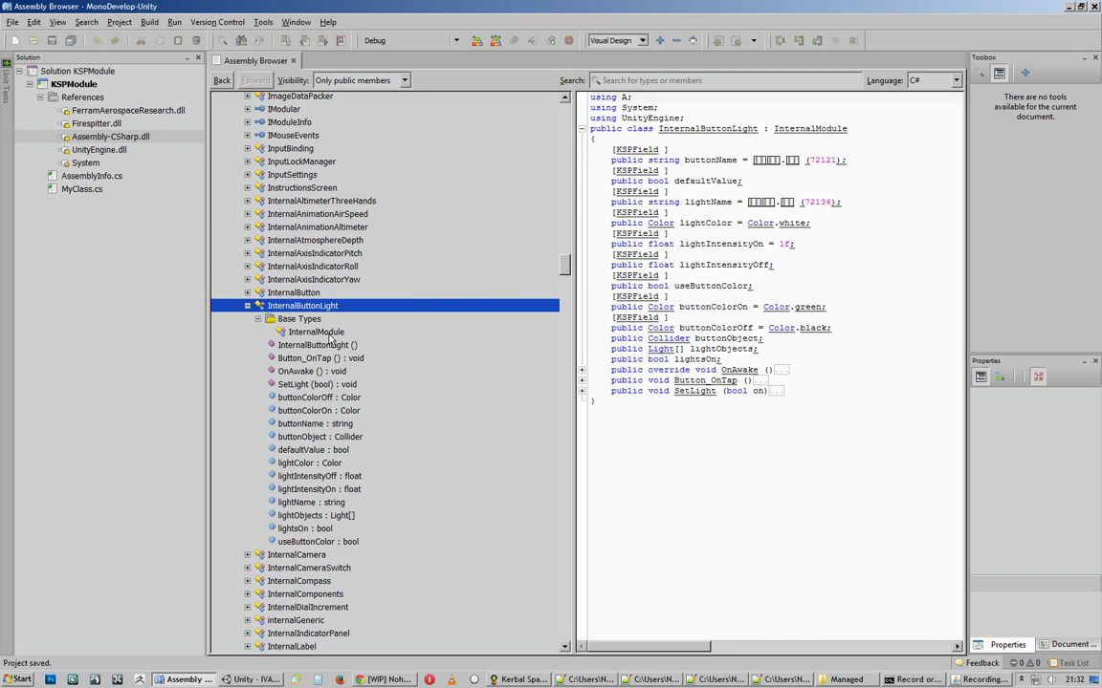
click(315, 331)
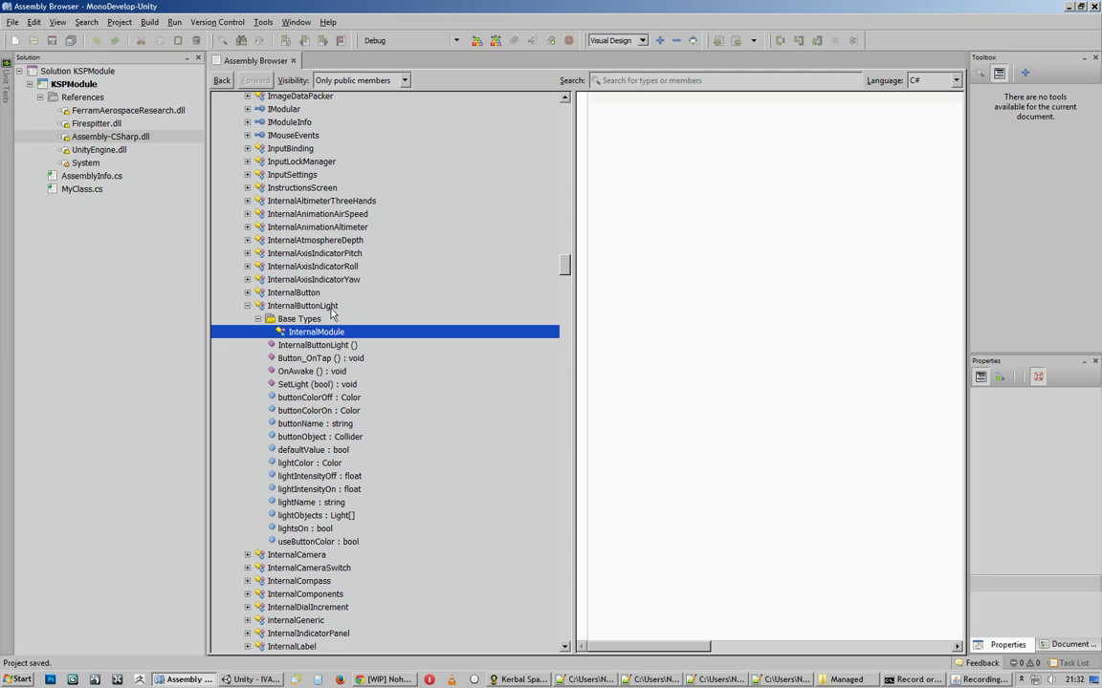
click(302, 305)
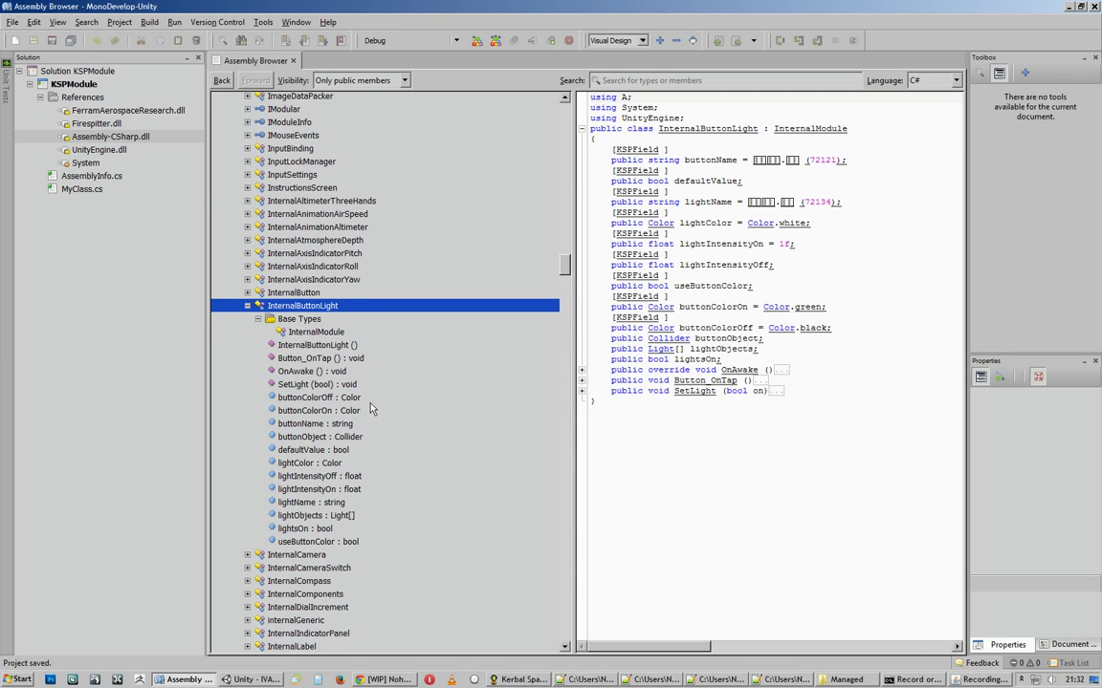
mouse_move(366, 423)
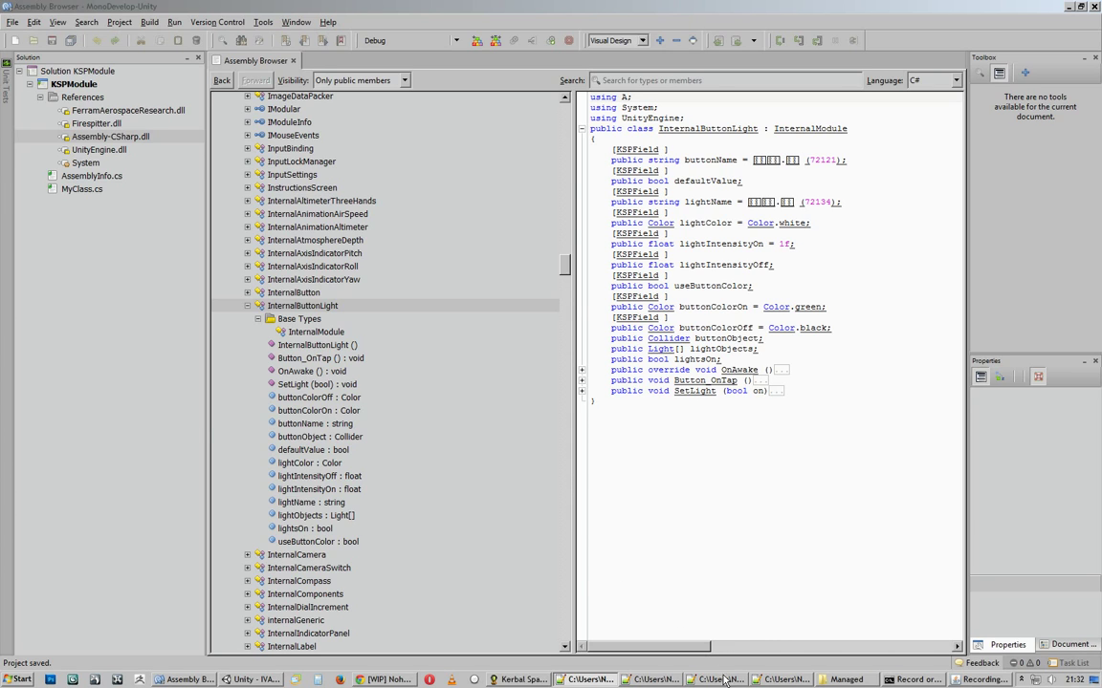
click(716, 680)
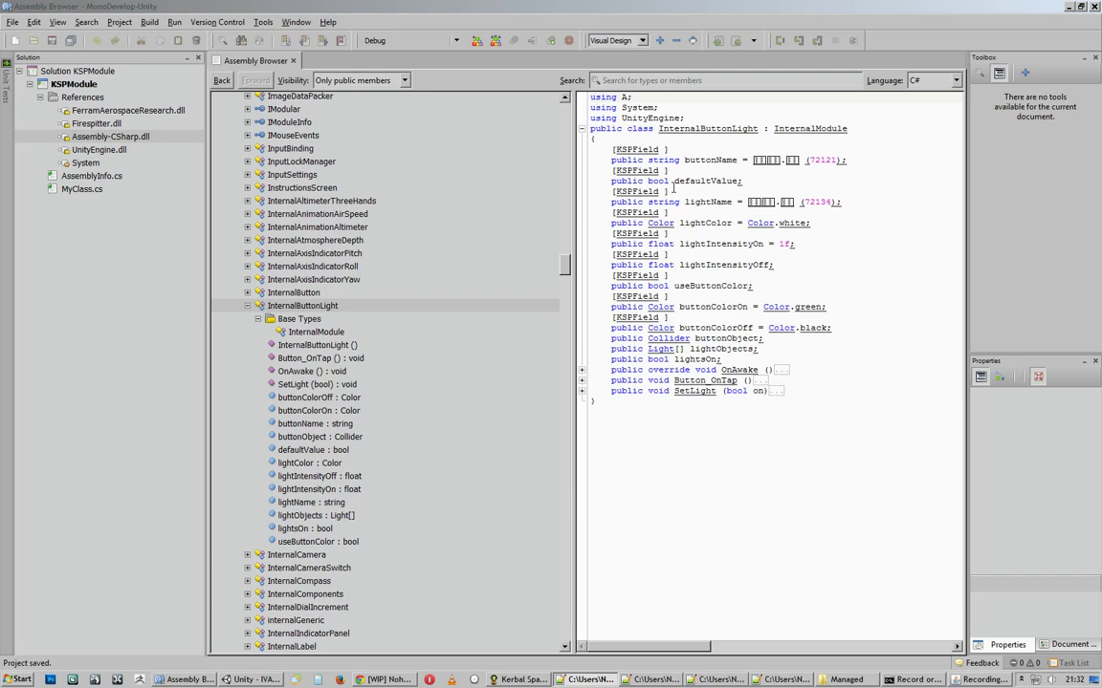
Collapse InternalButtonLight and display InternalCompass with indicatorName, axis and smooth fields
click(248, 305)
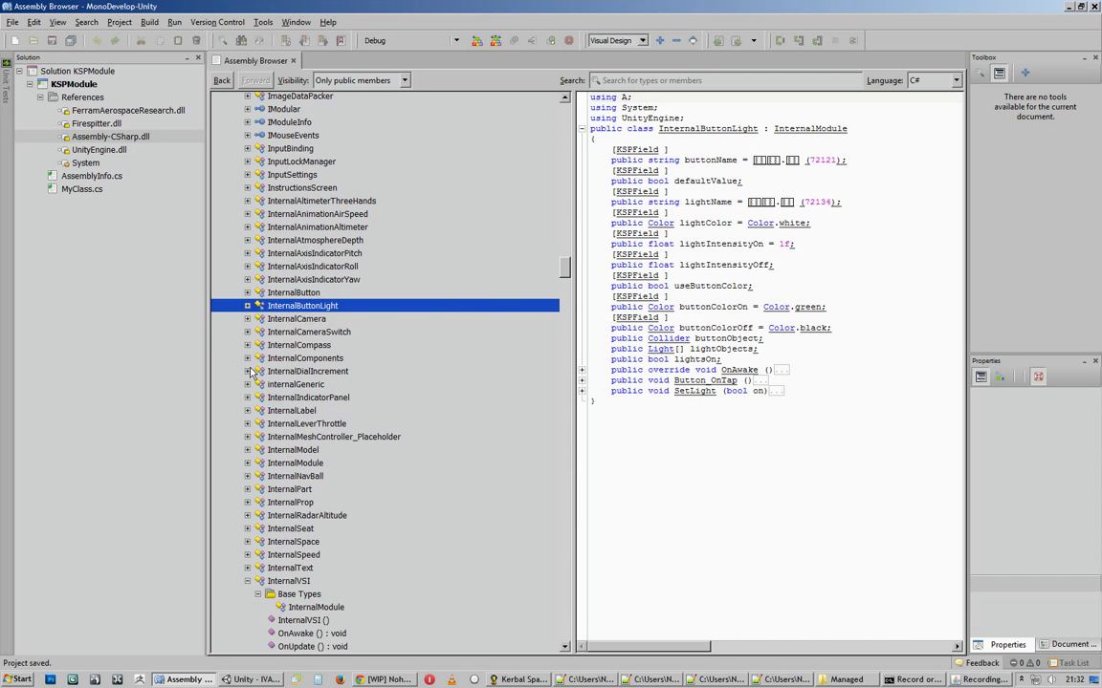
click(258, 359)
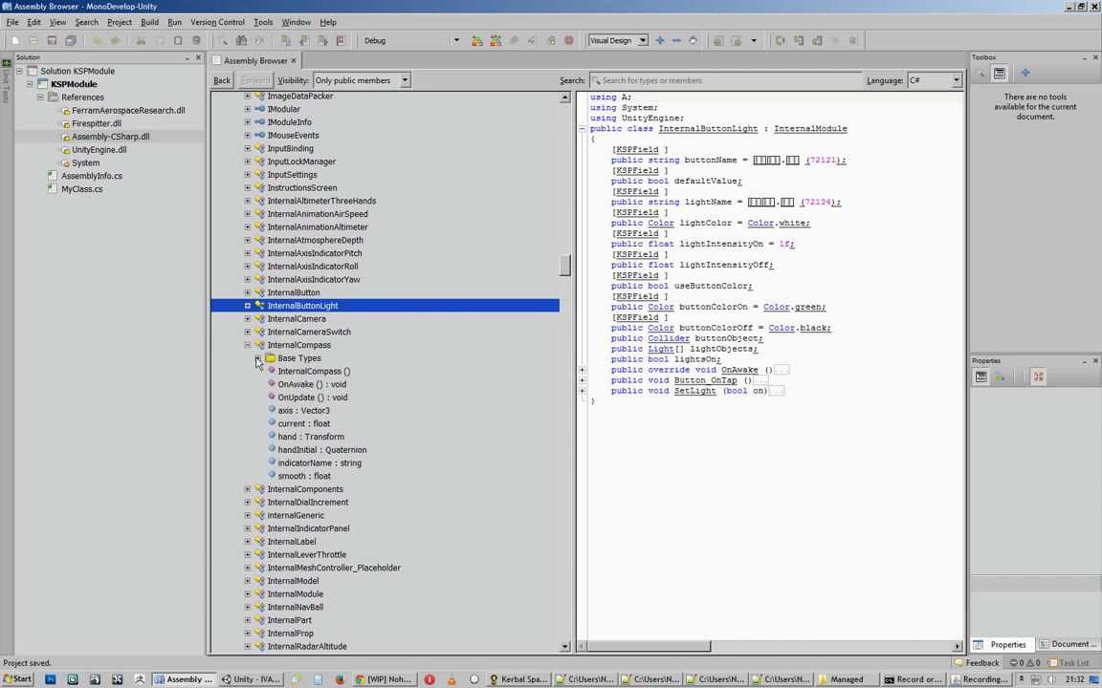
click(299, 346)
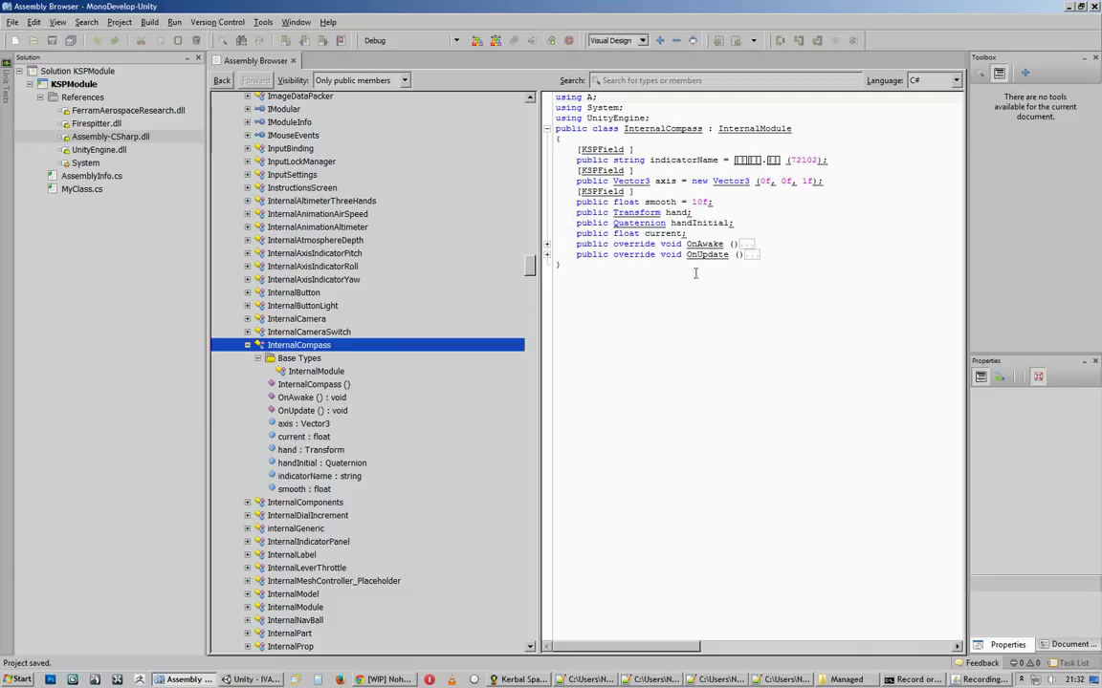
mouse_move(284, 380)
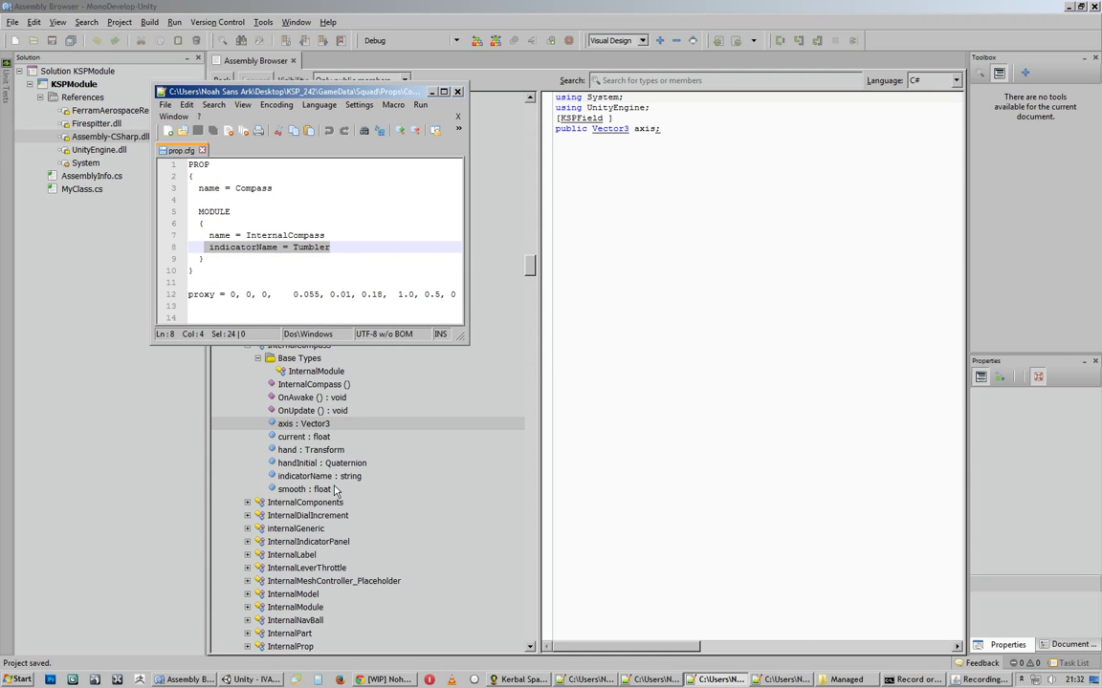
mouse_move(357, 505)
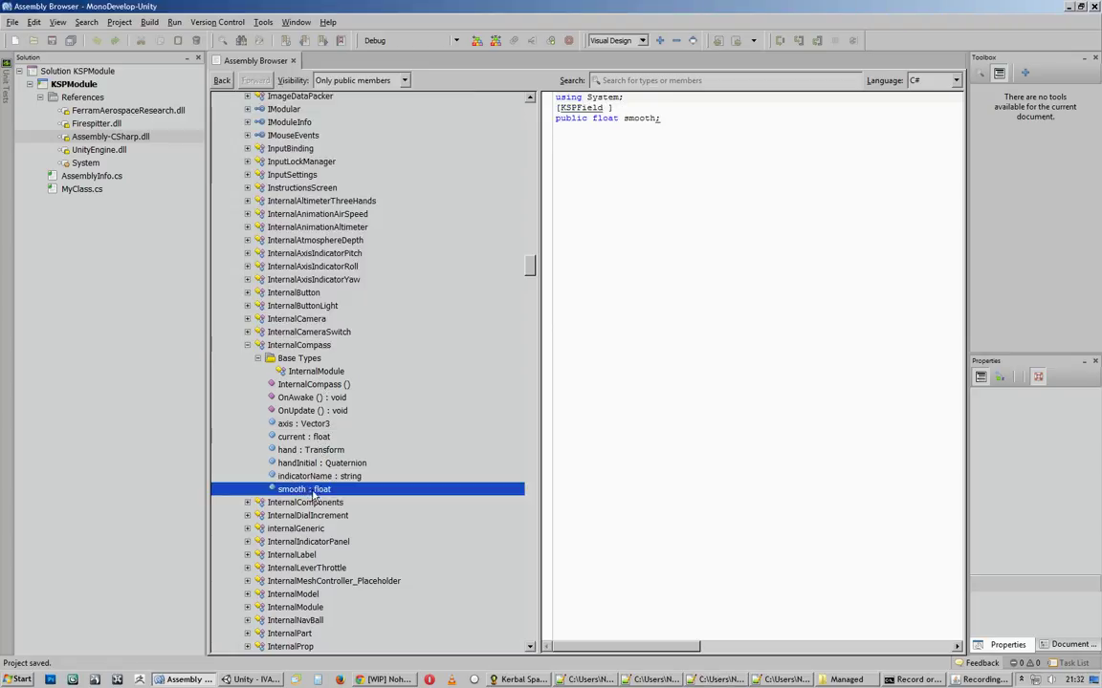
click(299, 345)
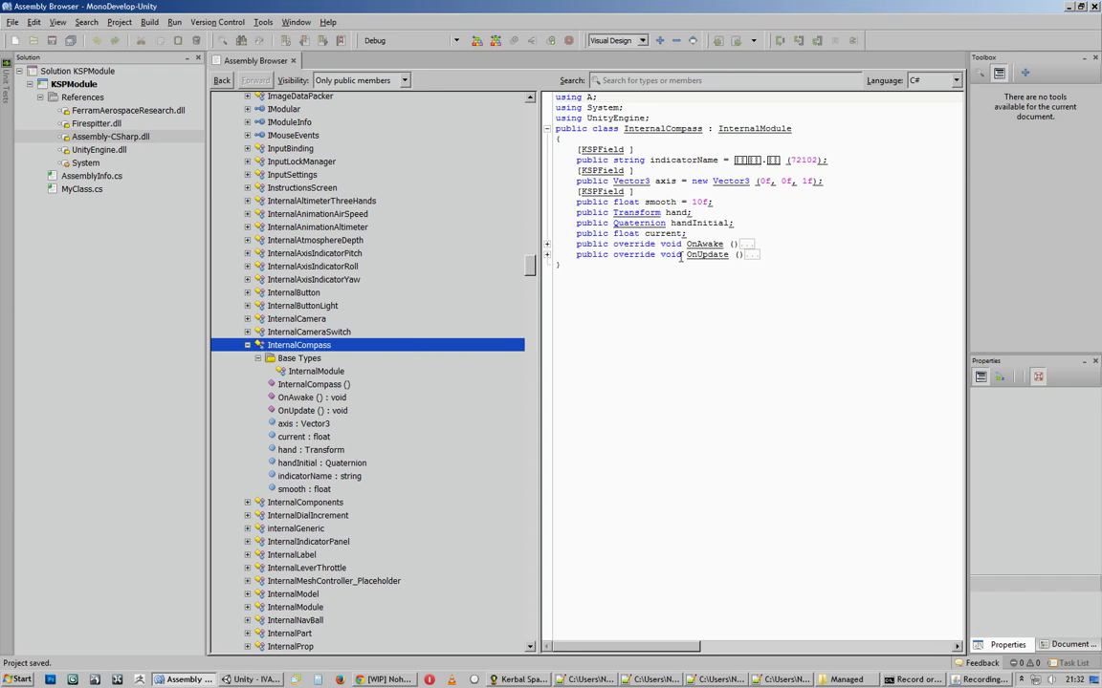
mouse_move(724, 199)
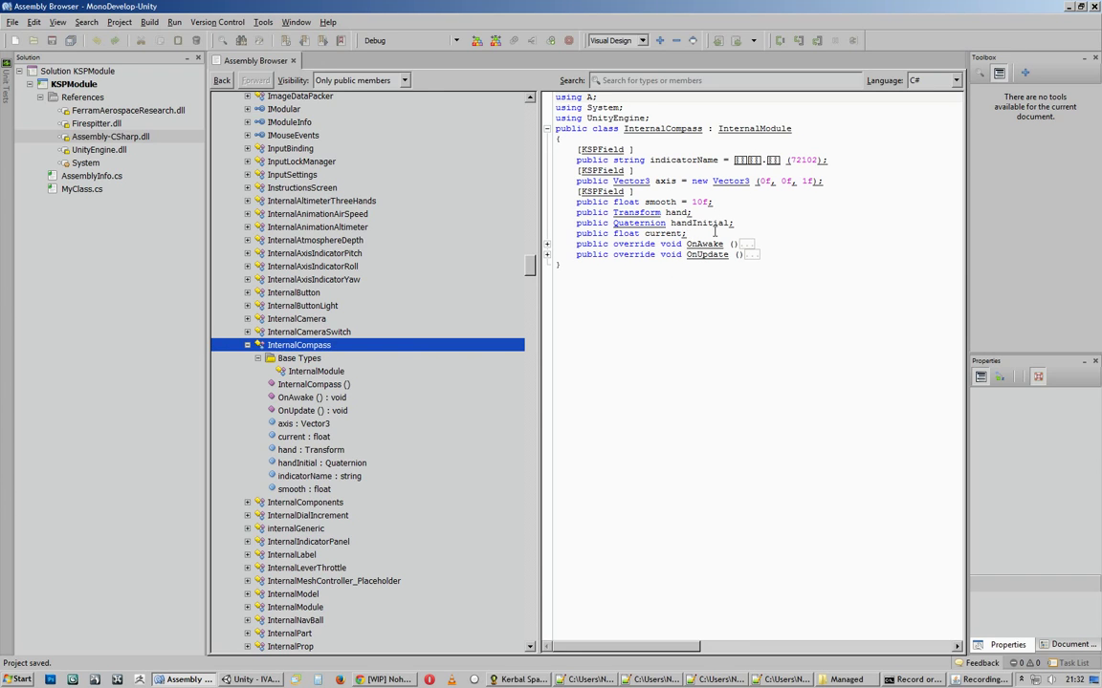
mouse_move(715, 232)
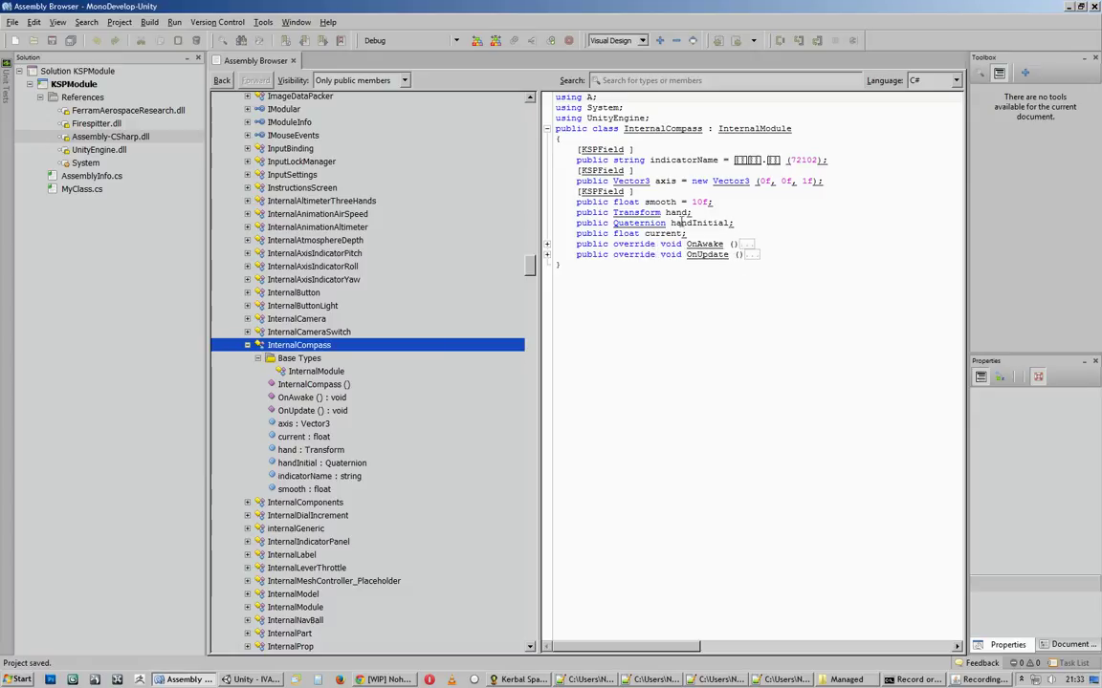
double_click(664, 180)
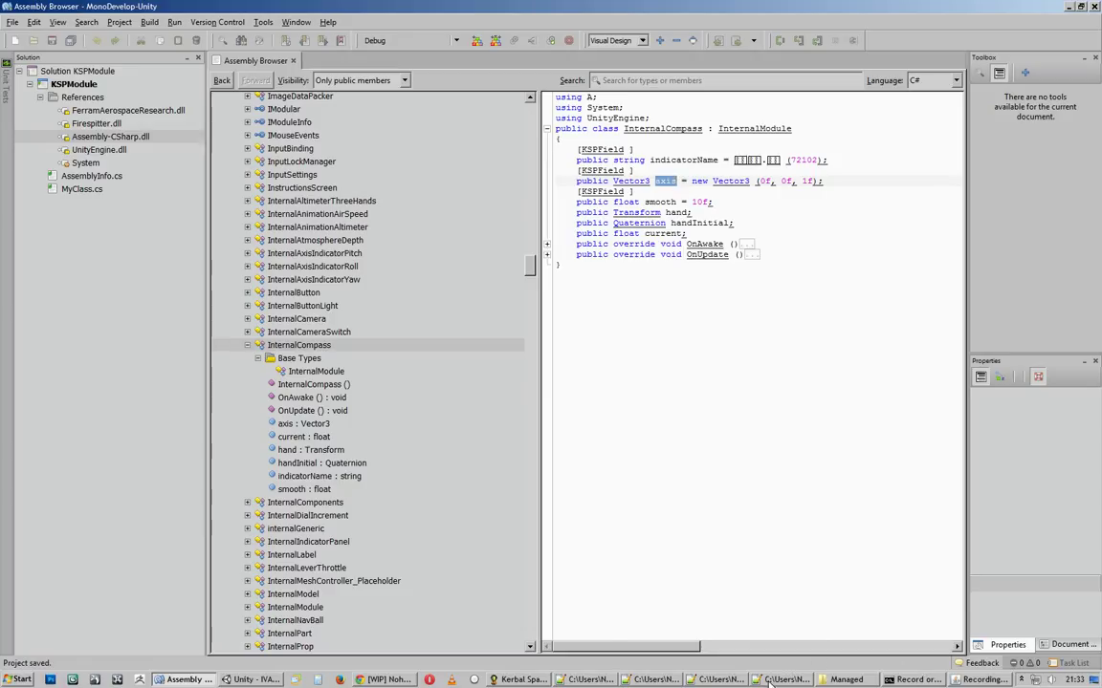
click(779, 680)
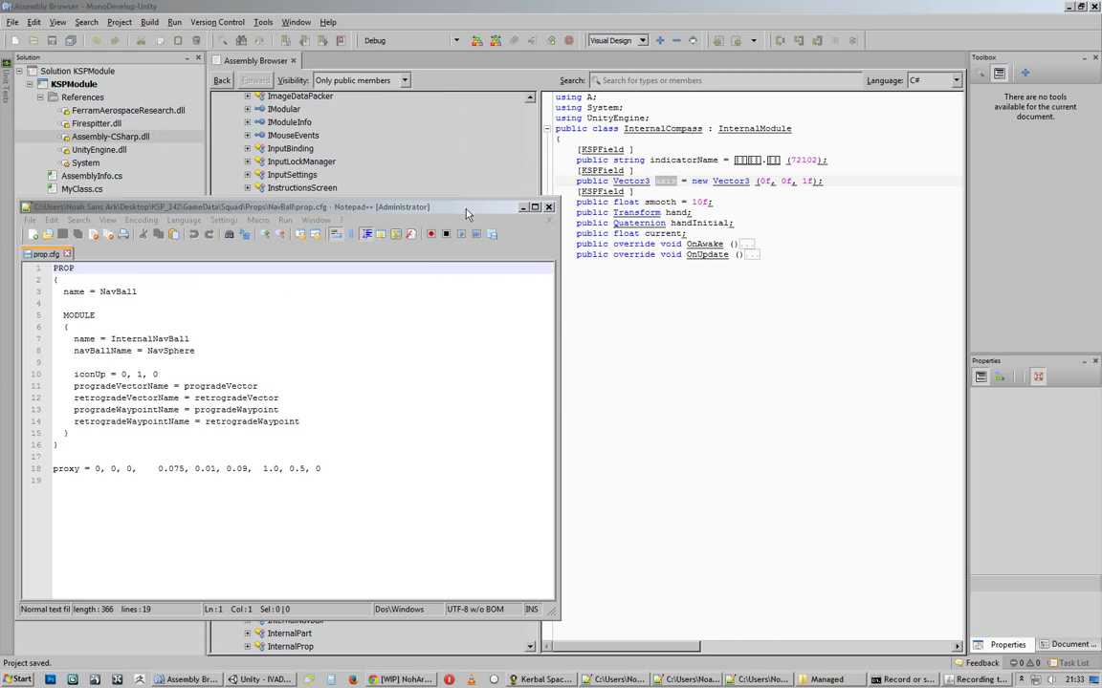
drag(287, 206, 296, 161)
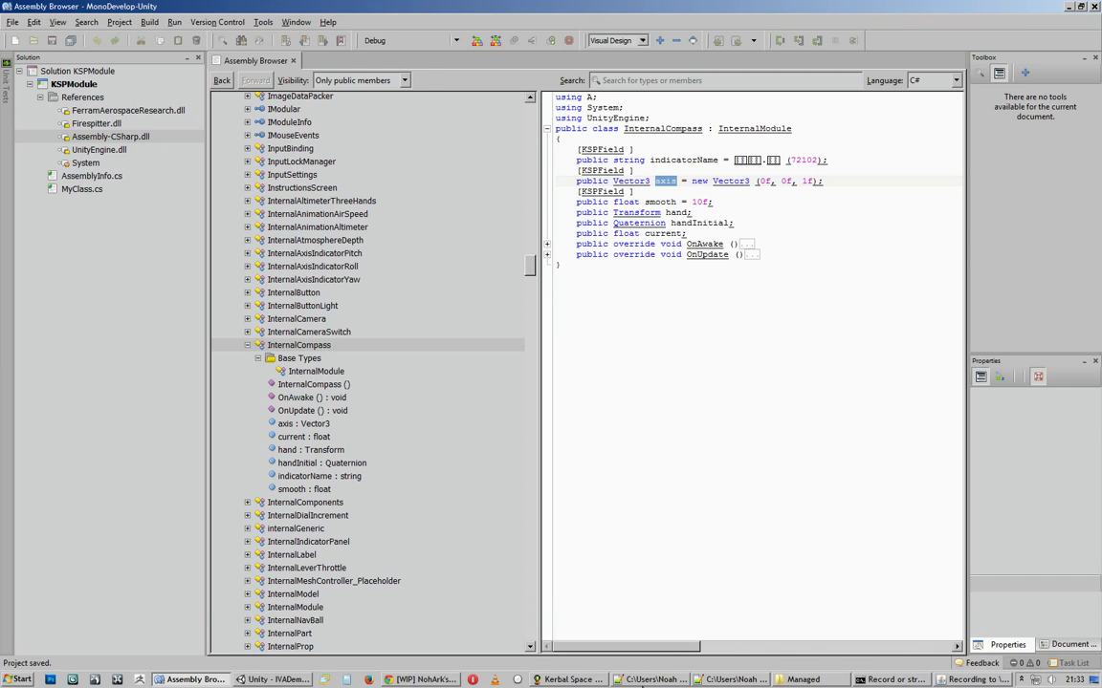
Collapse InternalCompass and expand InternalIndicatorPanel to its InternalModule base type
click(299, 345)
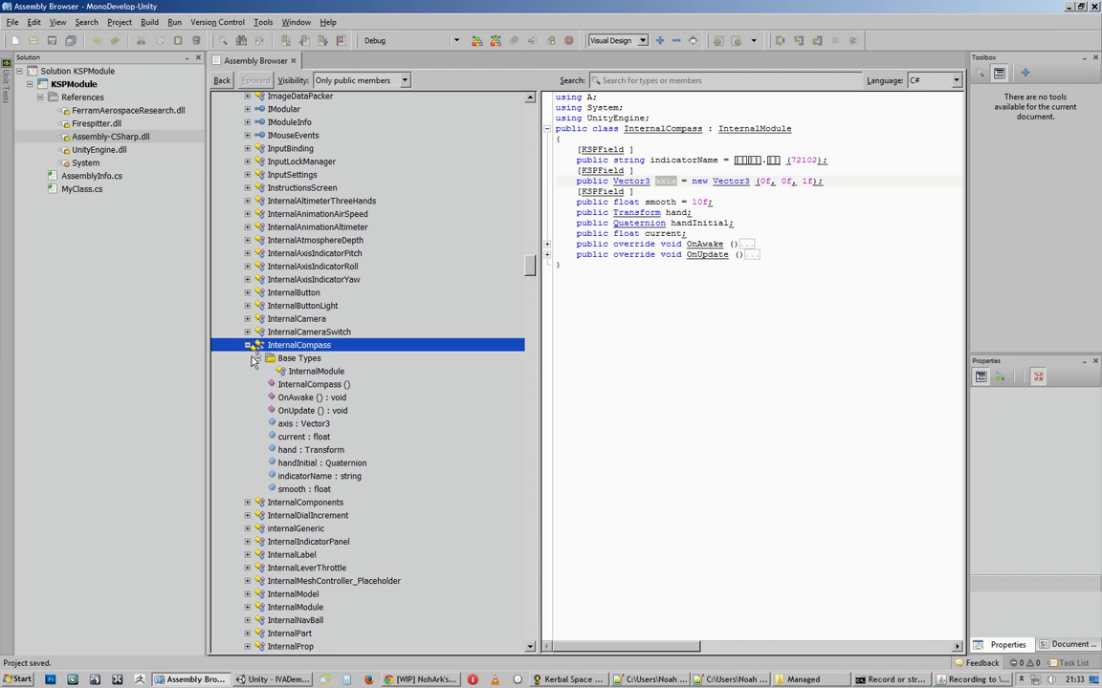
click(247, 345)
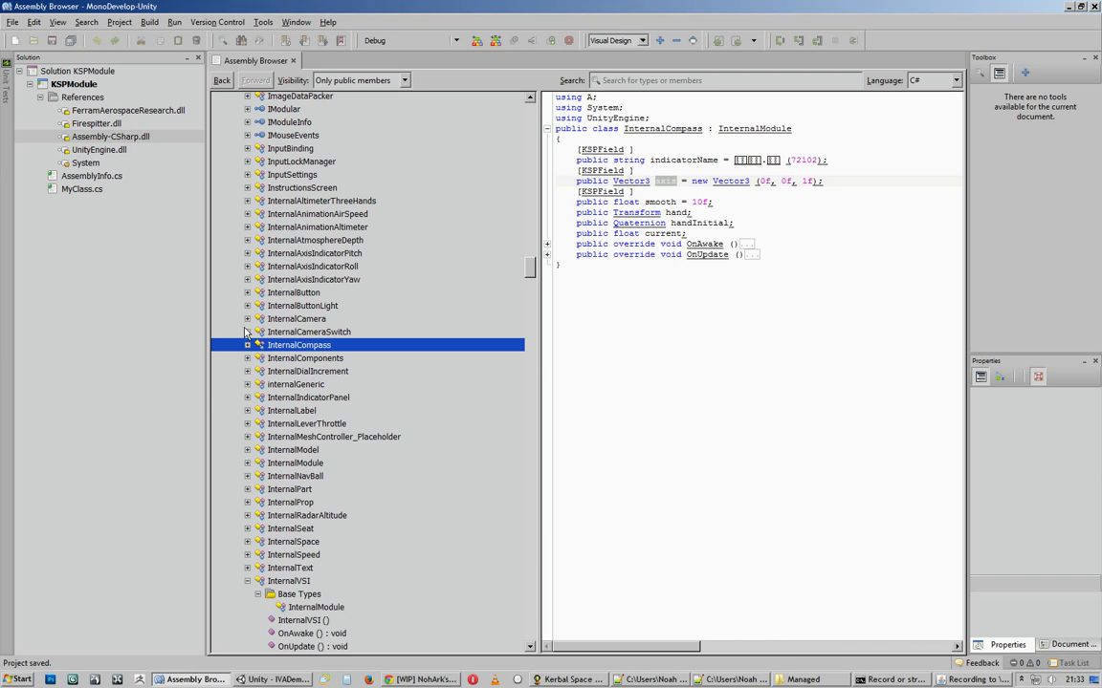
click(246, 397)
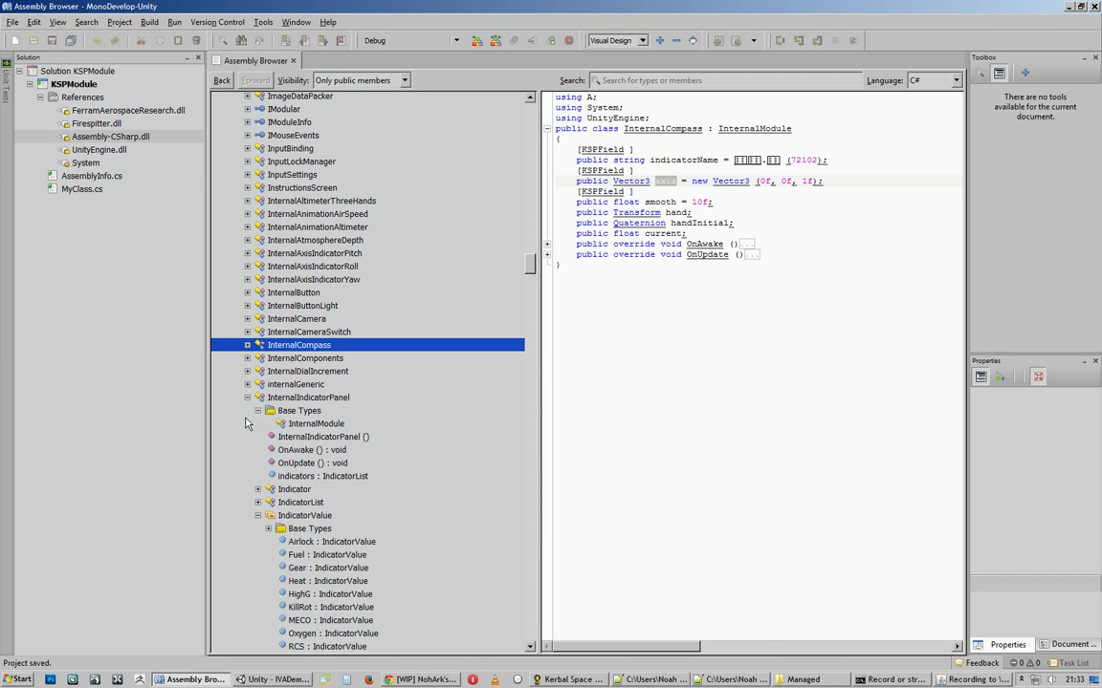
click(299, 410)
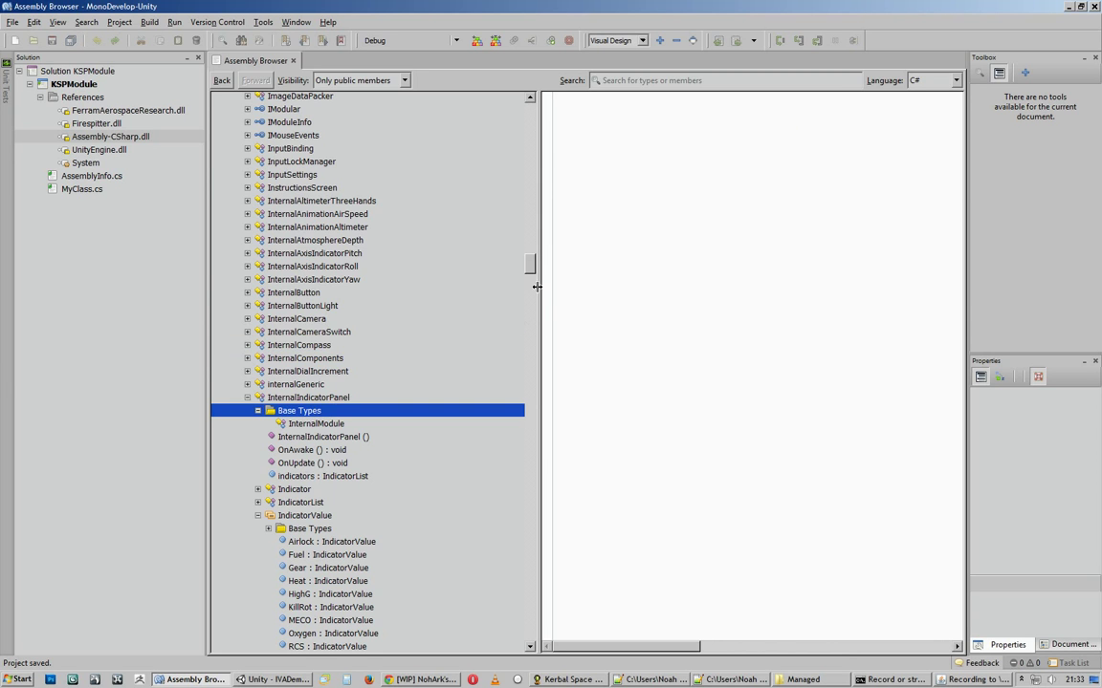
scroll(down, 3)
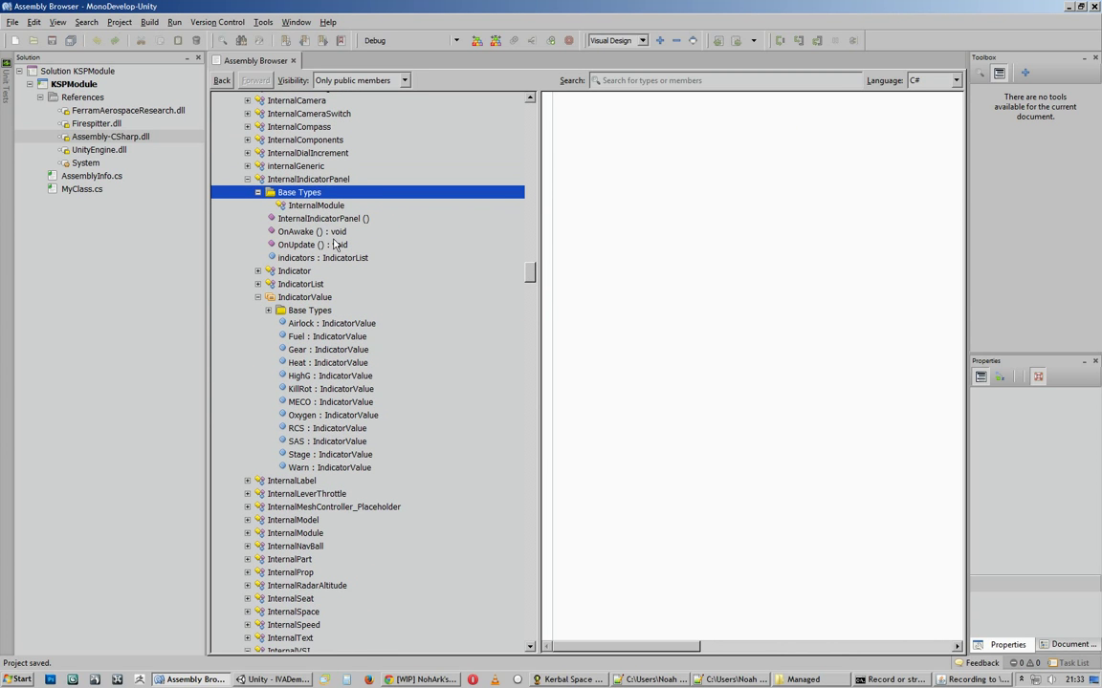
click(316, 205)
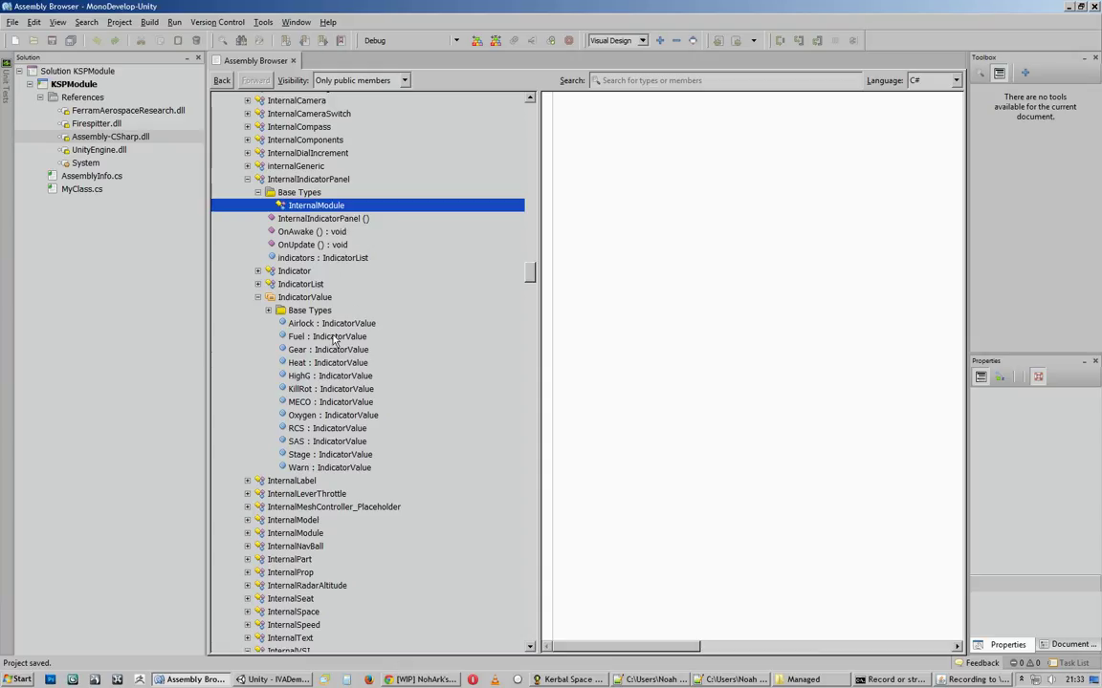
mouse_move(335, 340)
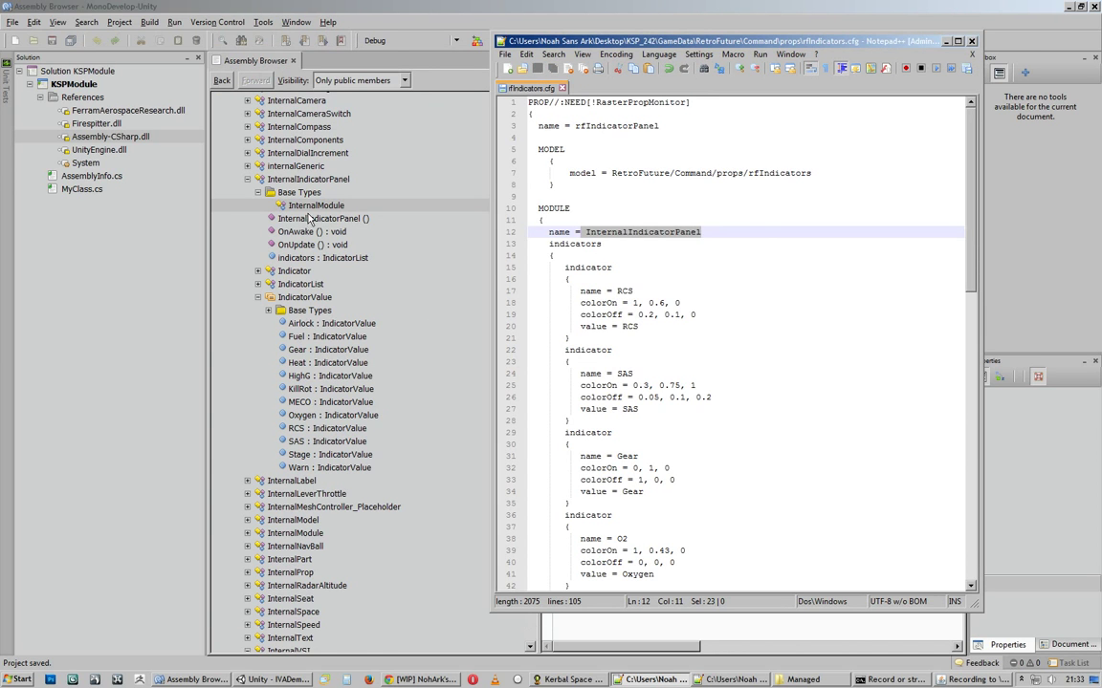
View the panel constructor, then scroll rfIndicators.cfg's RCS, SAS, Gear and O2 indicators
click(323, 218)
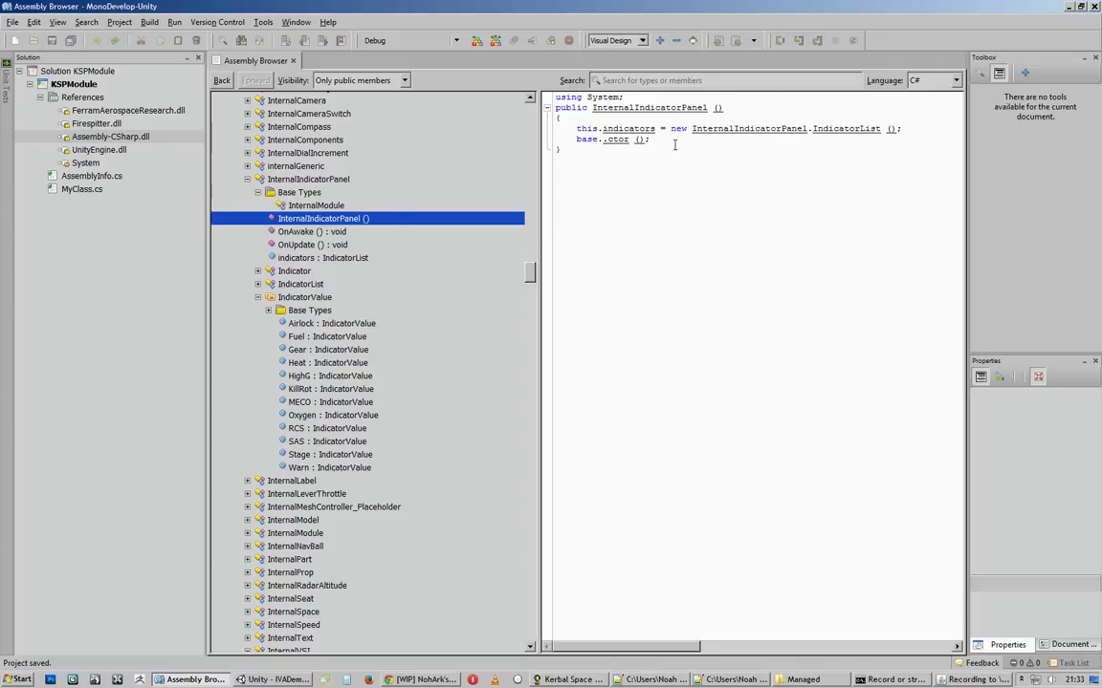
double_click(651, 107)
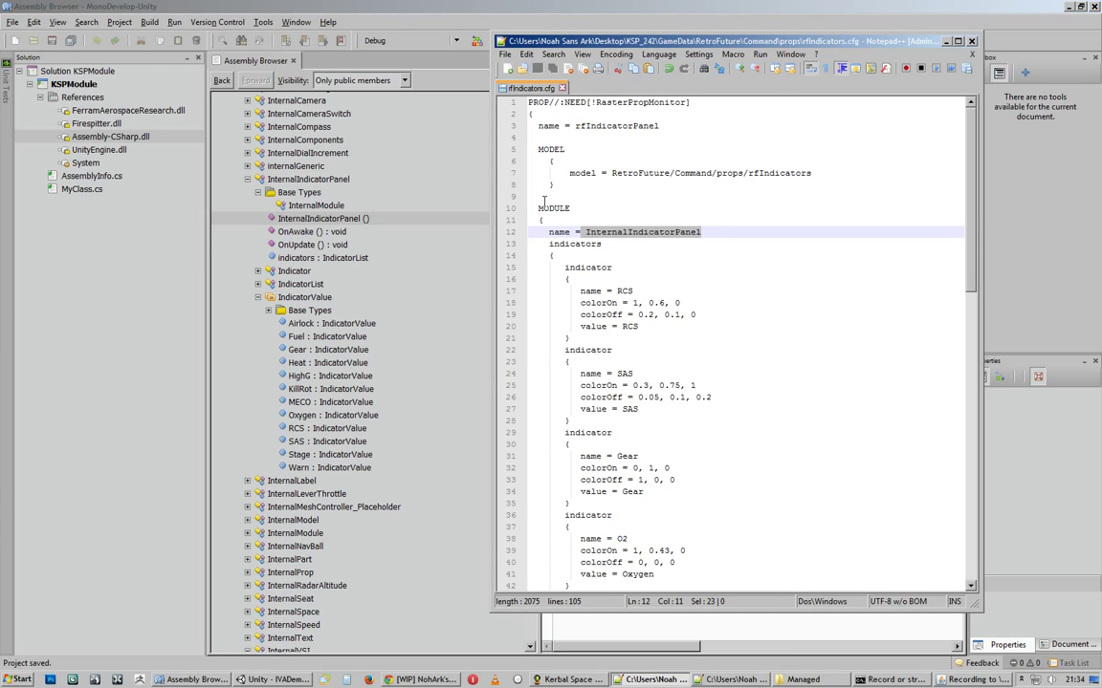
mouse_move(634, 192)
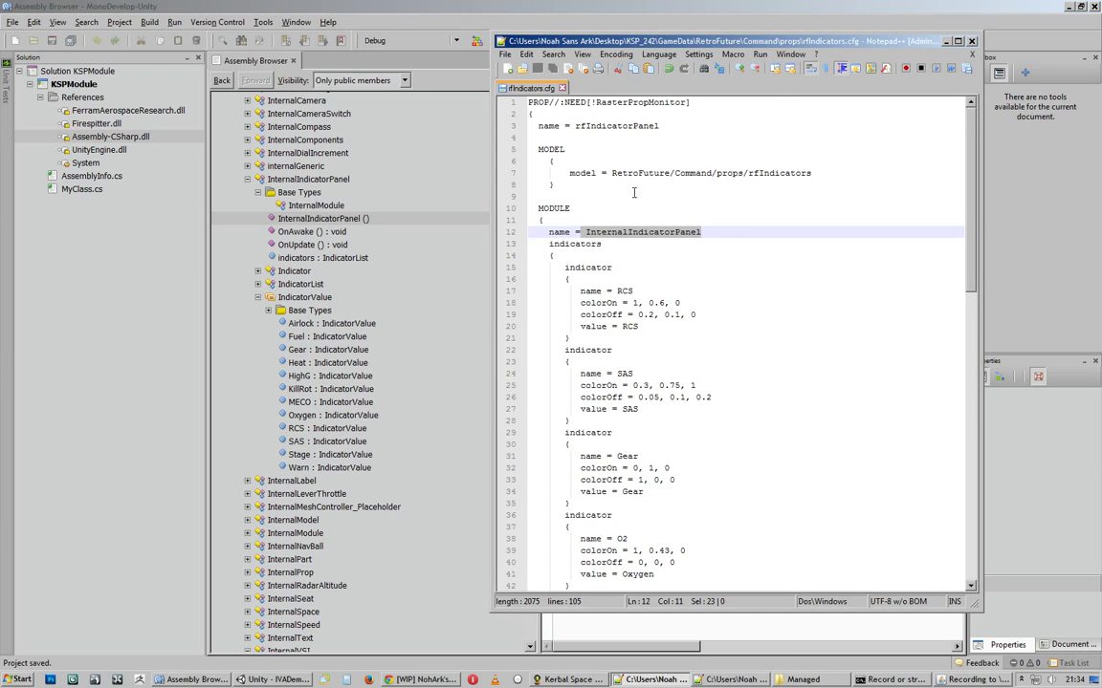
scroll(down, 3)
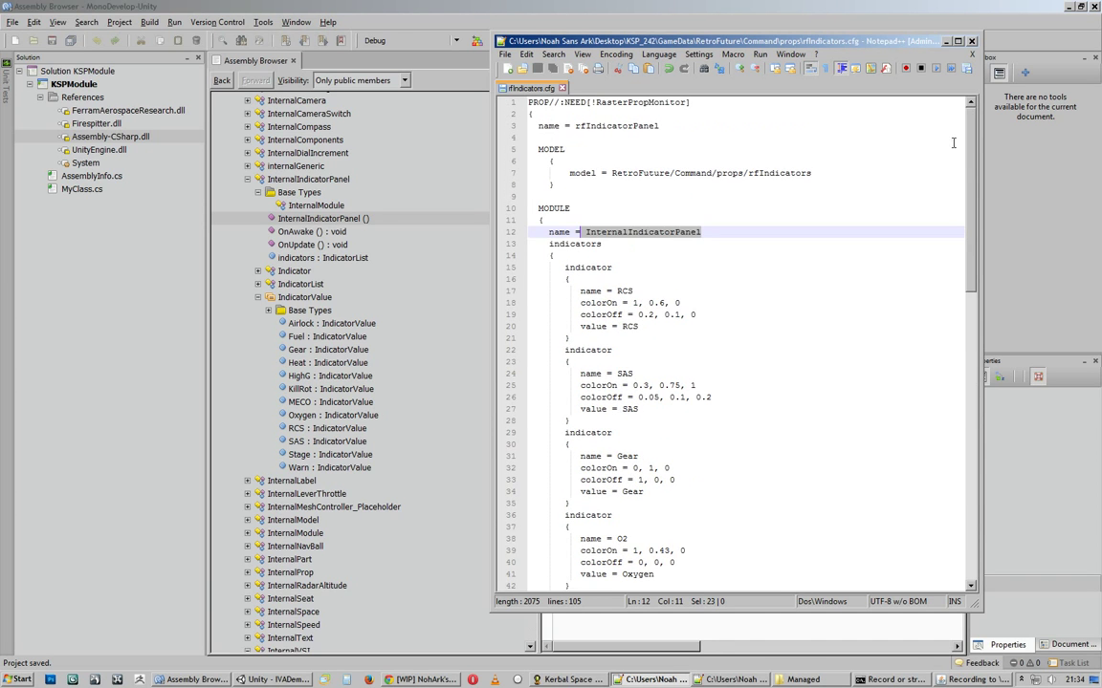
mouse_move(666, 266)
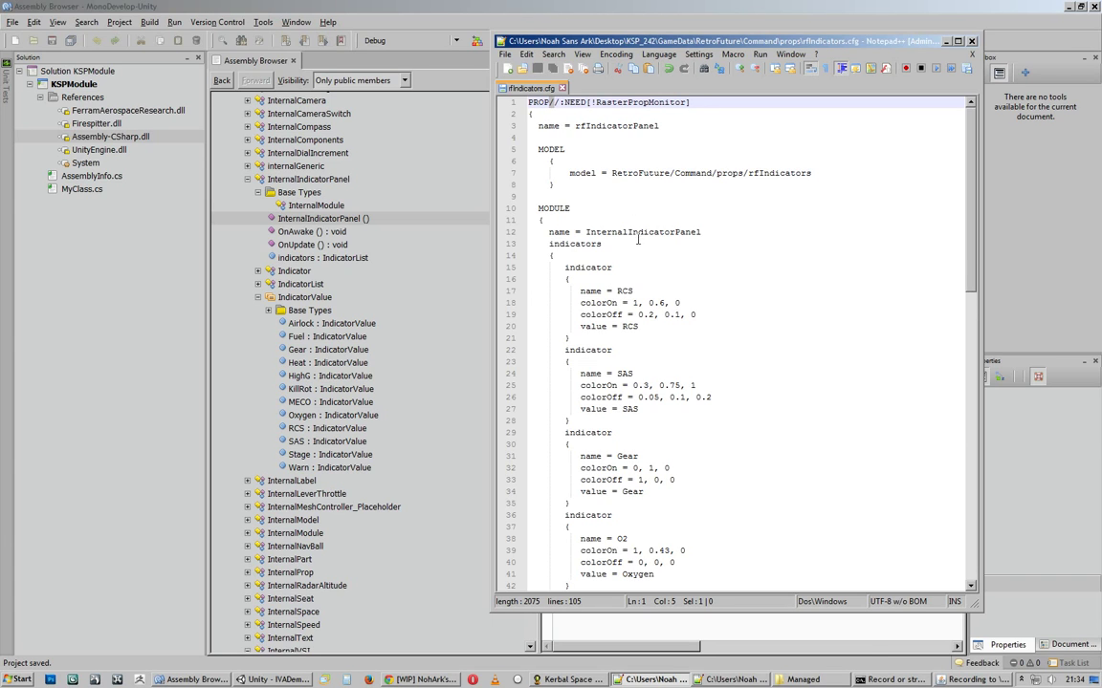
mouse_move(652, 114)
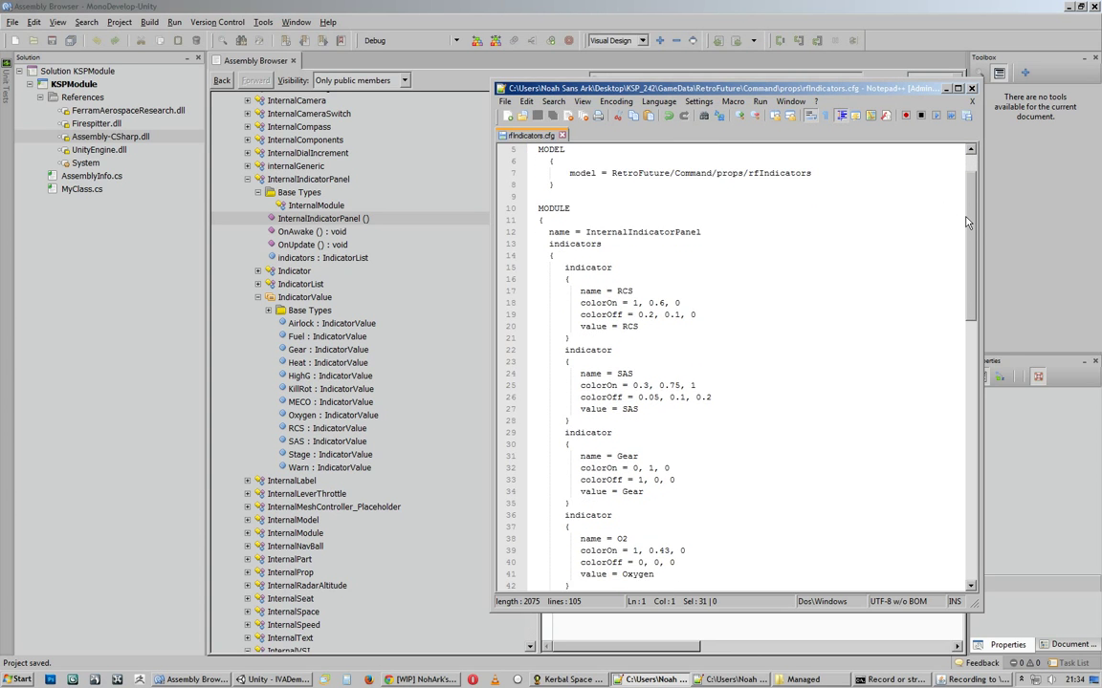
scroll(down, 3)
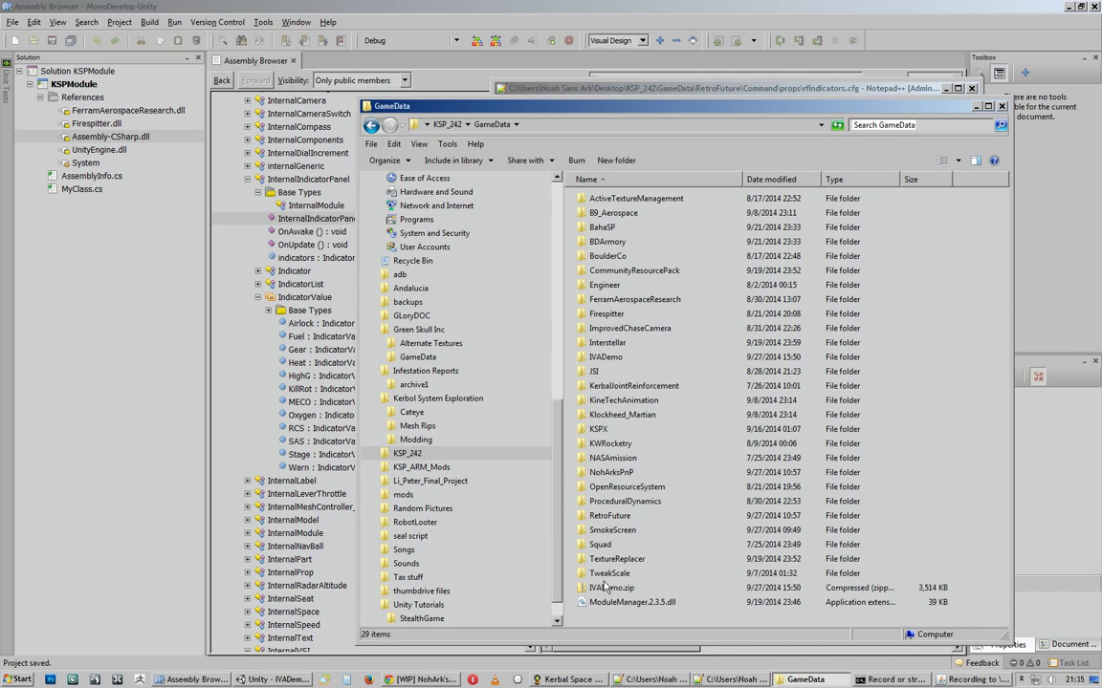
Browse Squad\Props\IndicatorPanel and open its prop.cfg listing indicator01–06
double_click(600, 544)
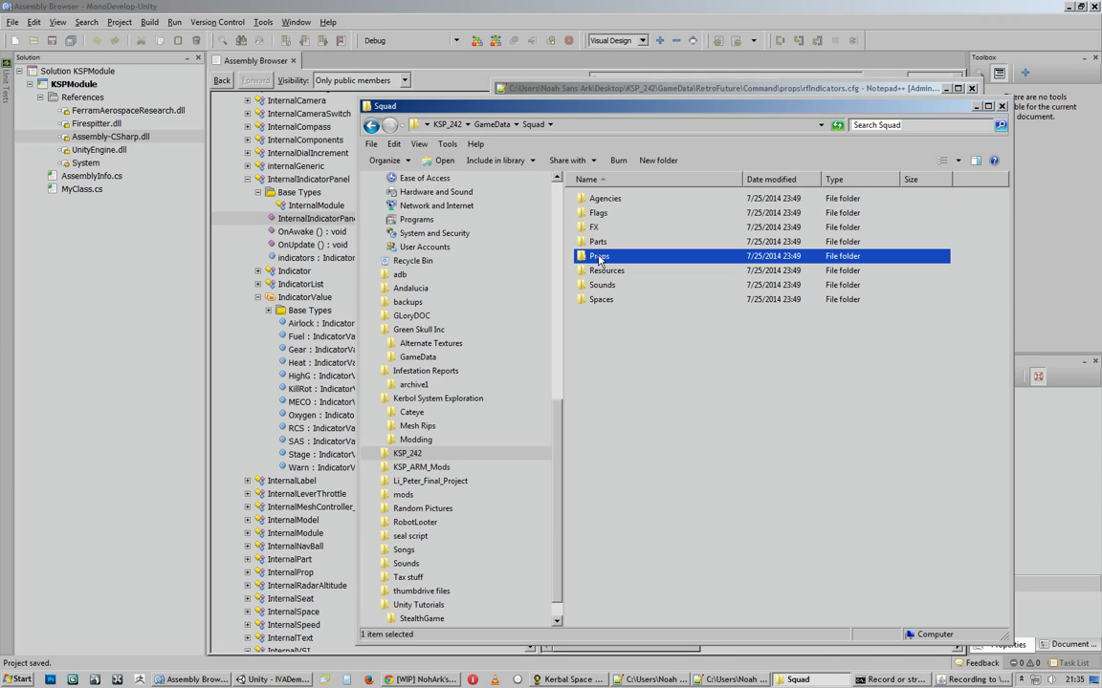
double_click(597, 255)
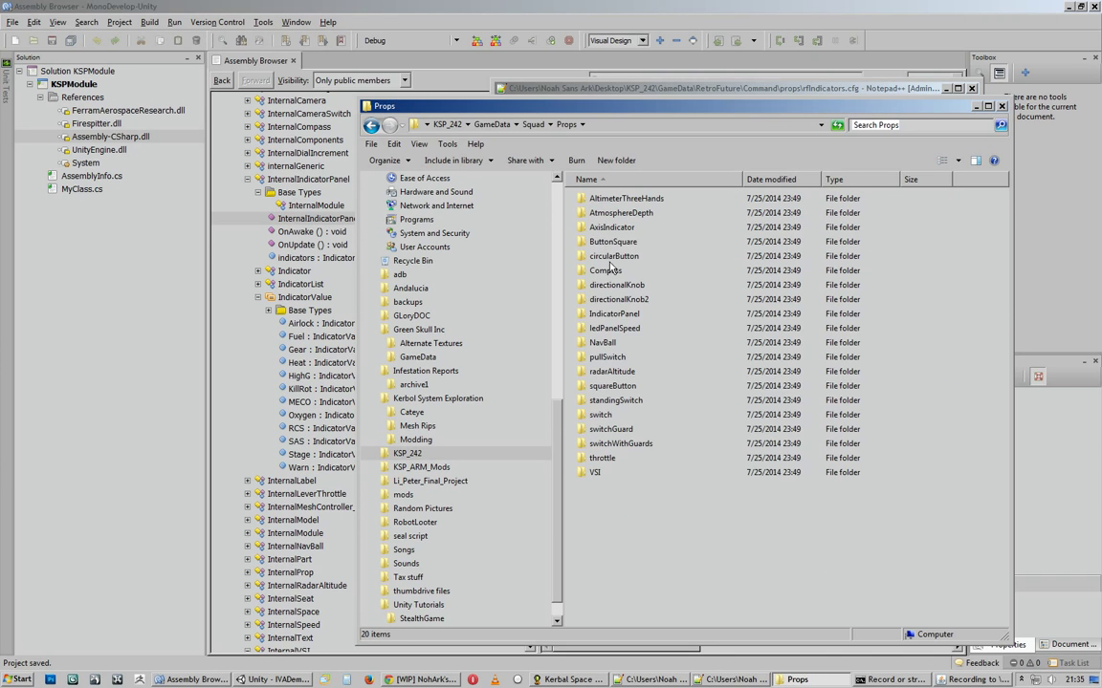
double_click(613, 313)
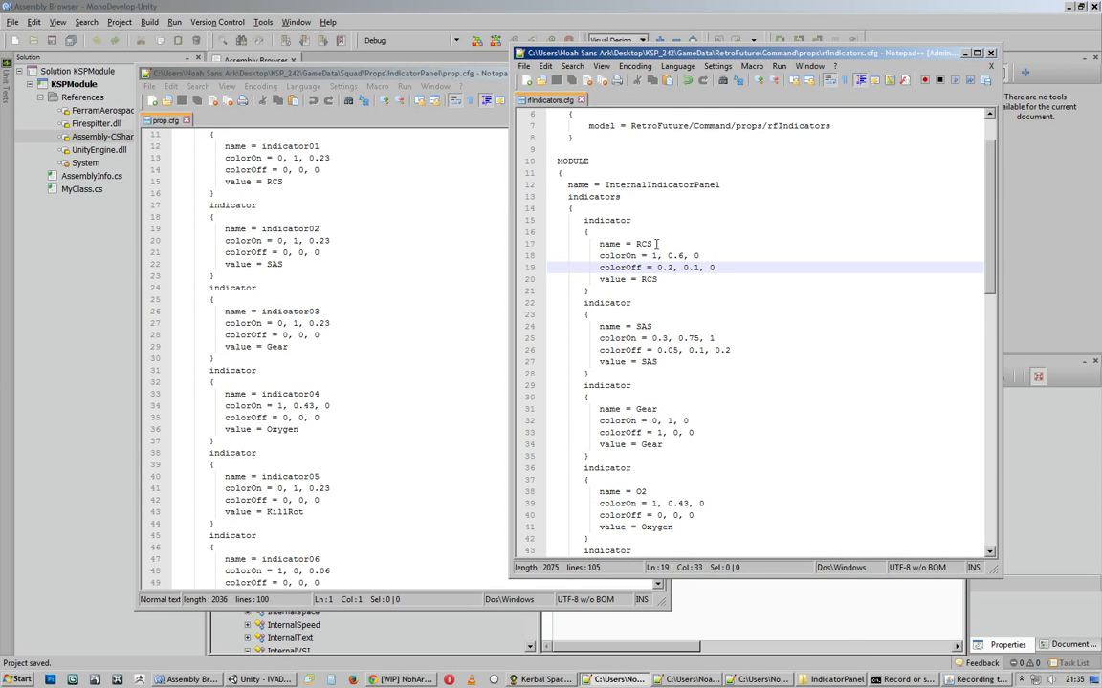
Hide both Notepad++ config windows to reveal the InternalIndicatorPanel constructor
double_click(642, 242)
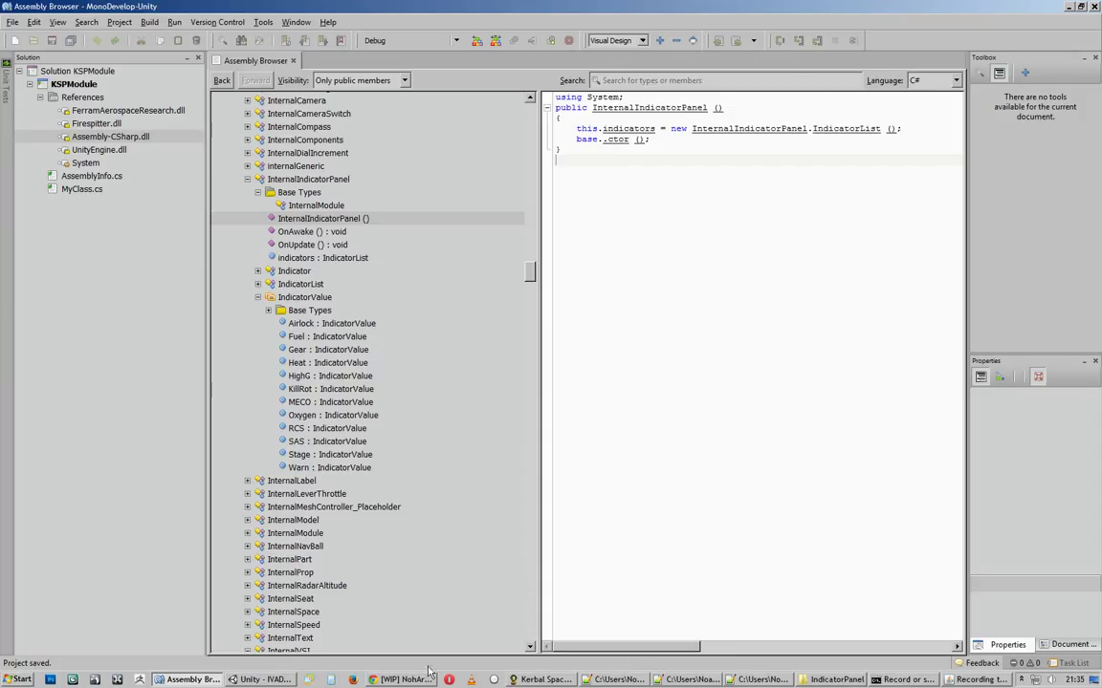
click(259, 680)
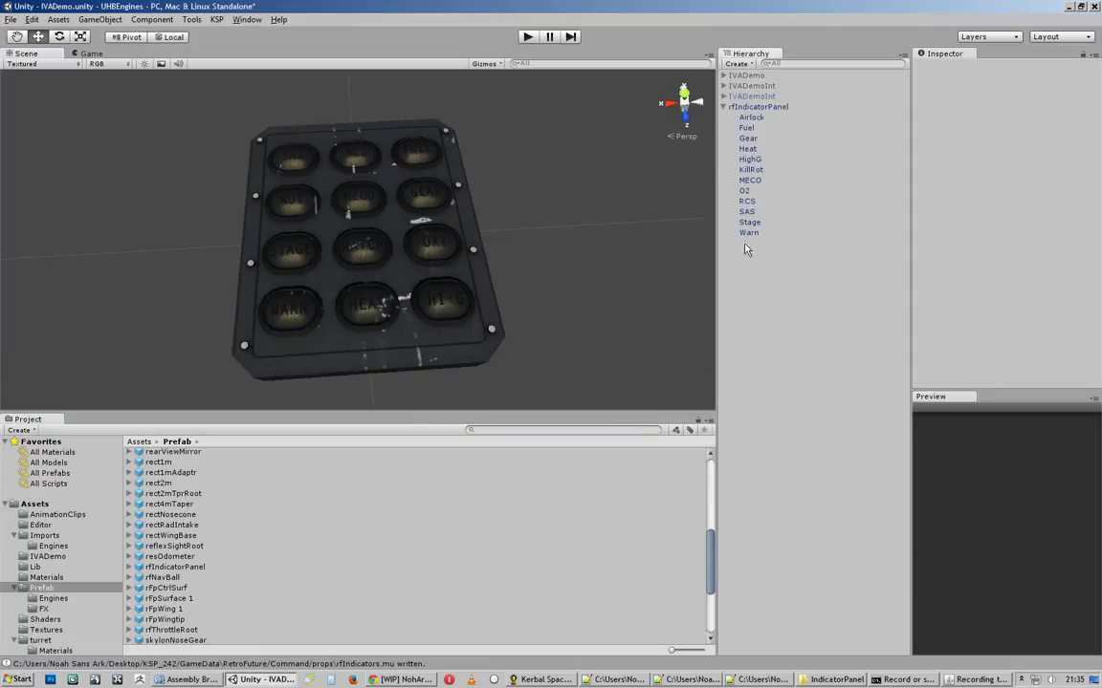
Inspect rfIndicatorPanel's MECO, Gear and Airlock lamp meshes in the Hierarchy
click(750, 179)
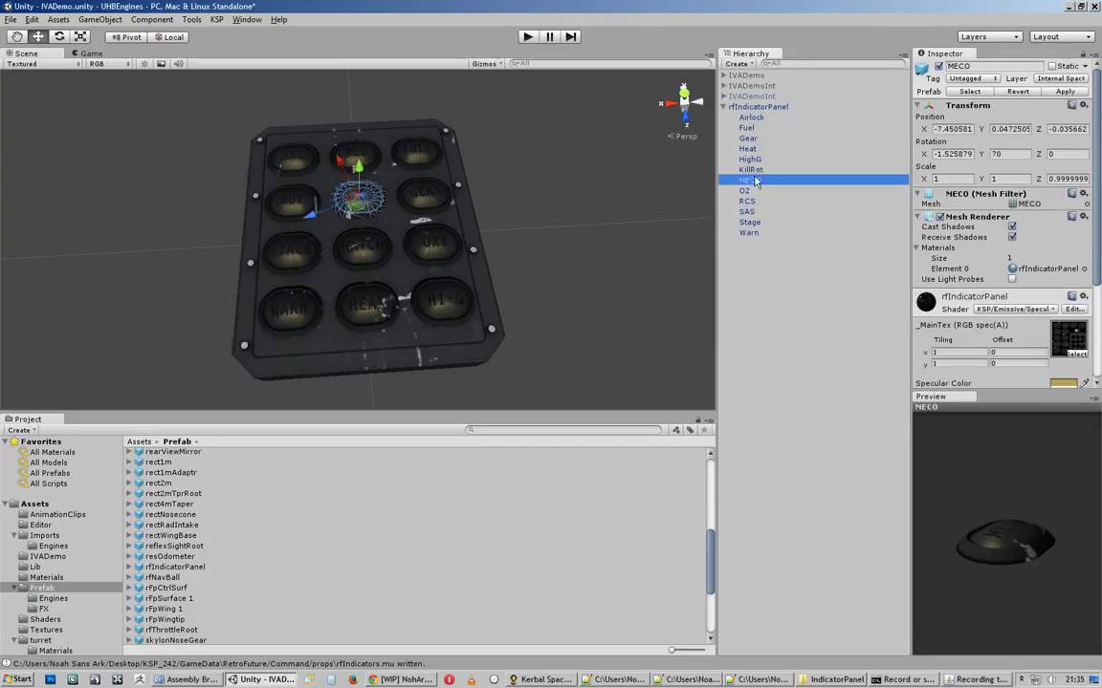
click(747, 137)
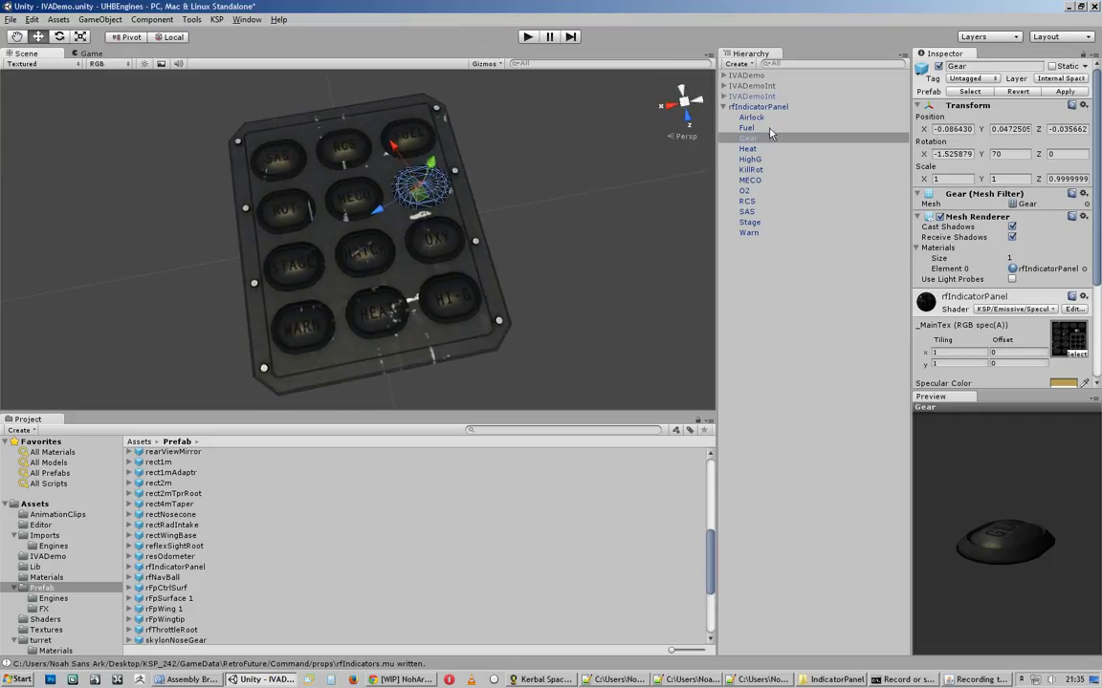
click(751, 117)
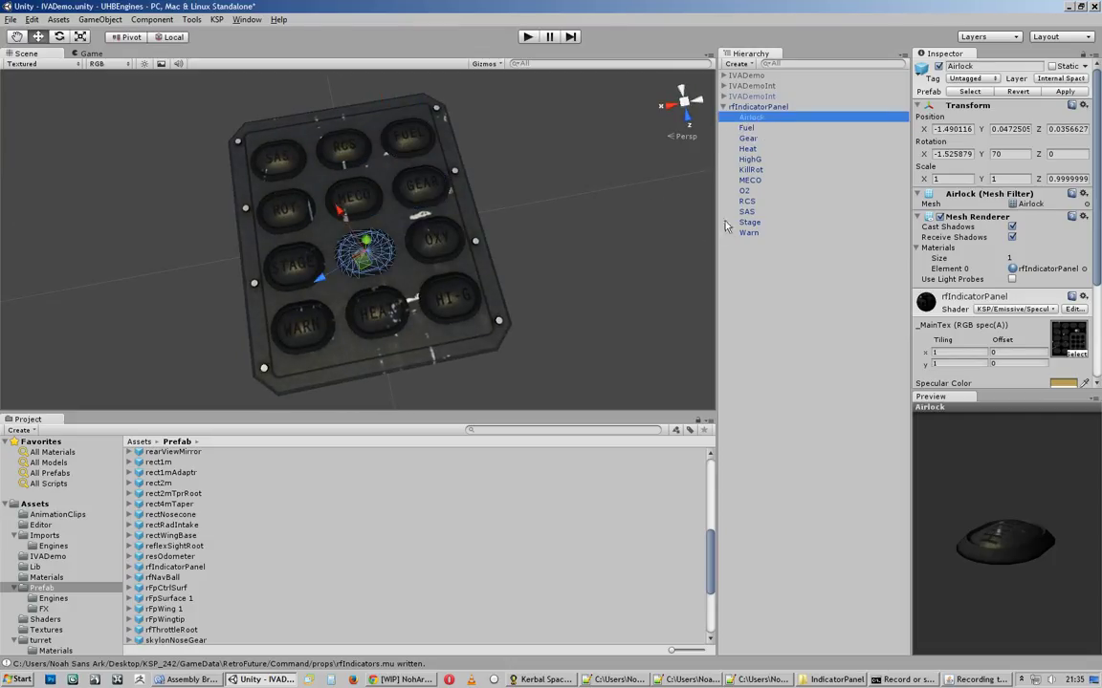
scroll(down, 3)
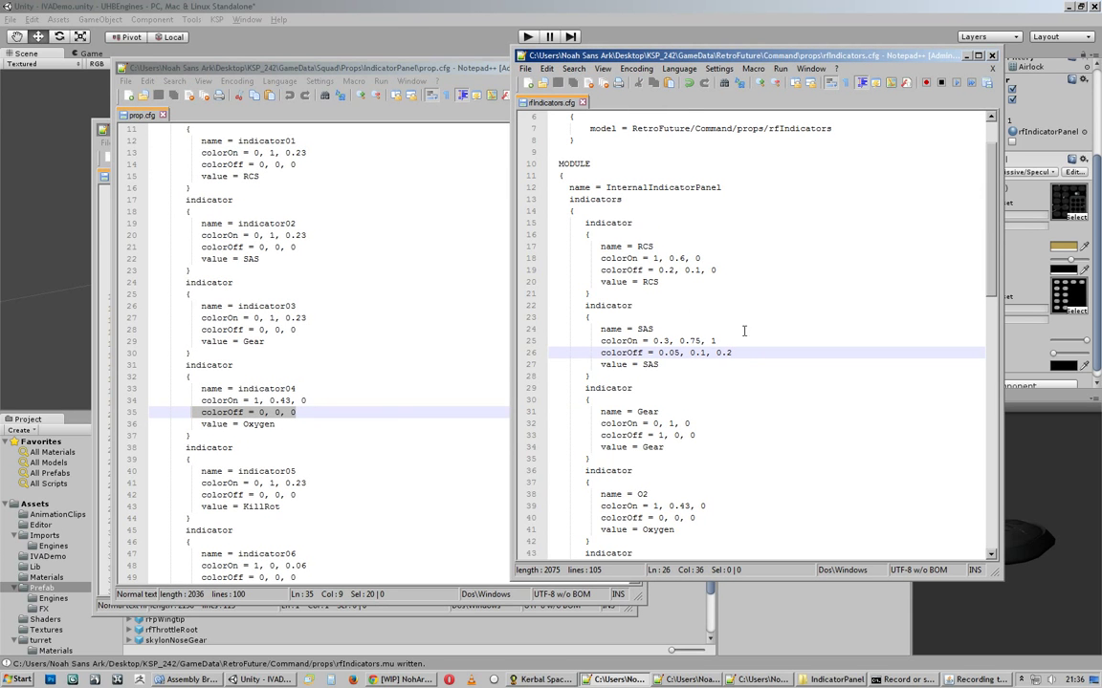
mouse_move(618, 444)
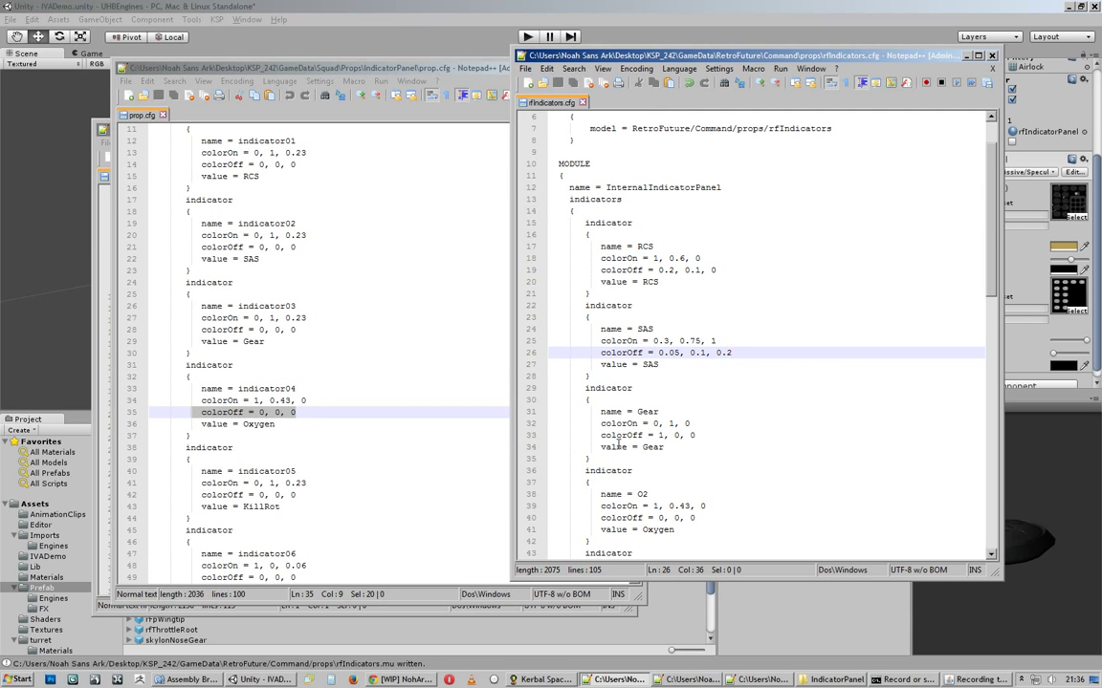
mouse_move(481, 656)
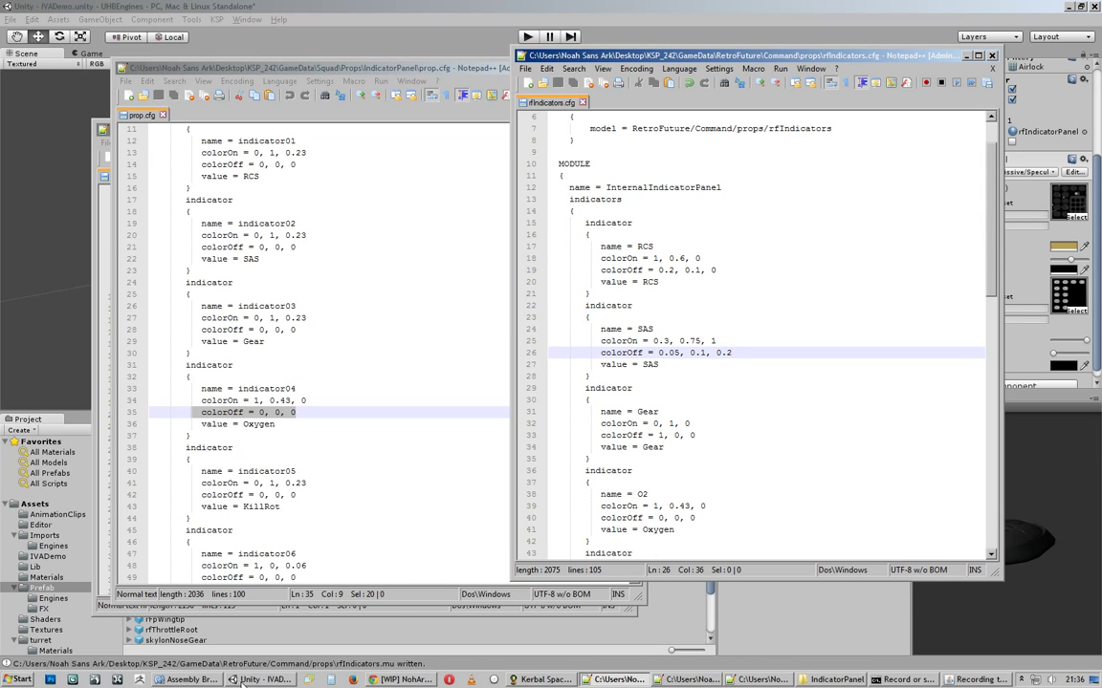
Switch to MonoDevelop's Assembly Browser showing the decompiled InternalIndicatorPanel code
click(188, 679)
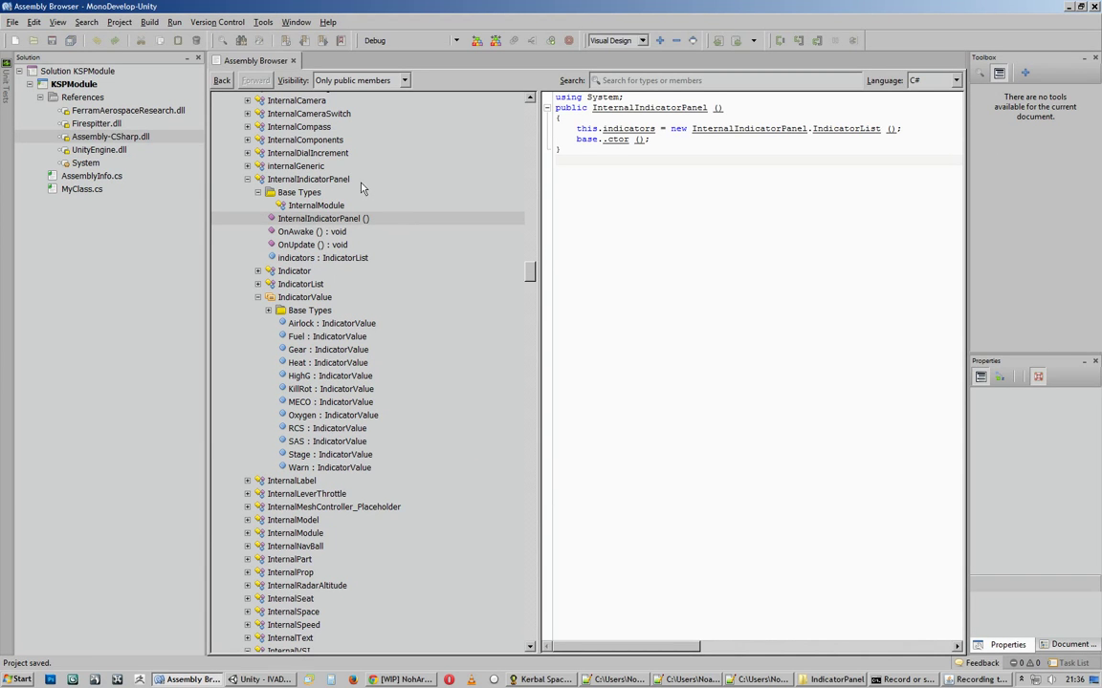
Show InternalIndicatorPanel's decompiled OnUpdate method and scroll through its switch cases
click(308, 179)
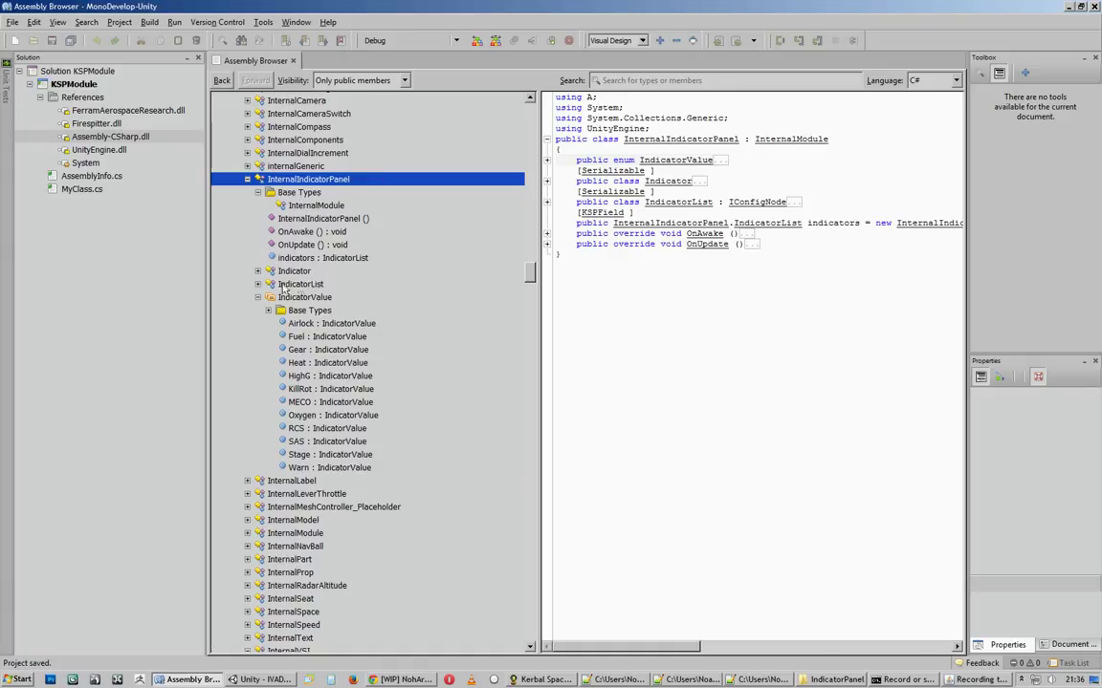
mouse_move(344, 478)
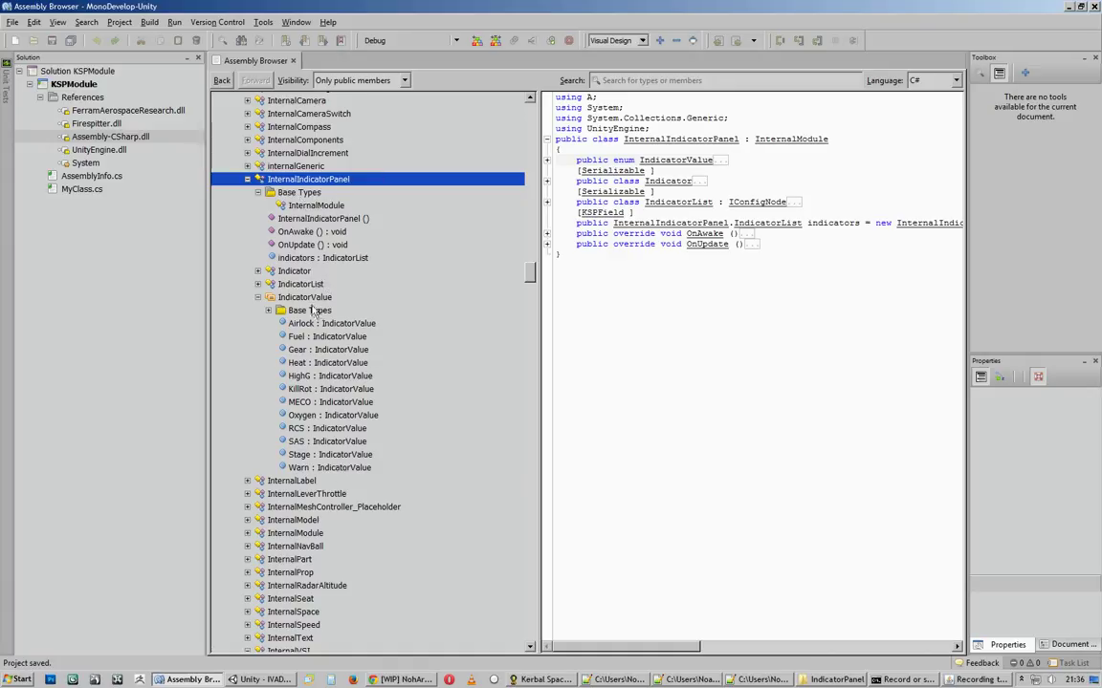
mouse_move(332, 437)
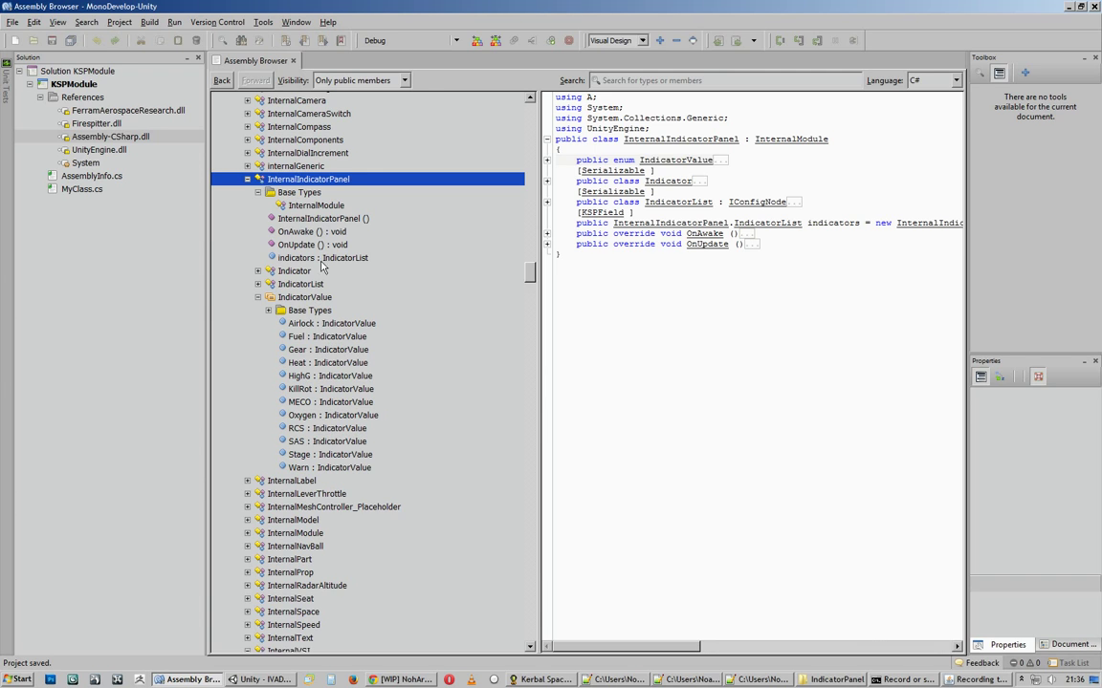
click(312, 245)
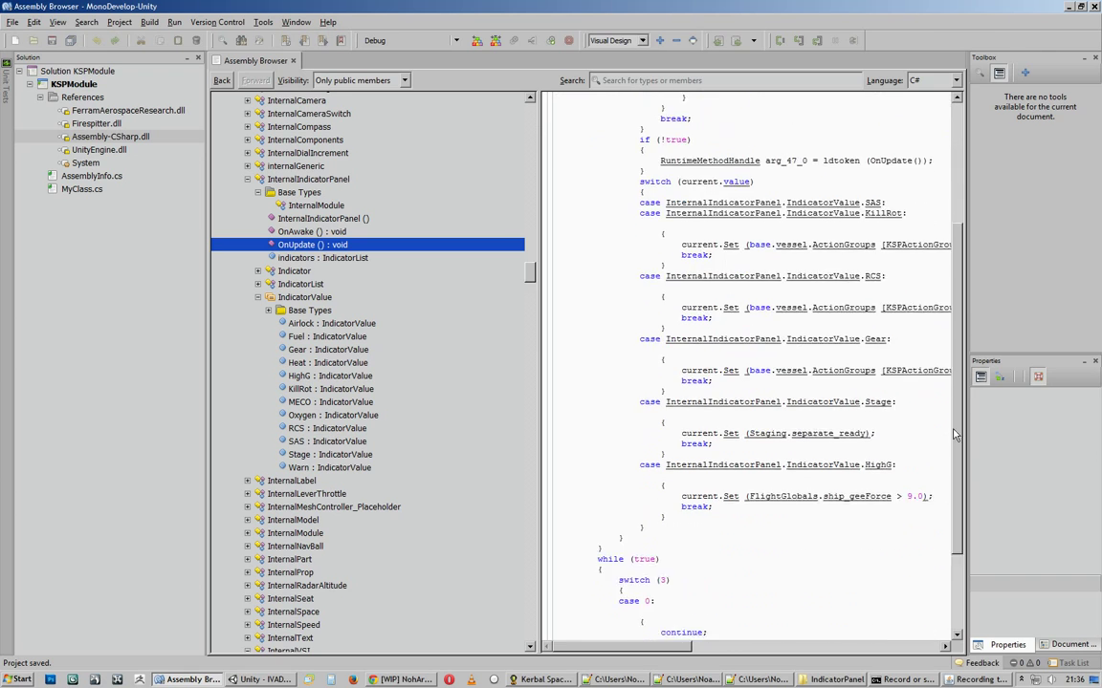
scroll(down, 3)
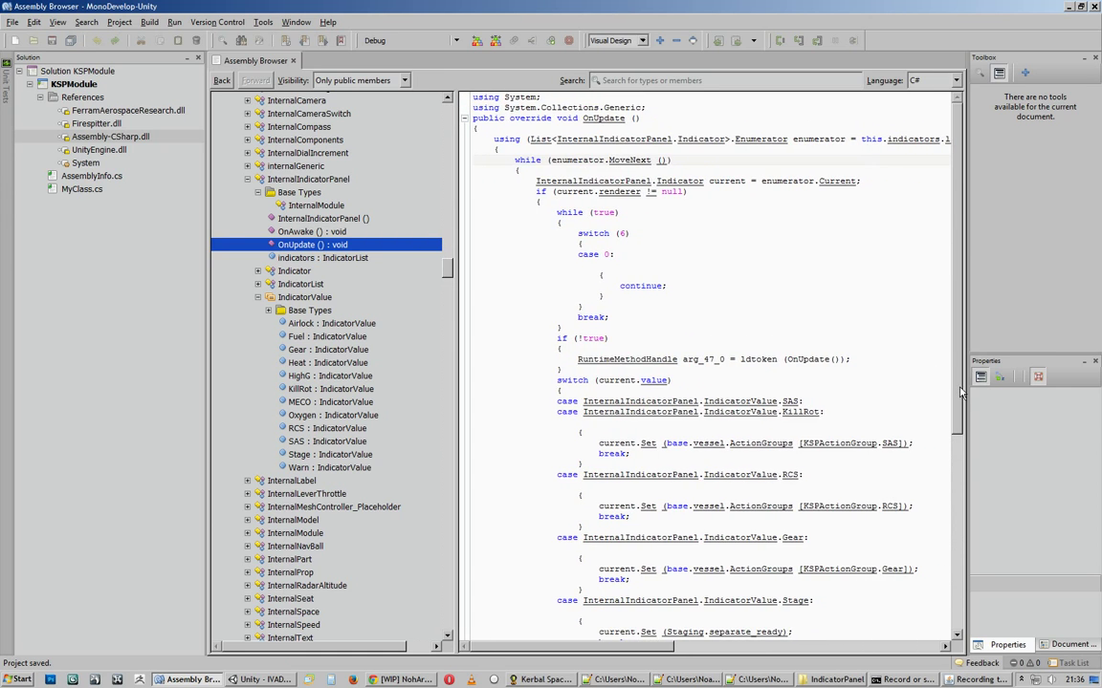
scroll(down, 3)
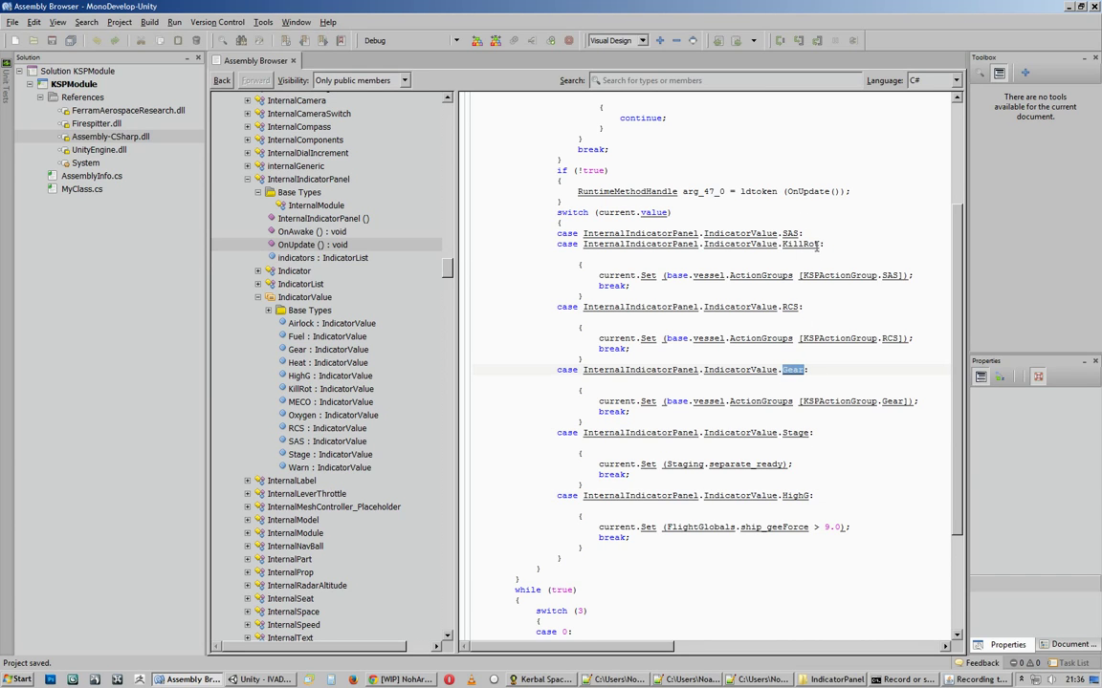
Highlight the SAS case's KillRot value, then bring rfIndicators.cfg back up
click(820, 244)
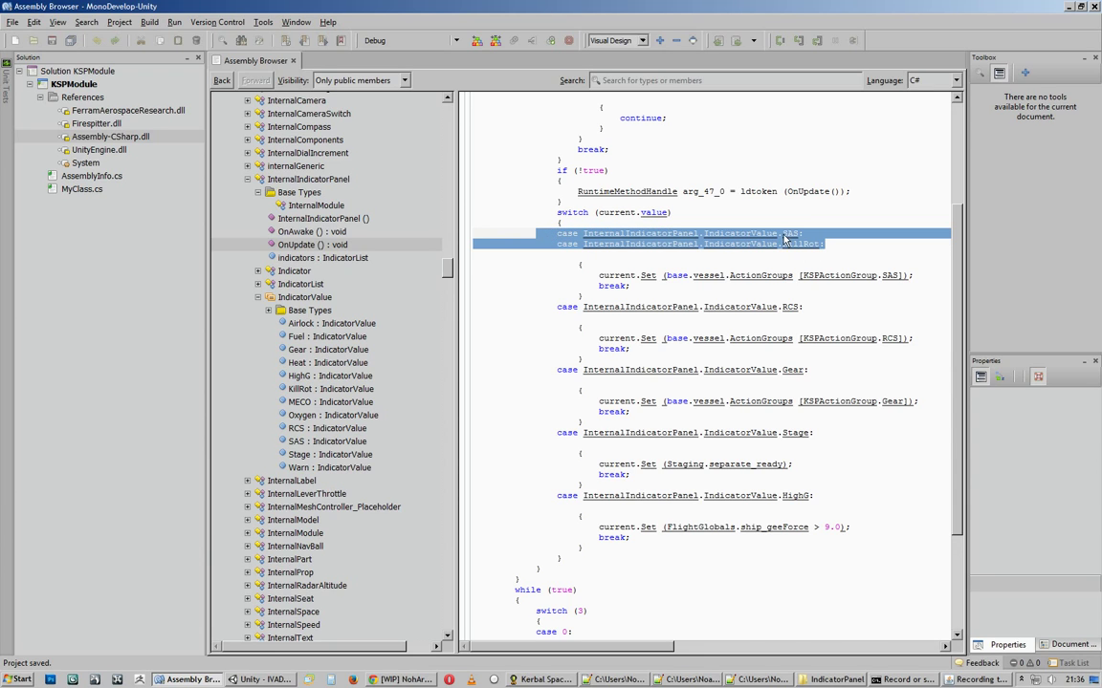
double_click(803, 243)
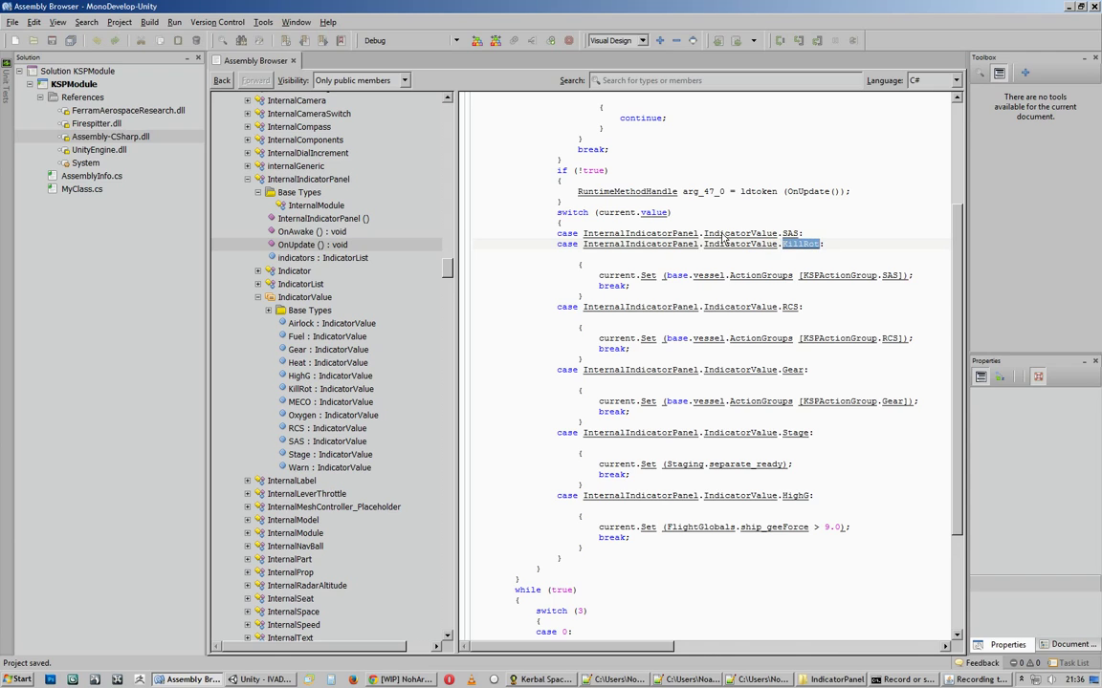
mouse_move(719, 237)
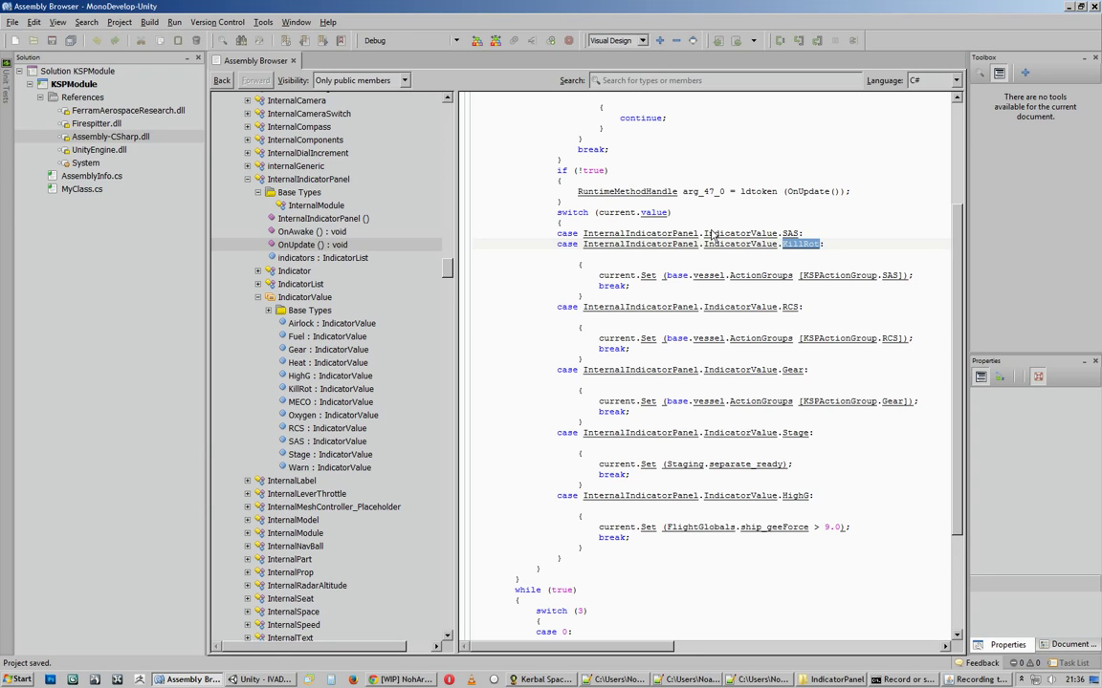
mouse_move(601, 311)
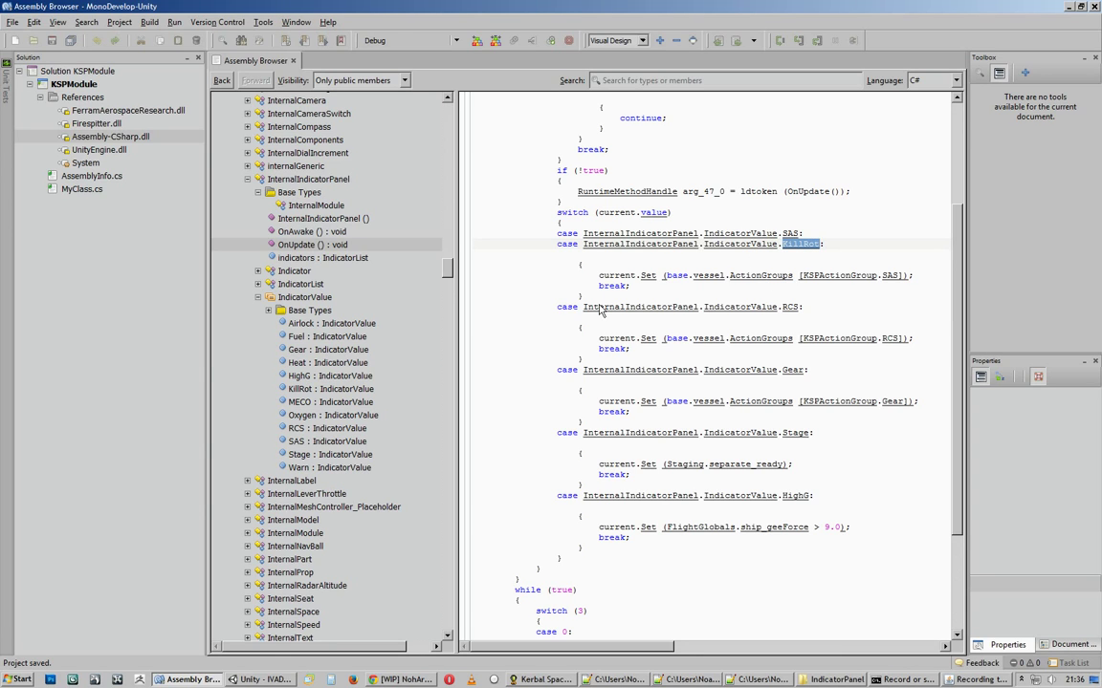
mouse_move(545, 663)
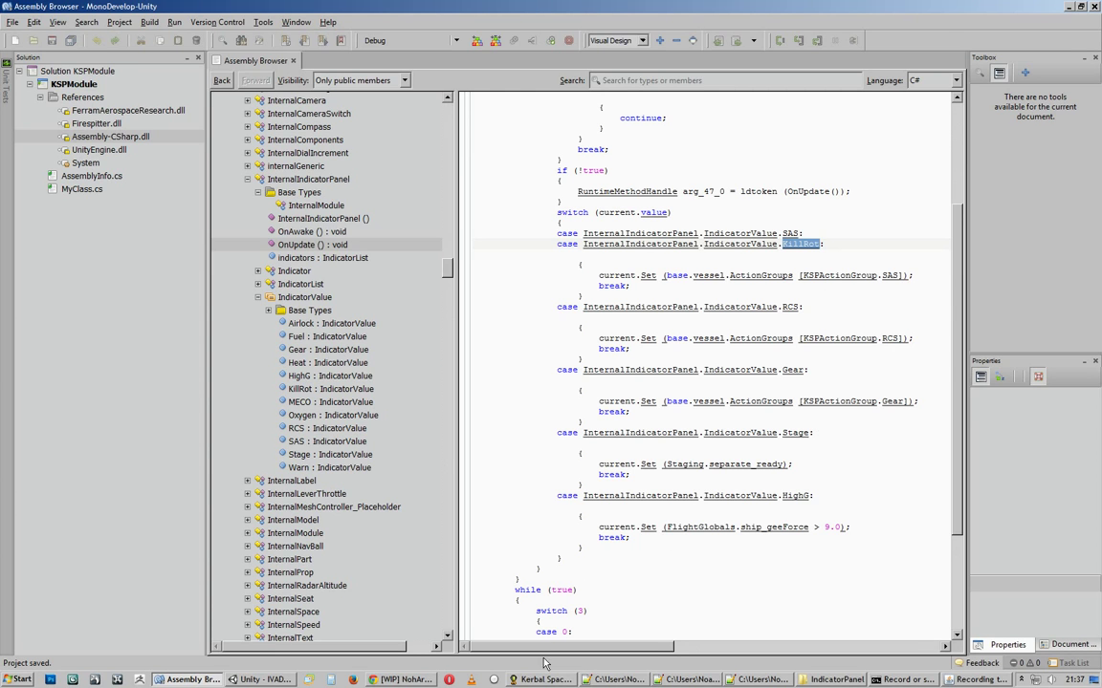
click(679, 680)
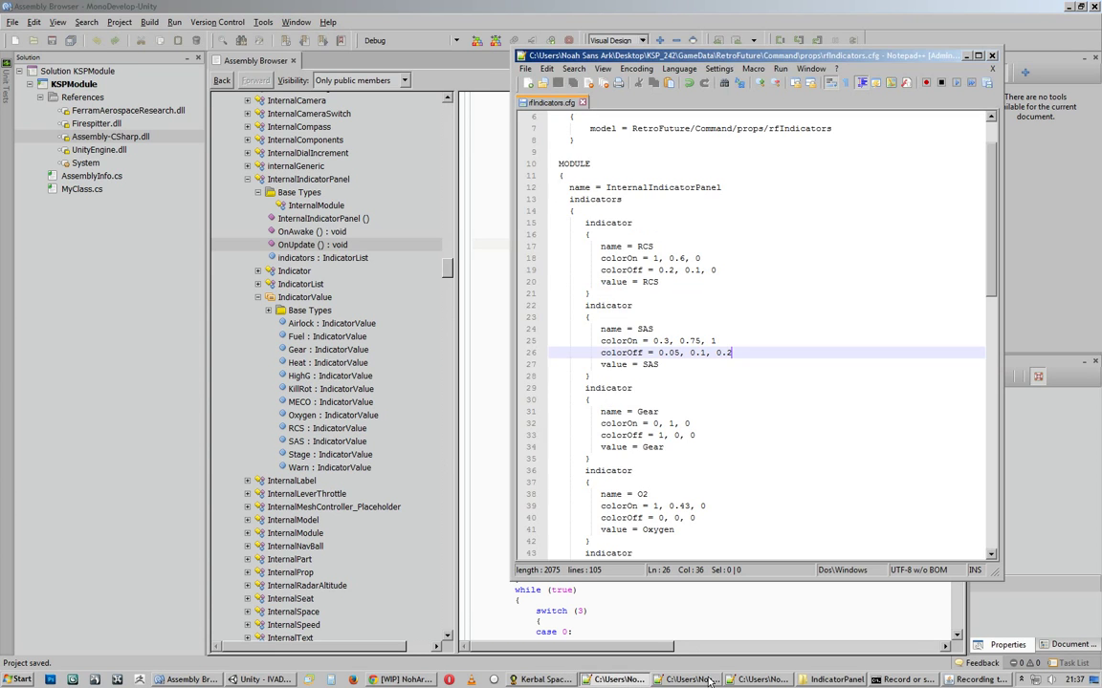
Return to the Unity editor showing the rfIndicatorPanel Airlock lamp
click(758, 680)
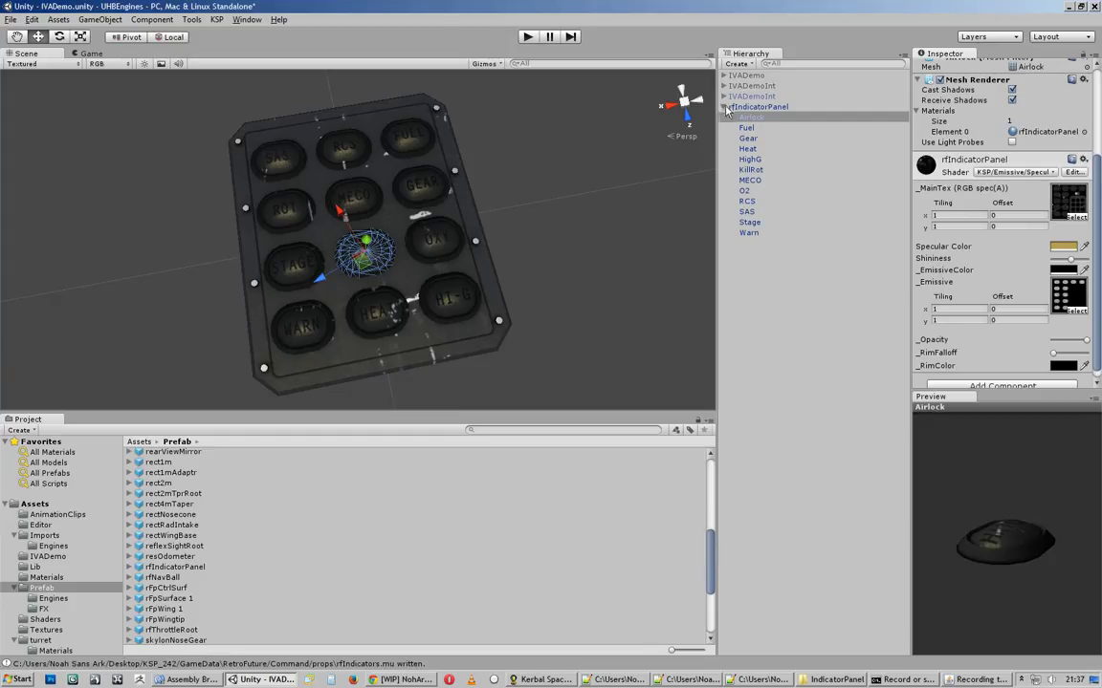
Check the rfIndicatorPanel root's export settings, then open Part Tools on its Props tab
click(751, 117)
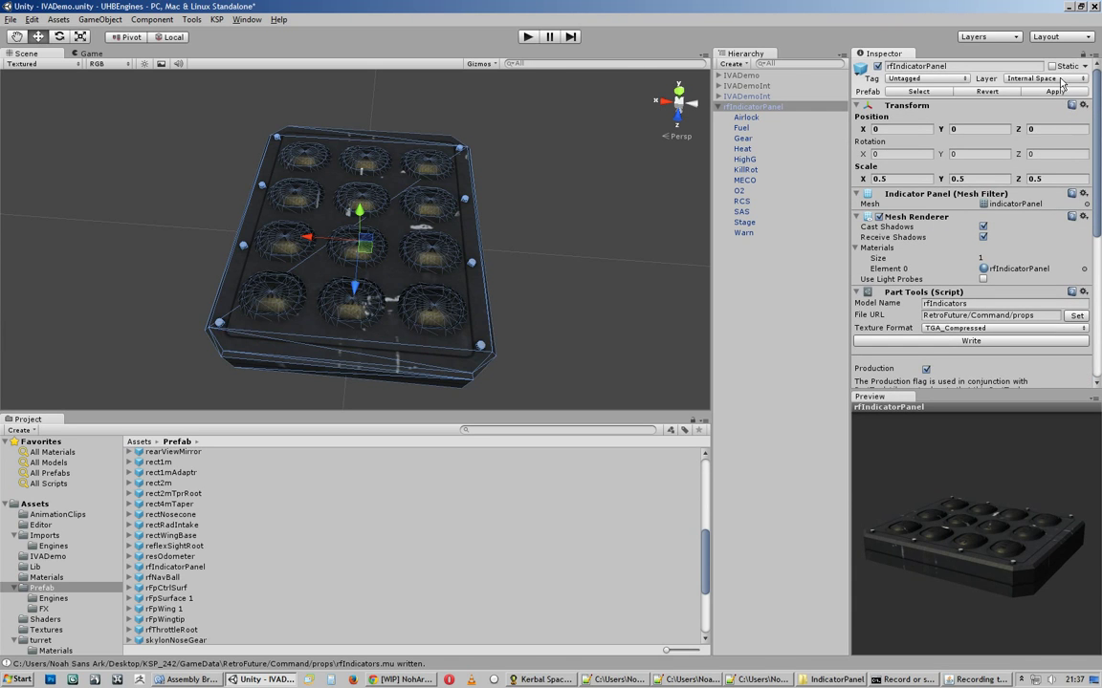
click(1032, 79)
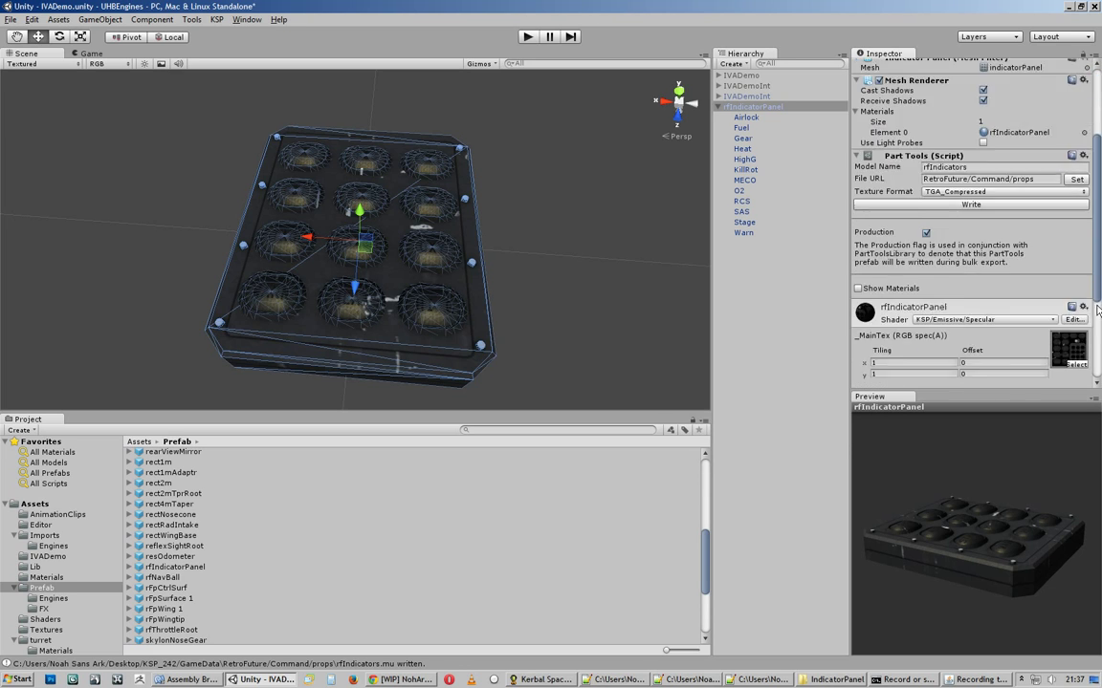
scroll(down, 3)
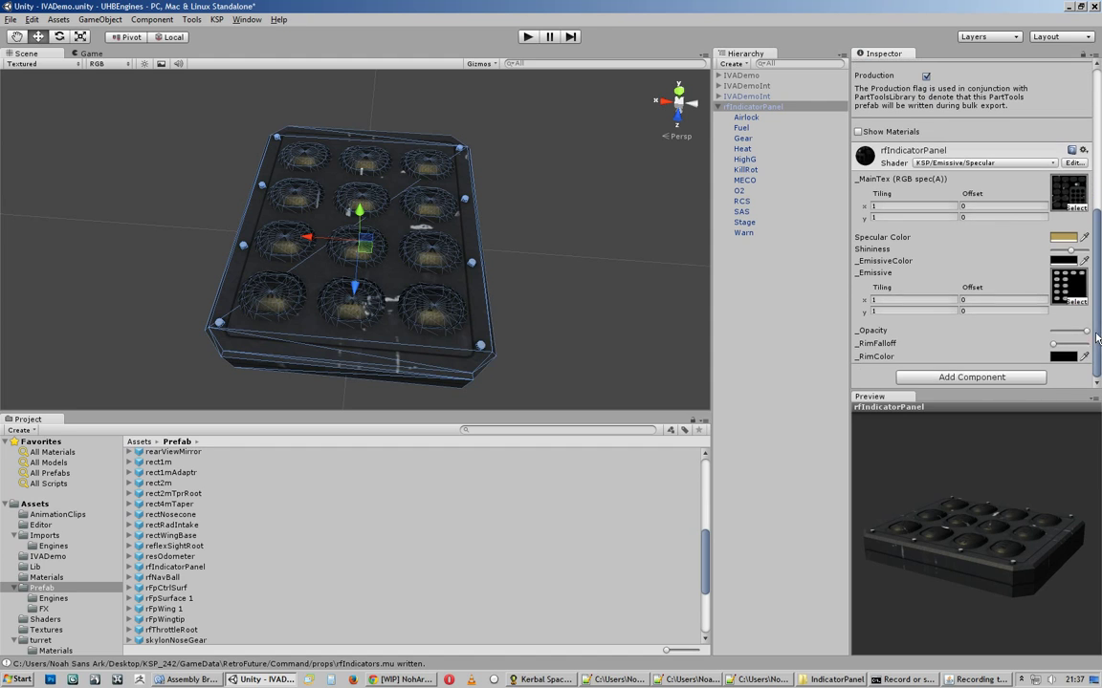
click(758, 679)
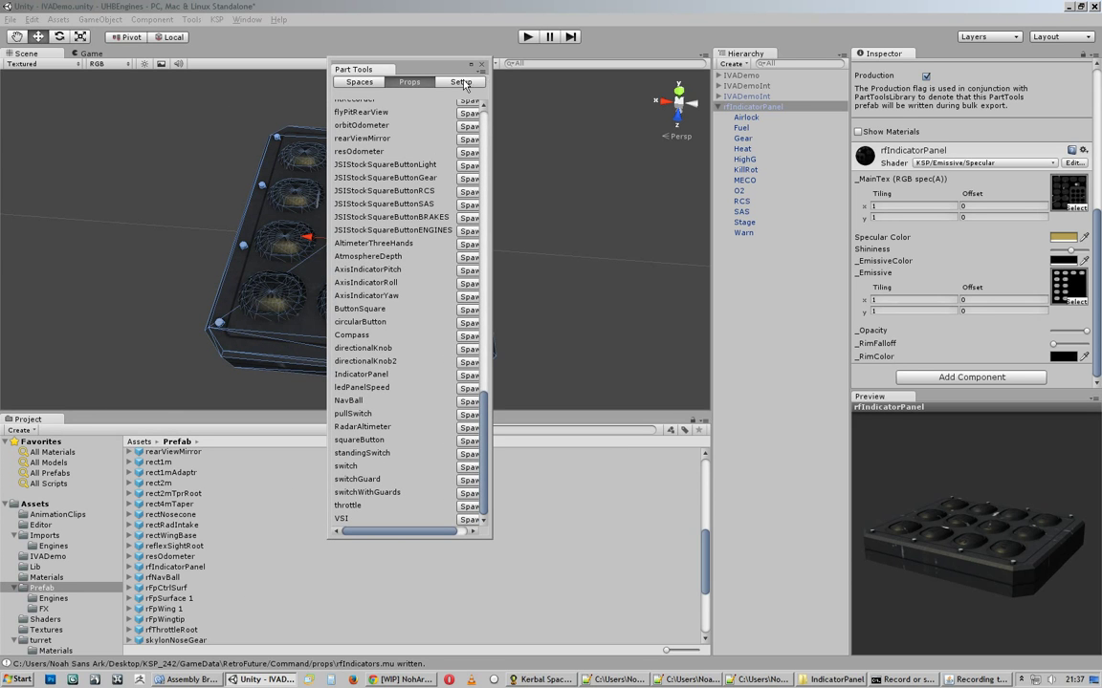
Refresh Part Tools' game data props so rfIndicatorPanel is listed, then test-spawn it
click(461, 81)
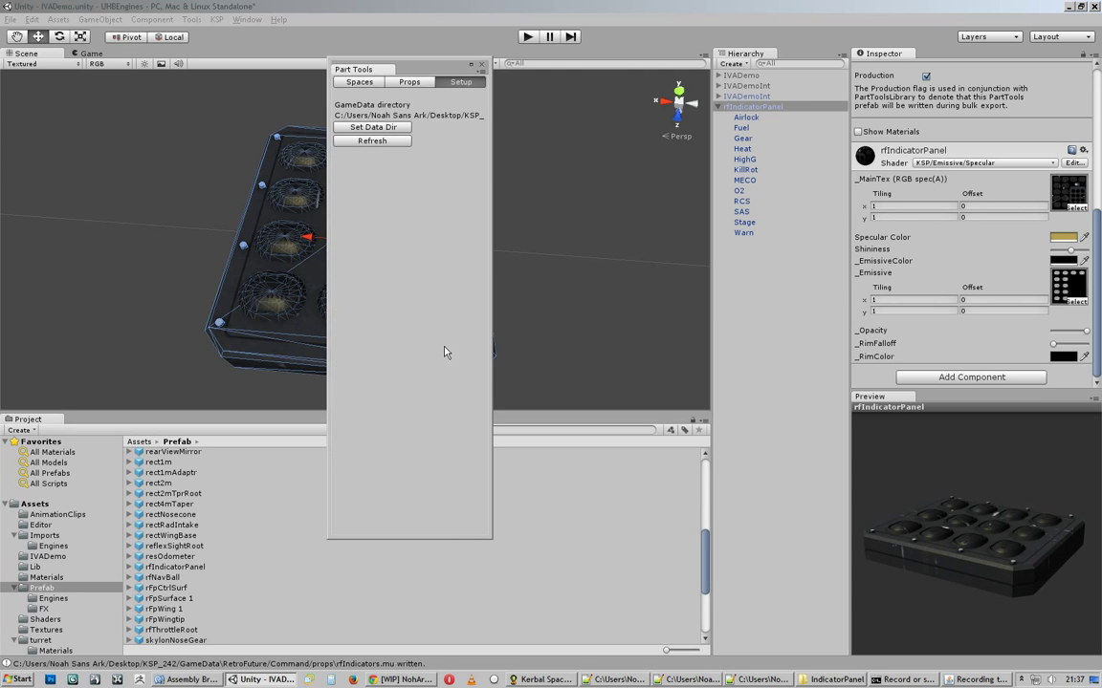
click(409, 81)
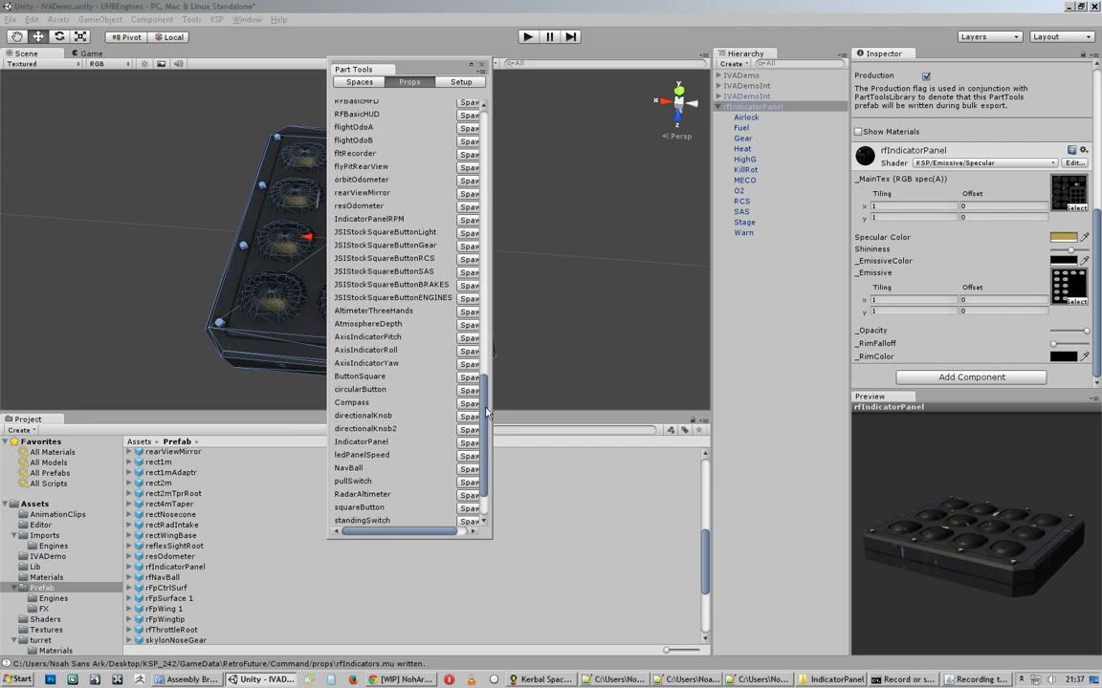
scroll(down, 3)
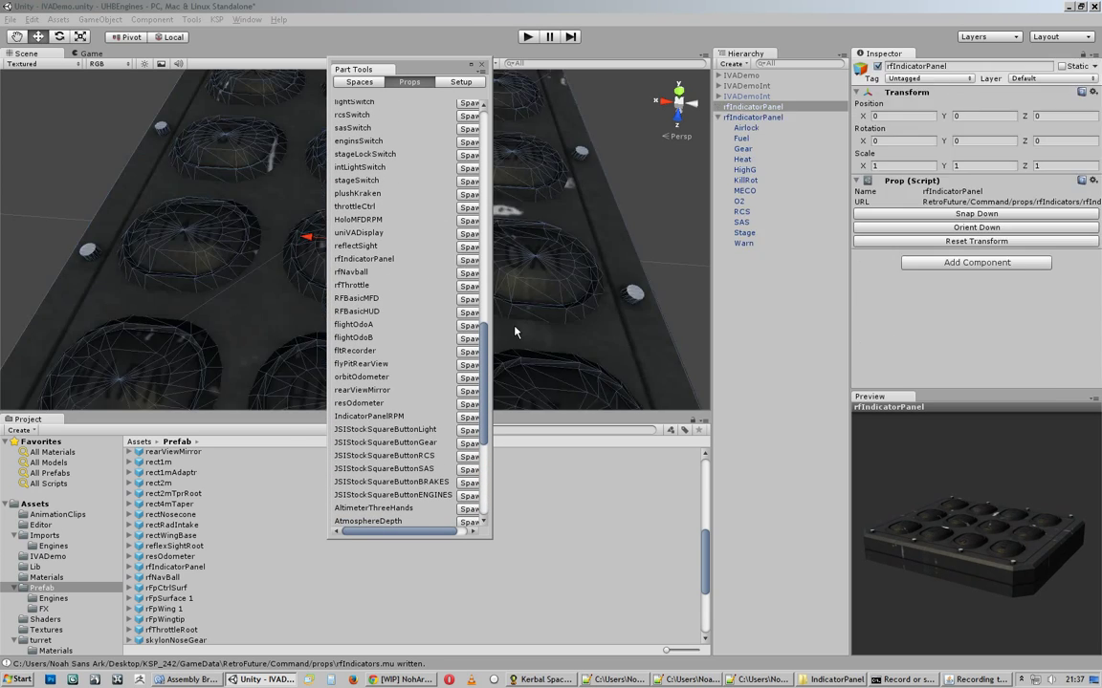
click(481, 69)
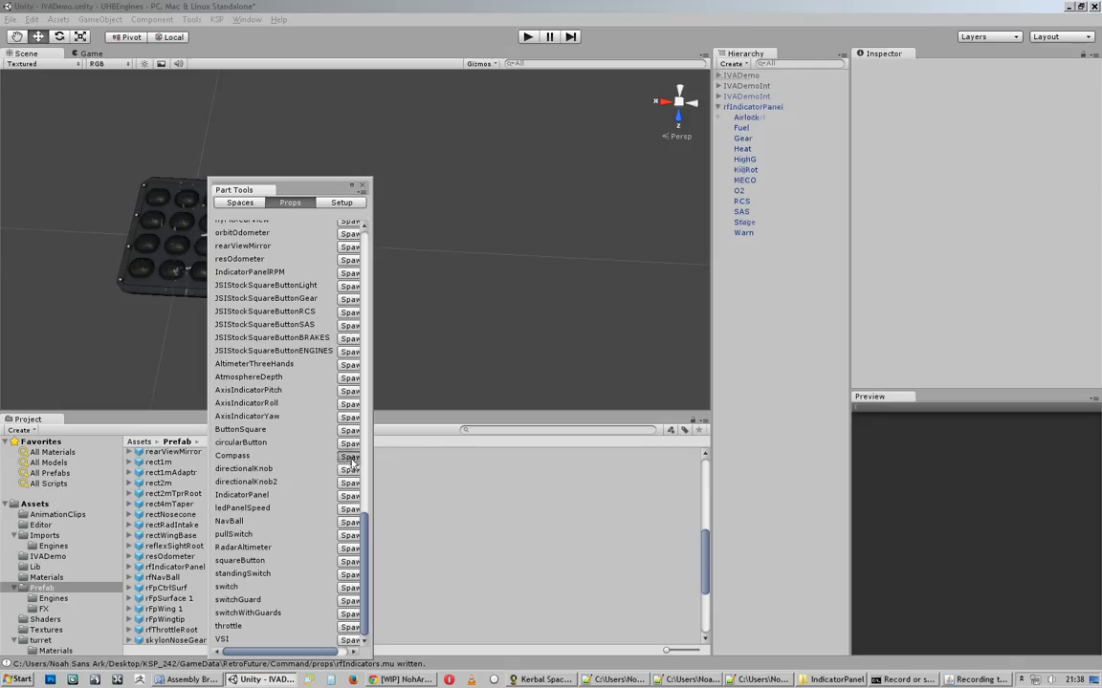
click(349, 455)
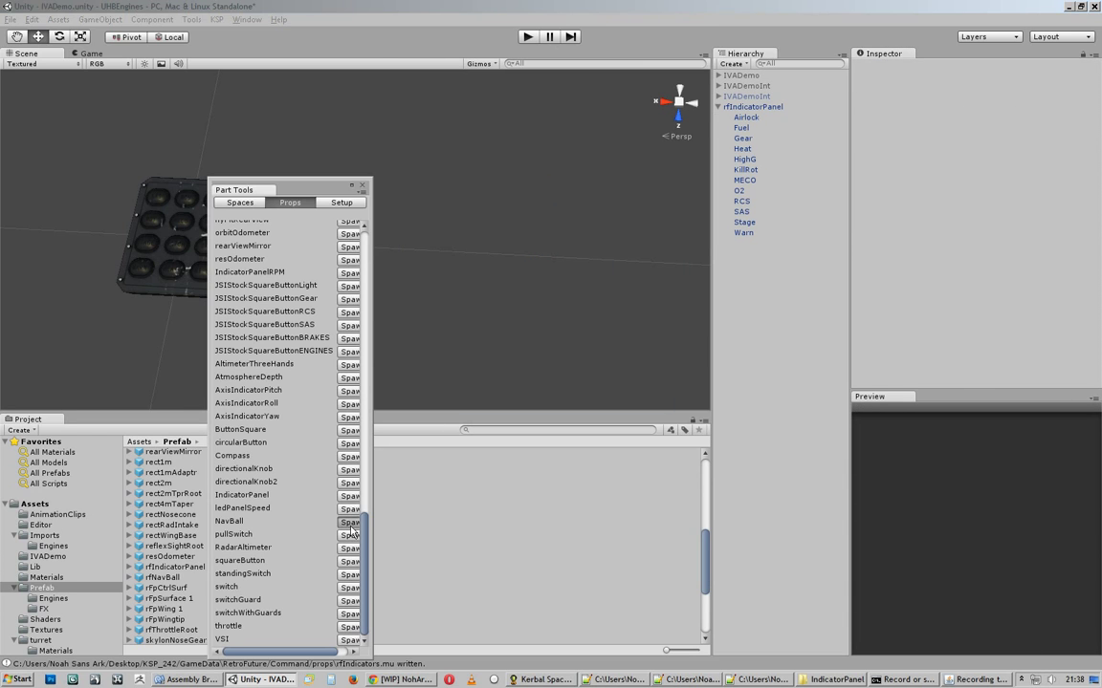
click(350, 520)
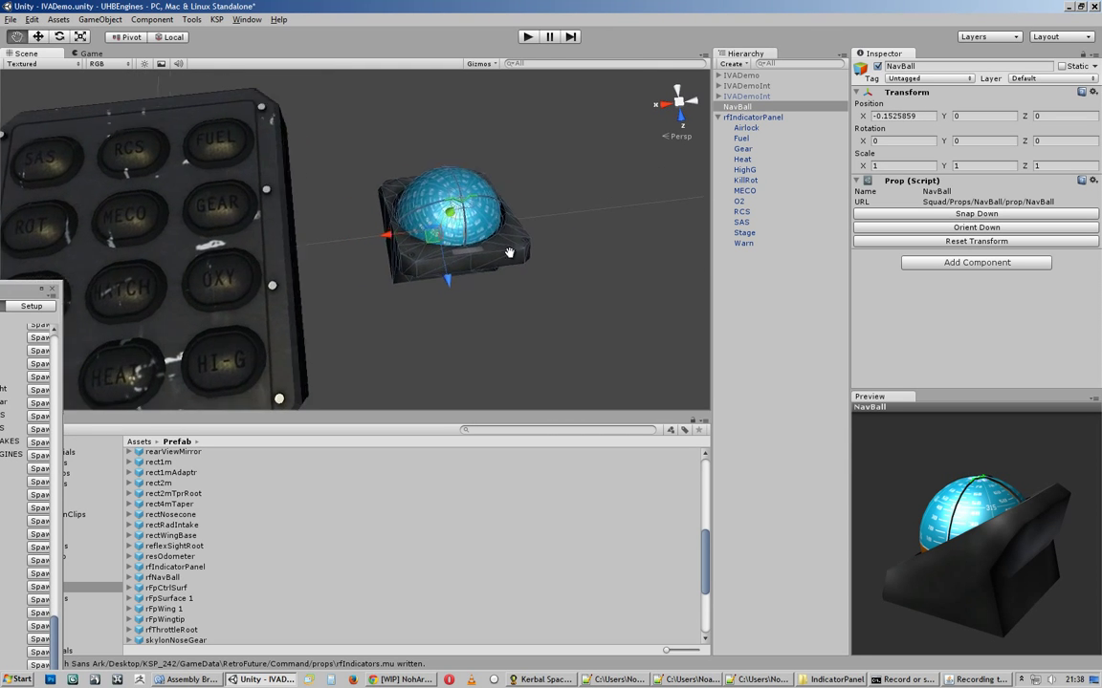
drag(510, 252, 413, 335)
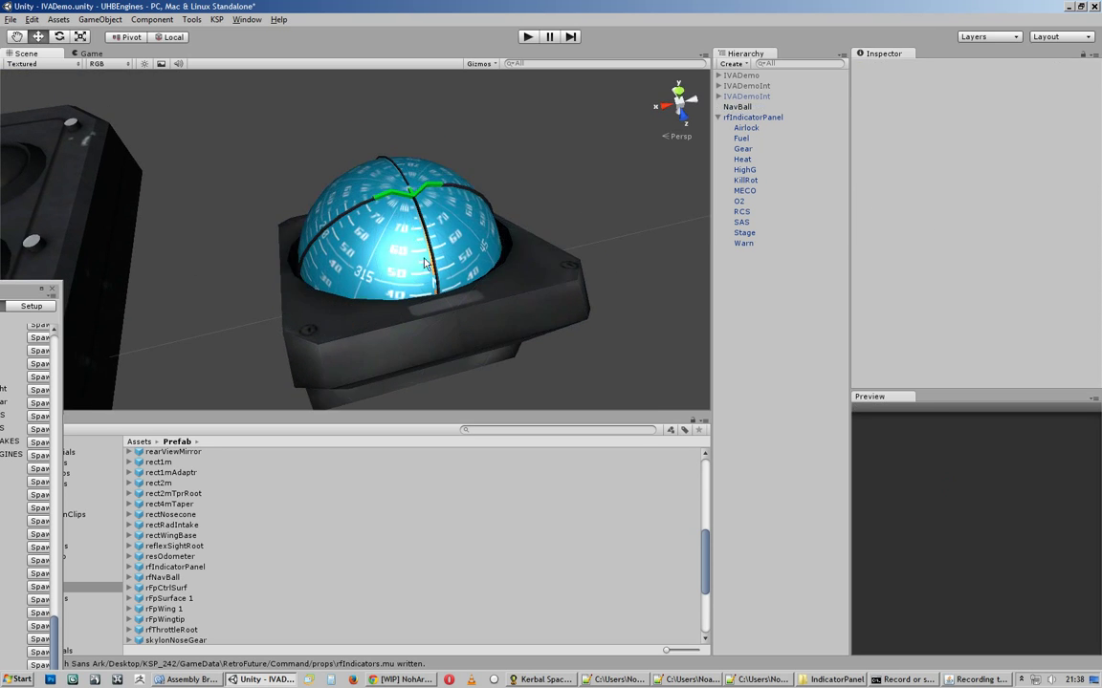
click(737, 106)
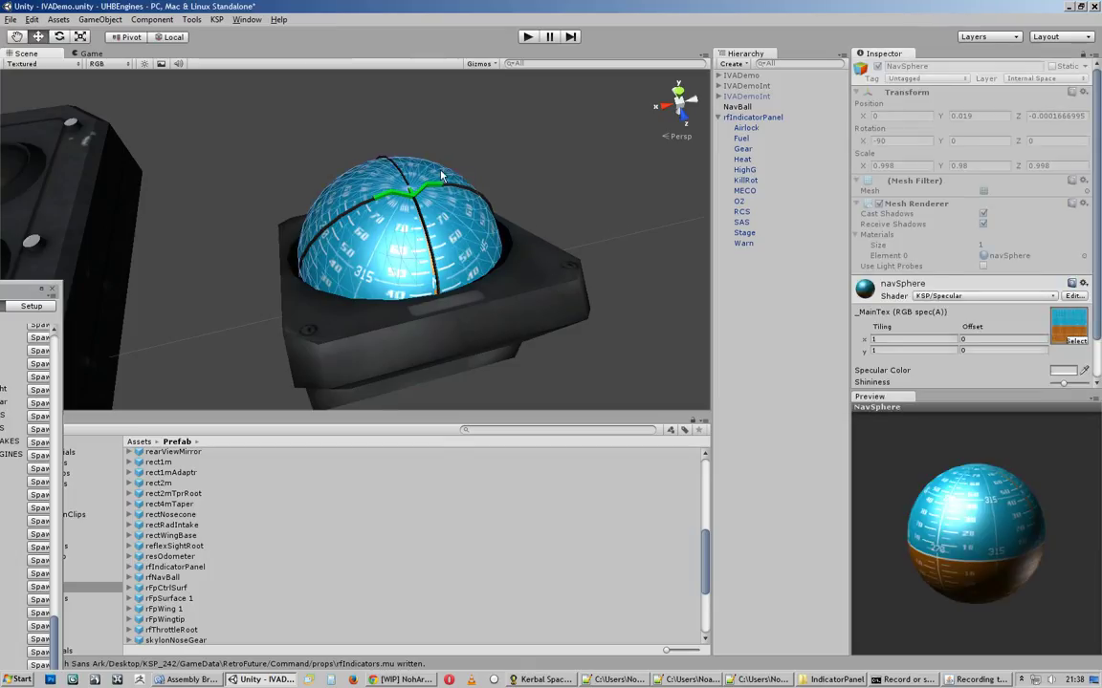
mouse_move(590, 238)
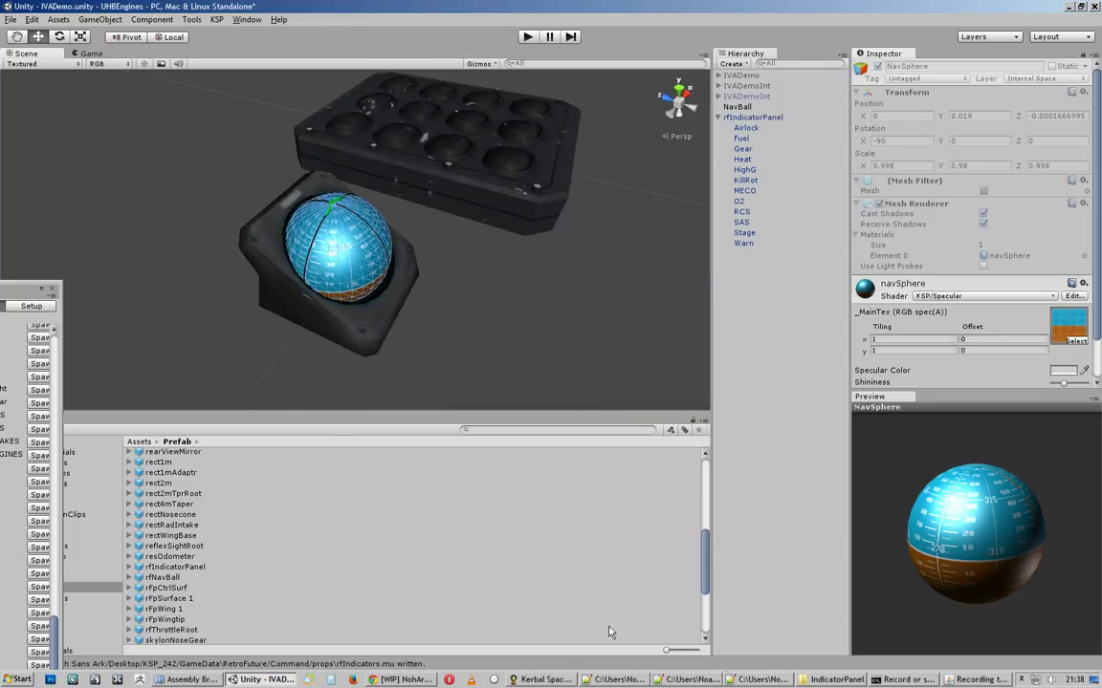
click(834, 679)
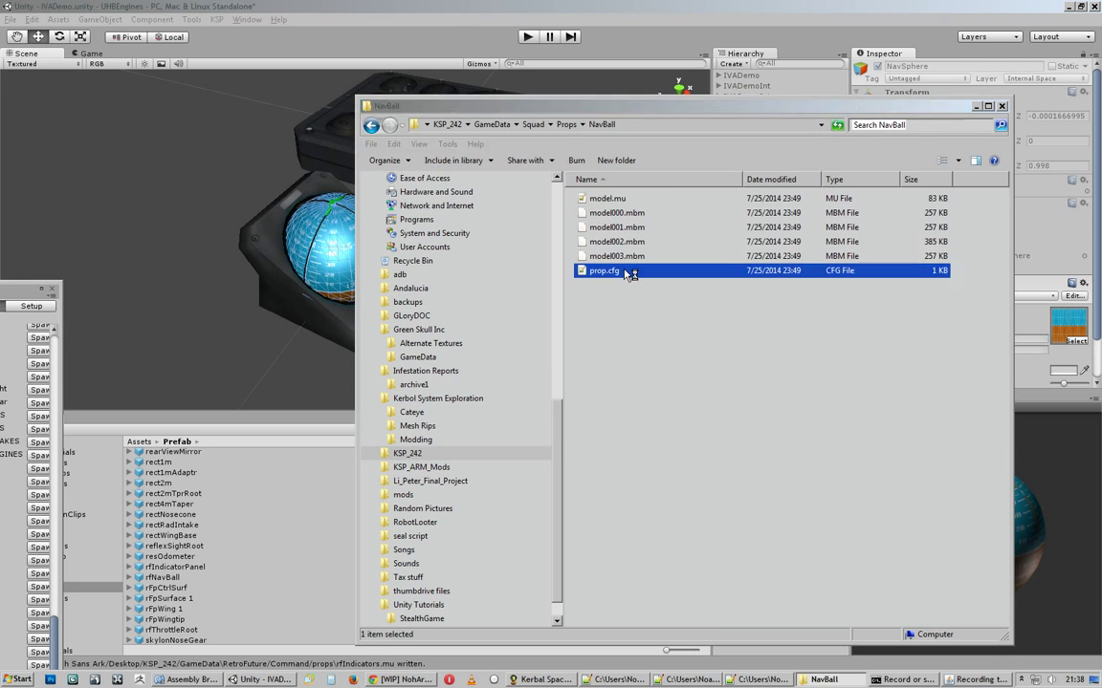
Open Squad/Props/NavBall prop.cfg in Notepad++ and highlight navBallName = NavSphere
double_click(603, 271)
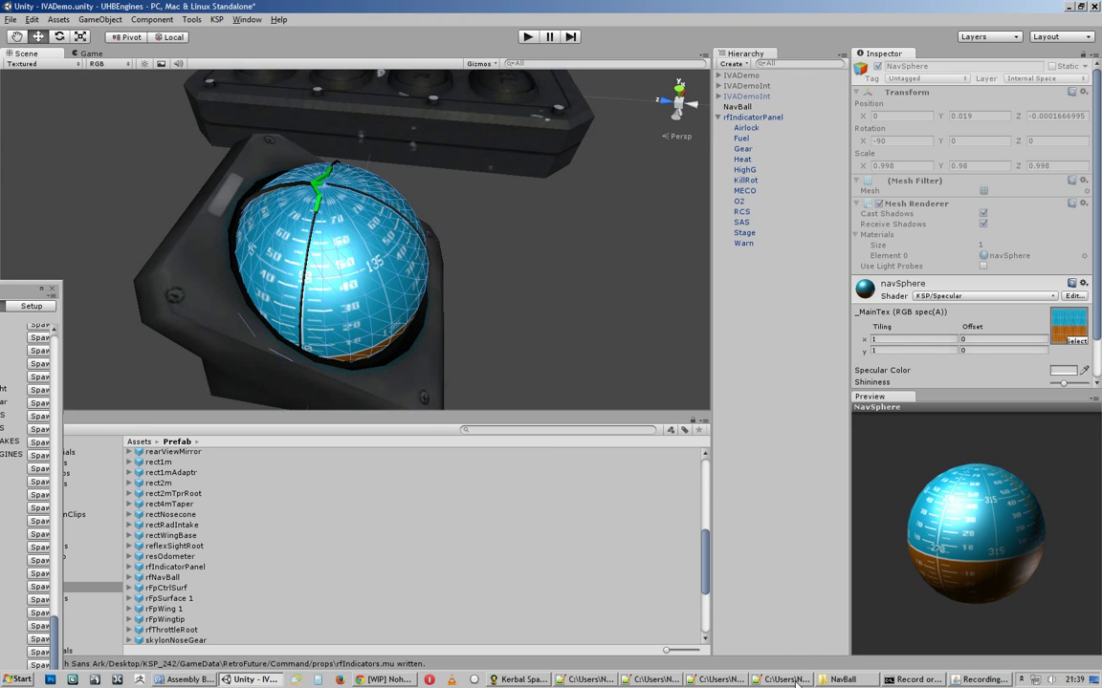
click(781, 679)
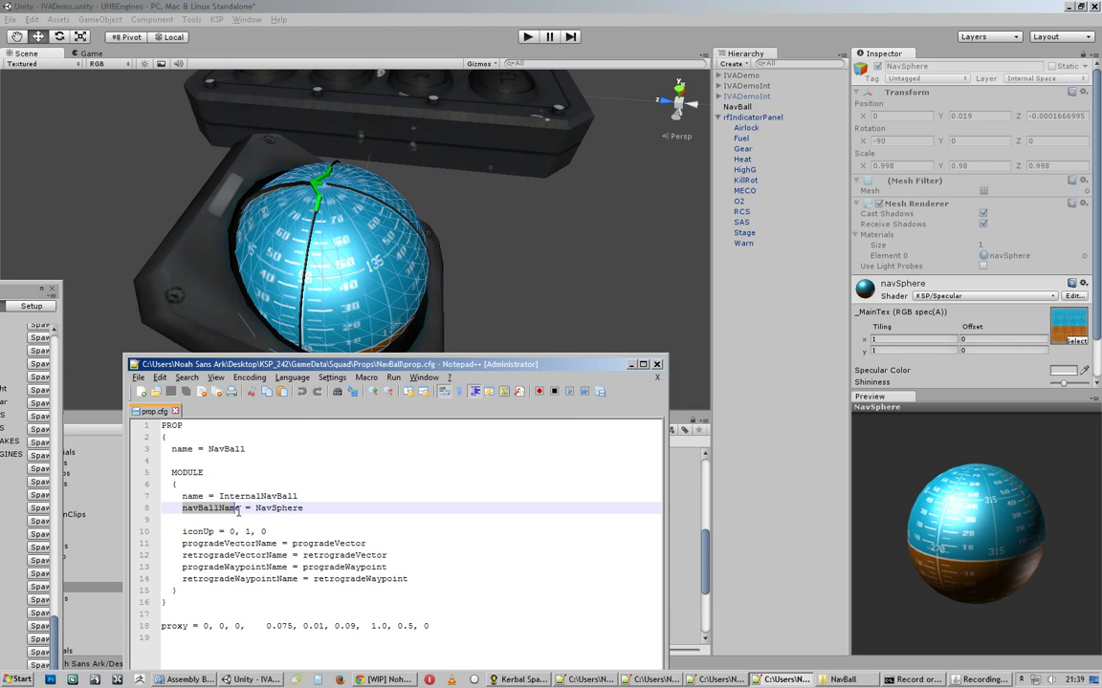
double_click(208, 508)
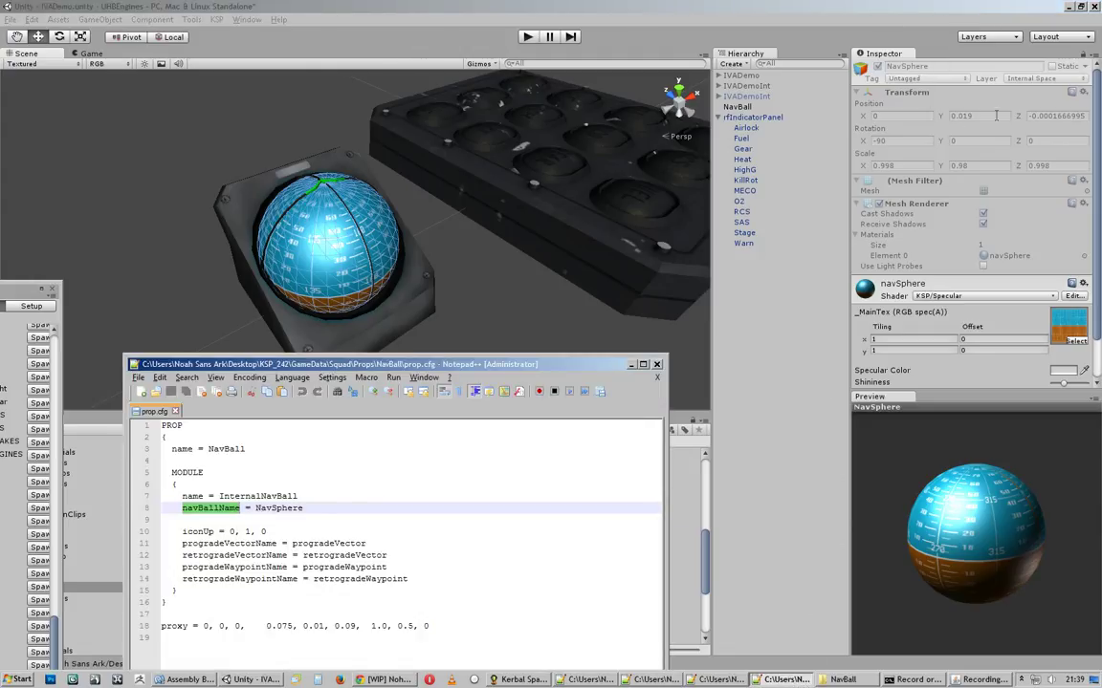
double_click(278, 508)
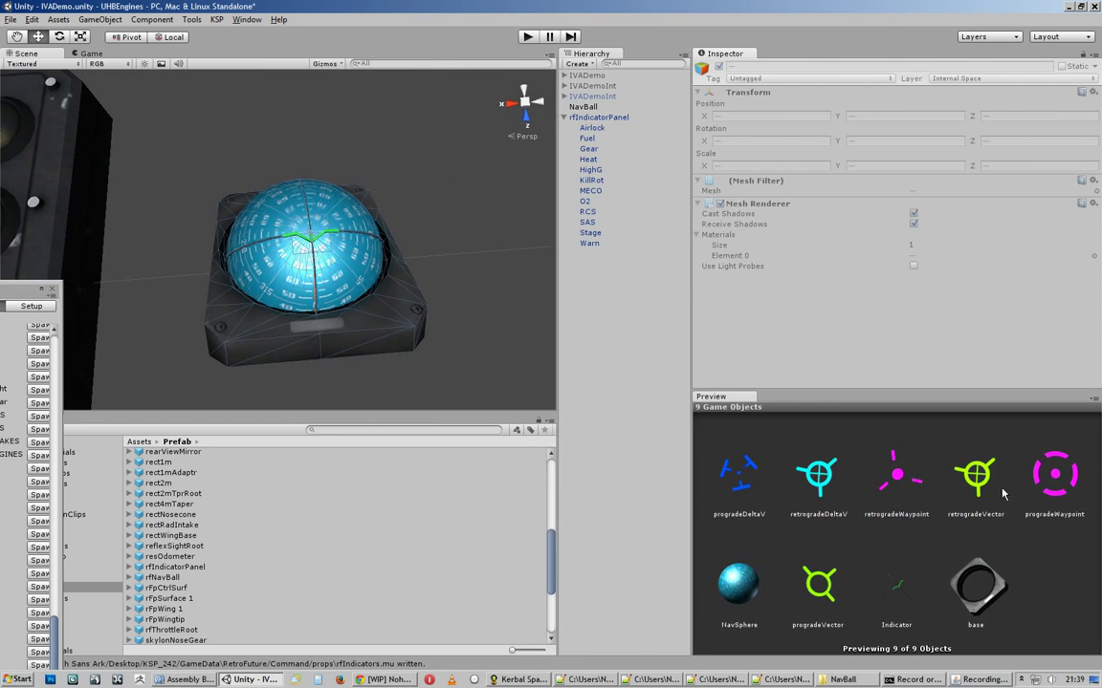
mouse_move(803, 598)
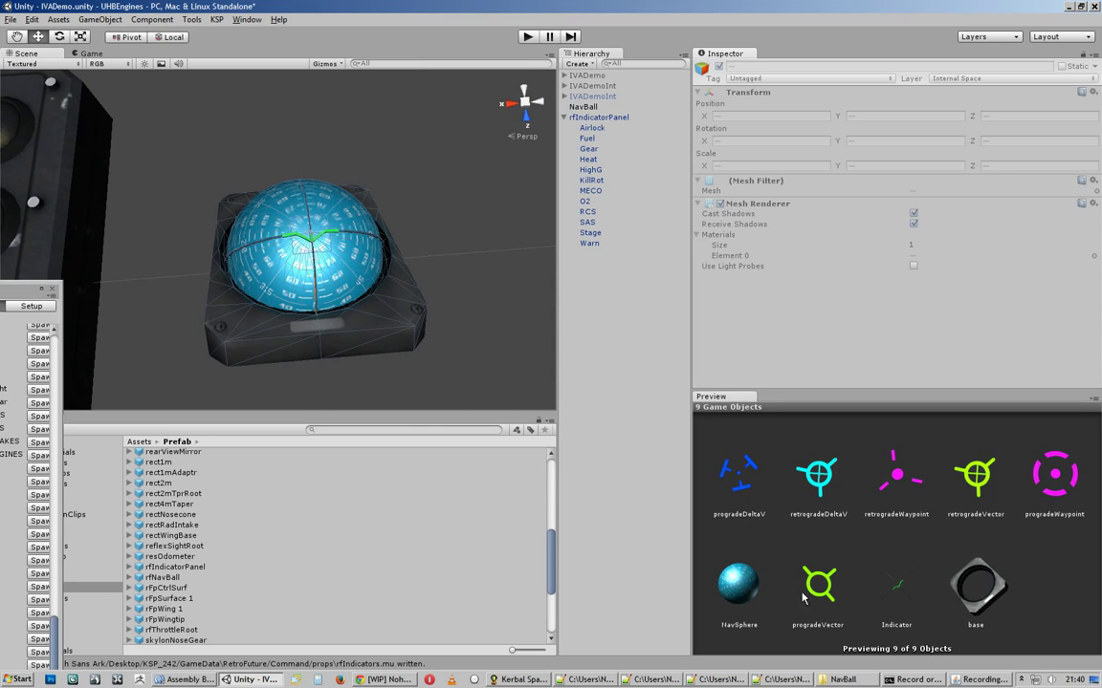
mouse_move(1098, 483)
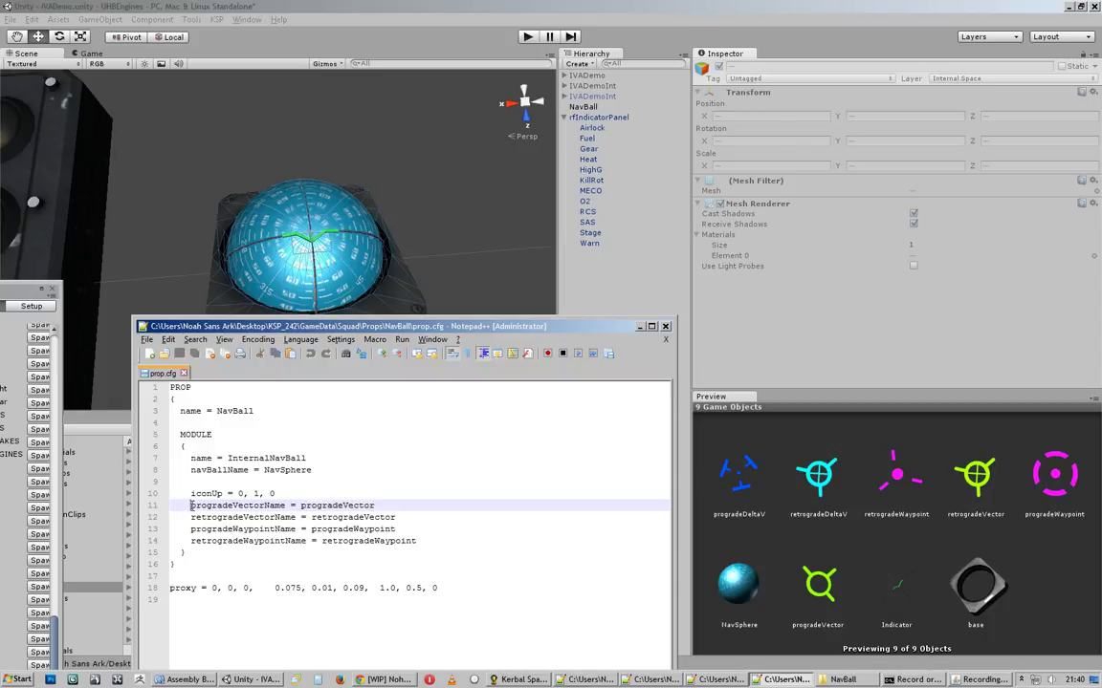
Highlight progradeVectorName and its progradeVector value in NavBall's prop.cfg
double_click(237, 505)
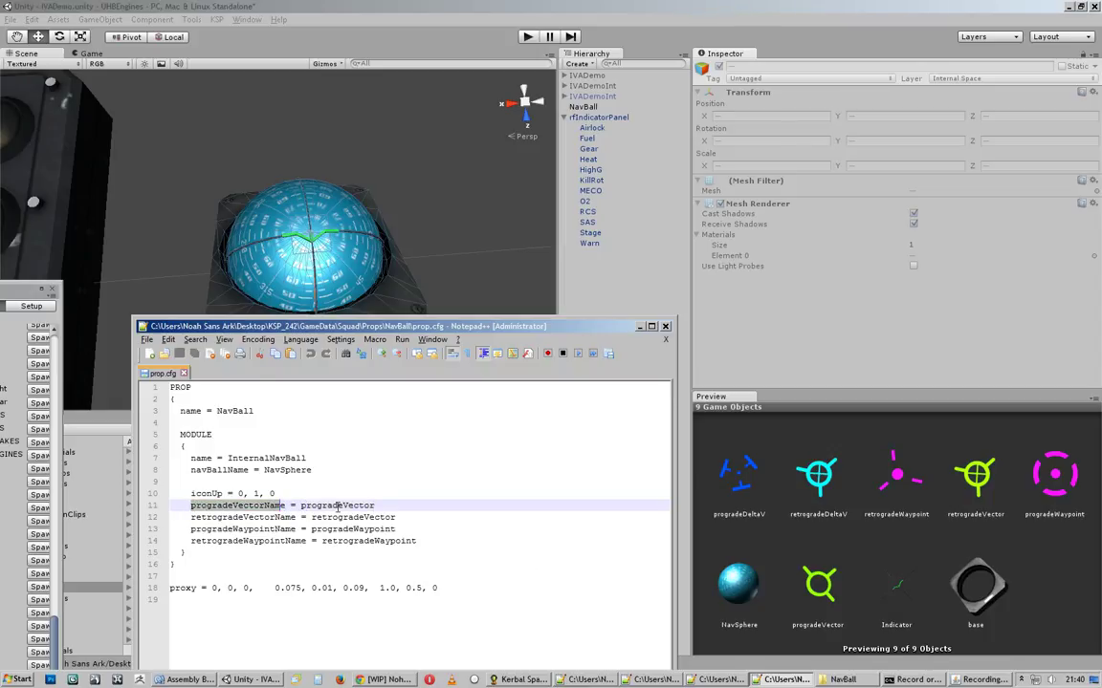
double_click(339, 505)
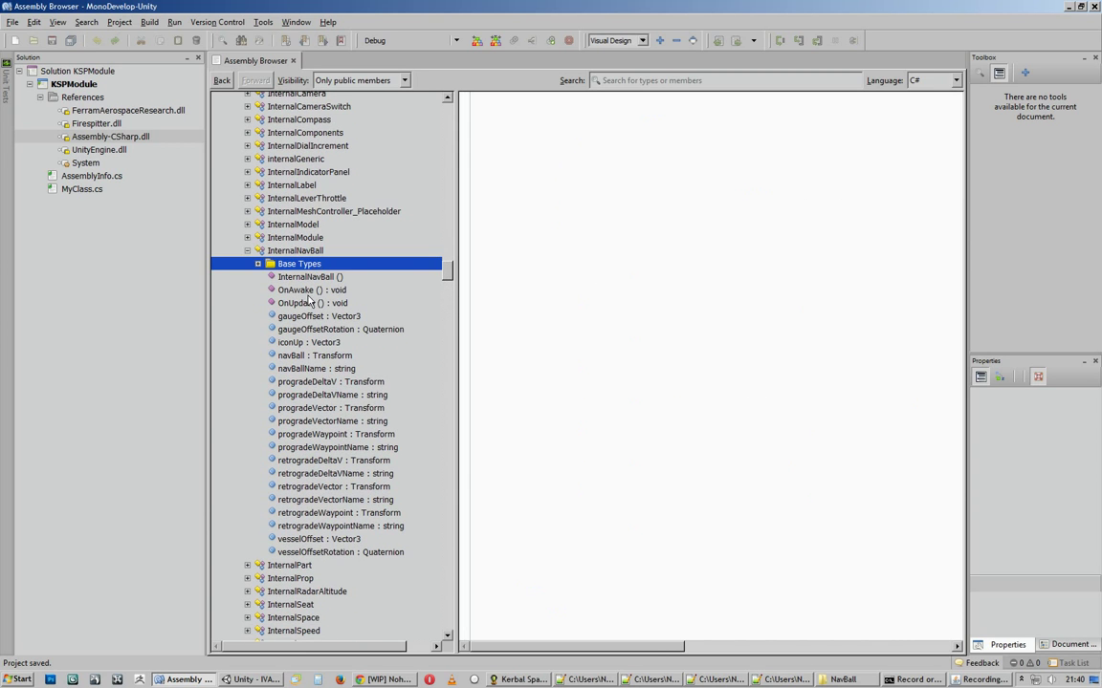
Show InternalNavBall's decompiled source from Assembly-CSharp in the Assembly Browser
click(296, 249)
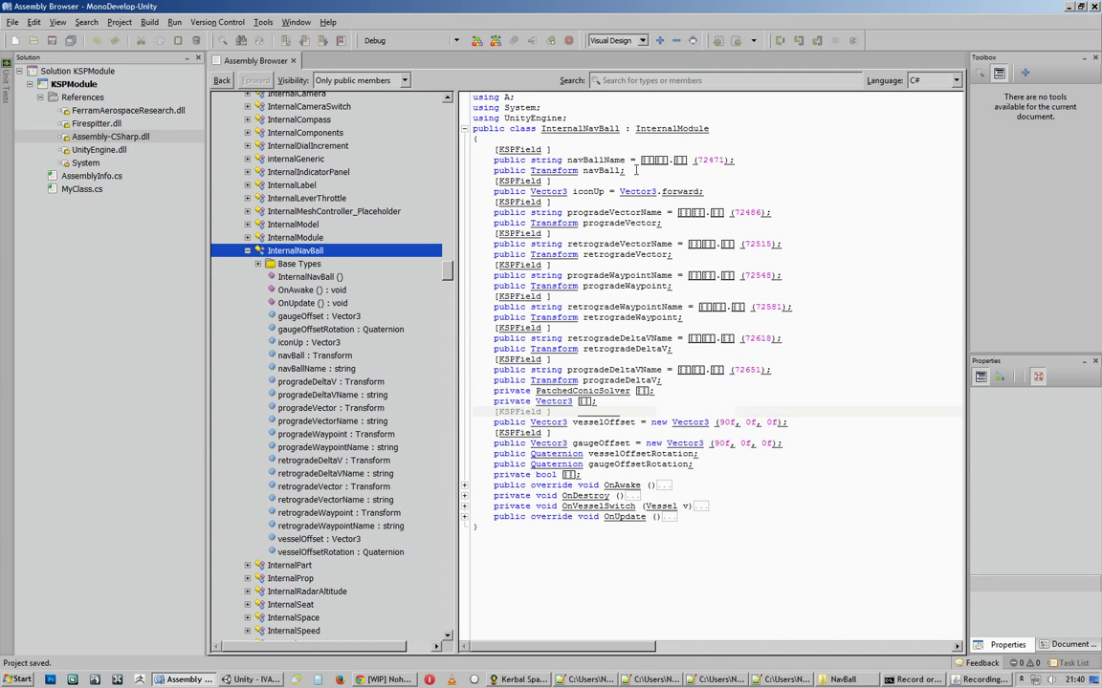
mouse_move(557, 409)
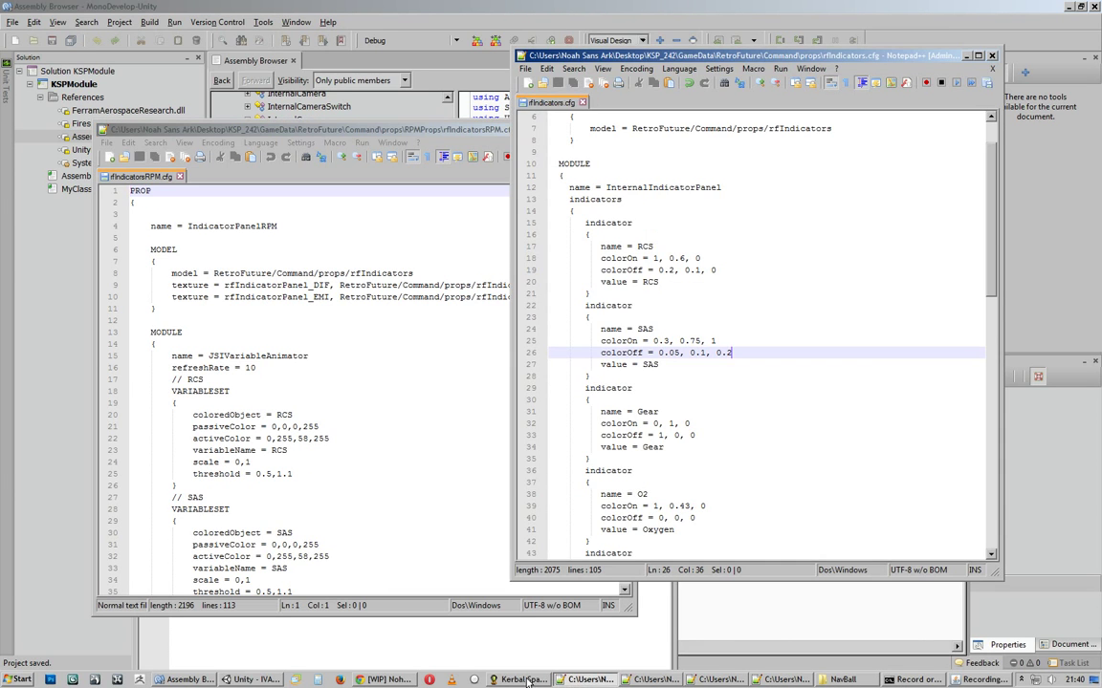
Compare the in-game cockpit panel with rfIndicators.cfg, highlighting the RCS indicator name
click(519, 679)
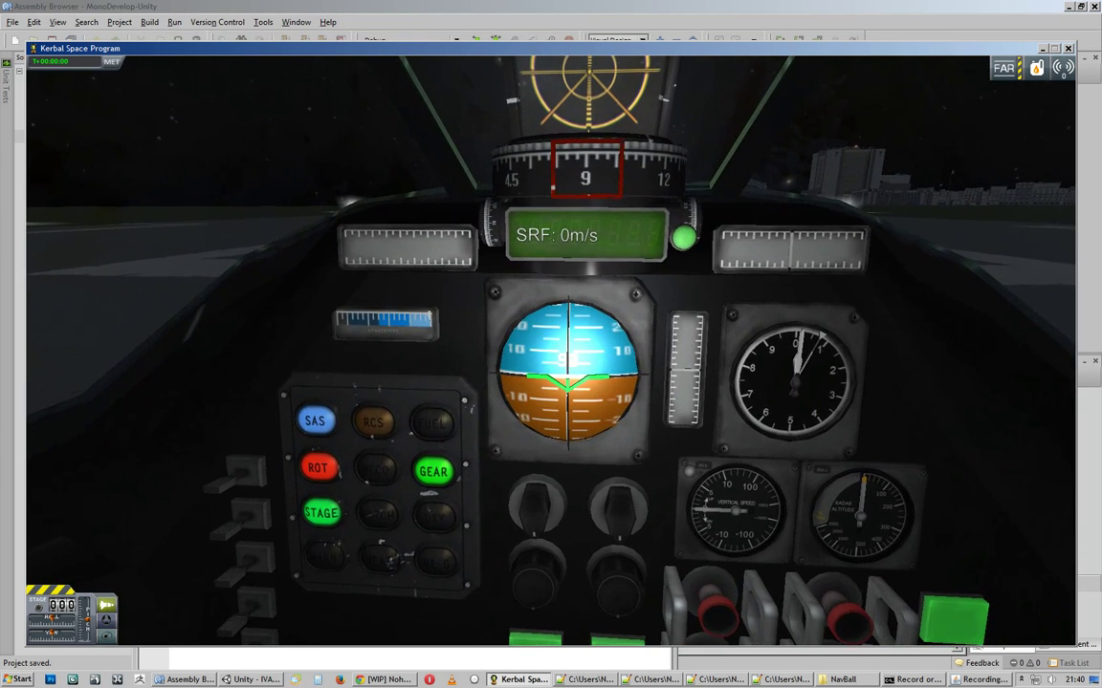
click(715, 680)
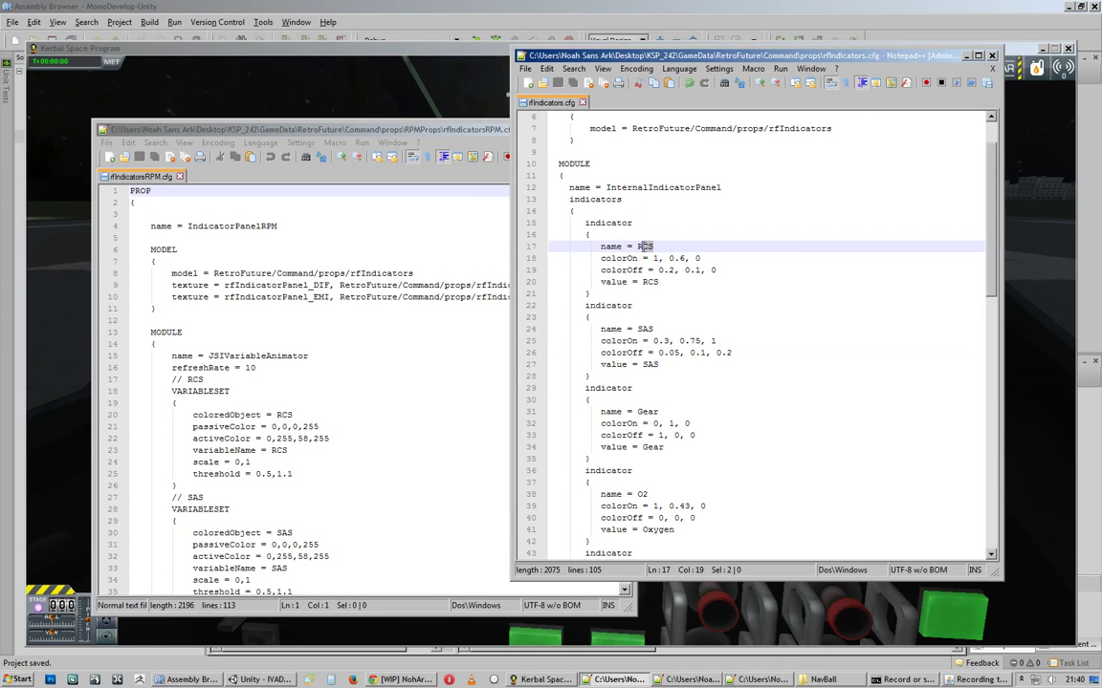
double_click(644, 245)
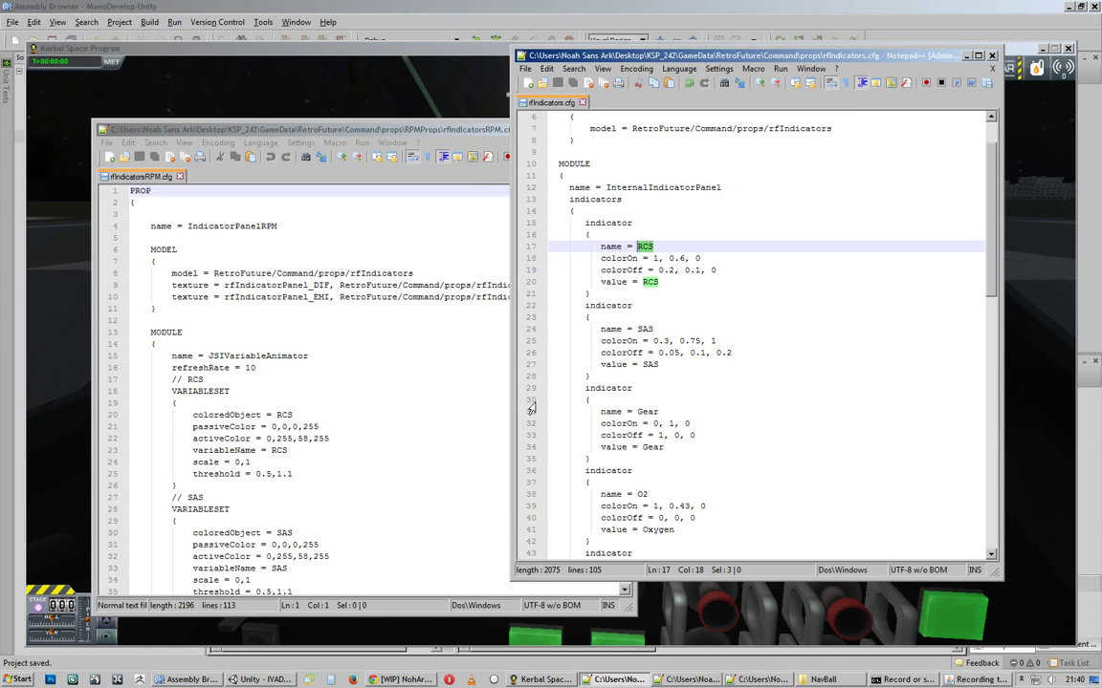
click(260, 680)
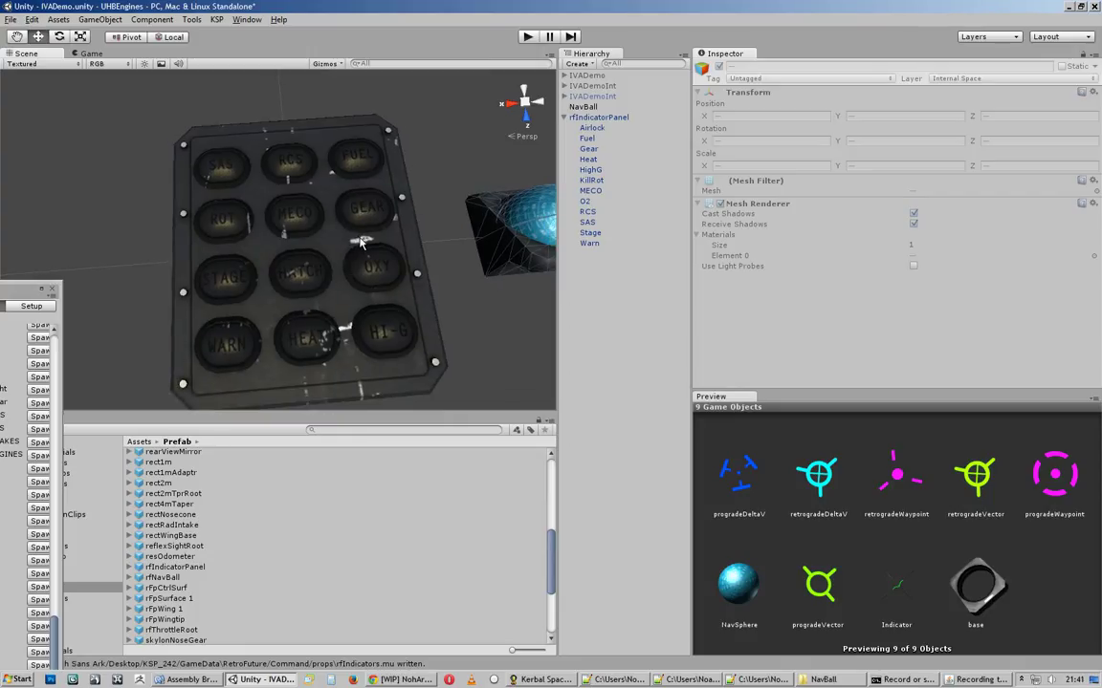
mouse_move(601, 141)
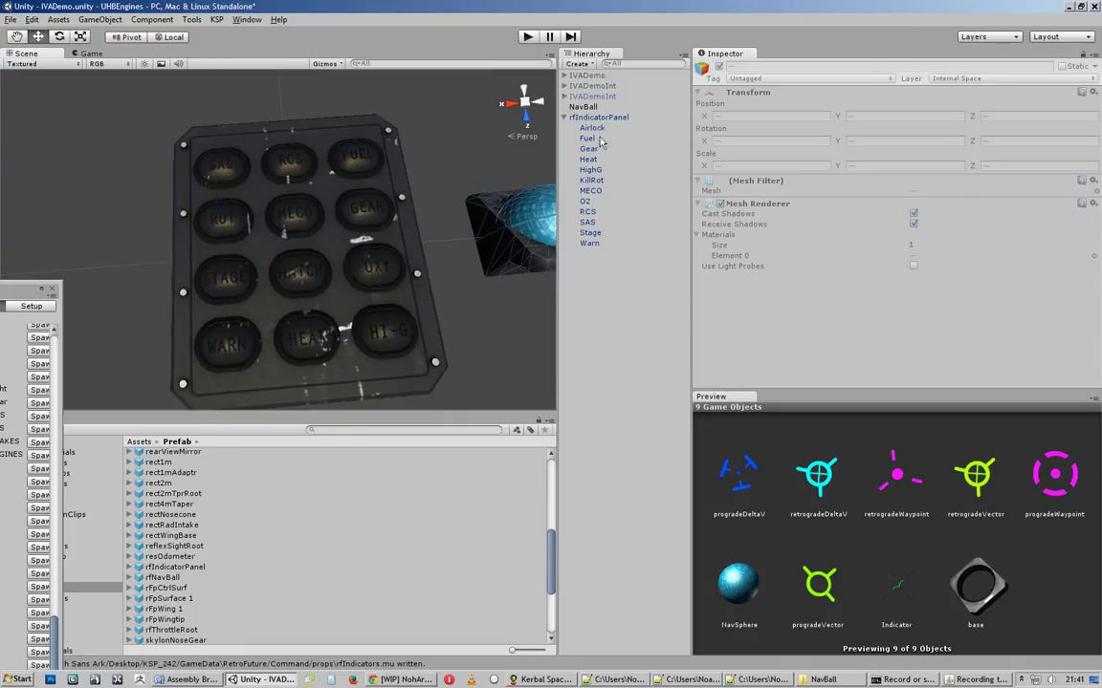
click(590, 190)
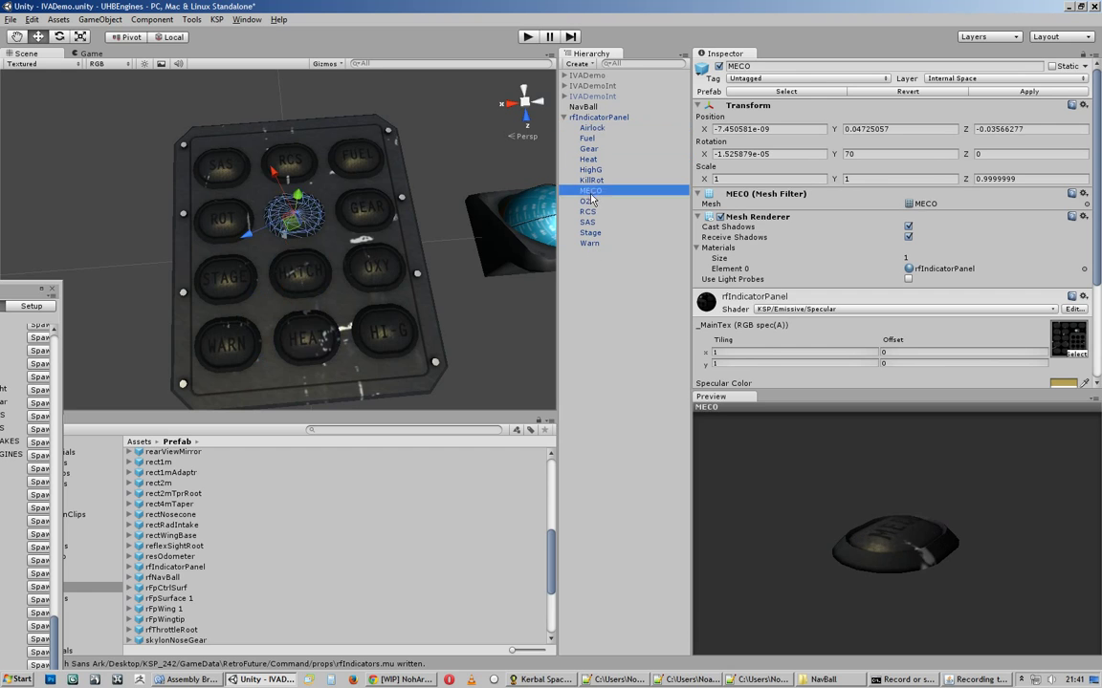
click(589, 243)
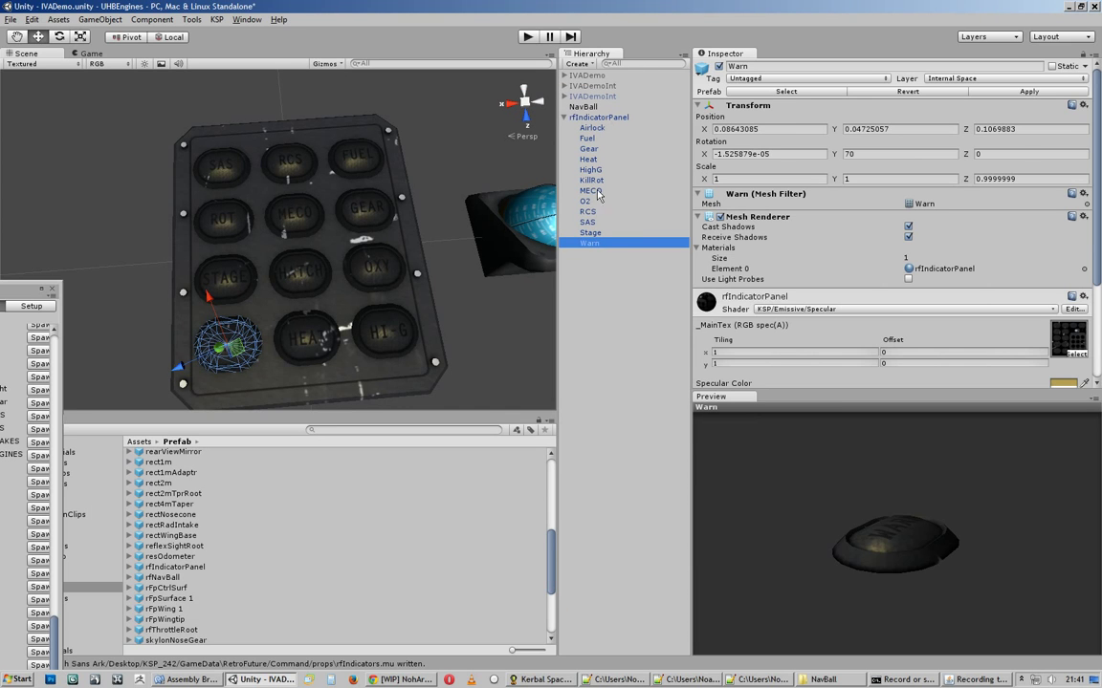
click(588, 211)
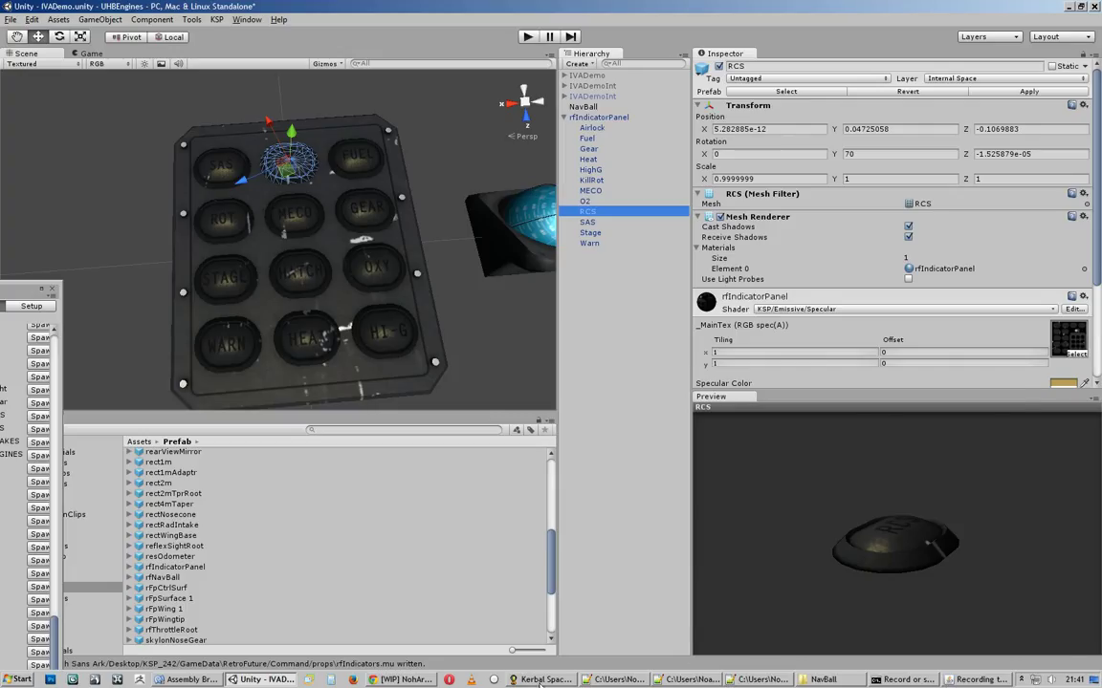
click(543, 679)
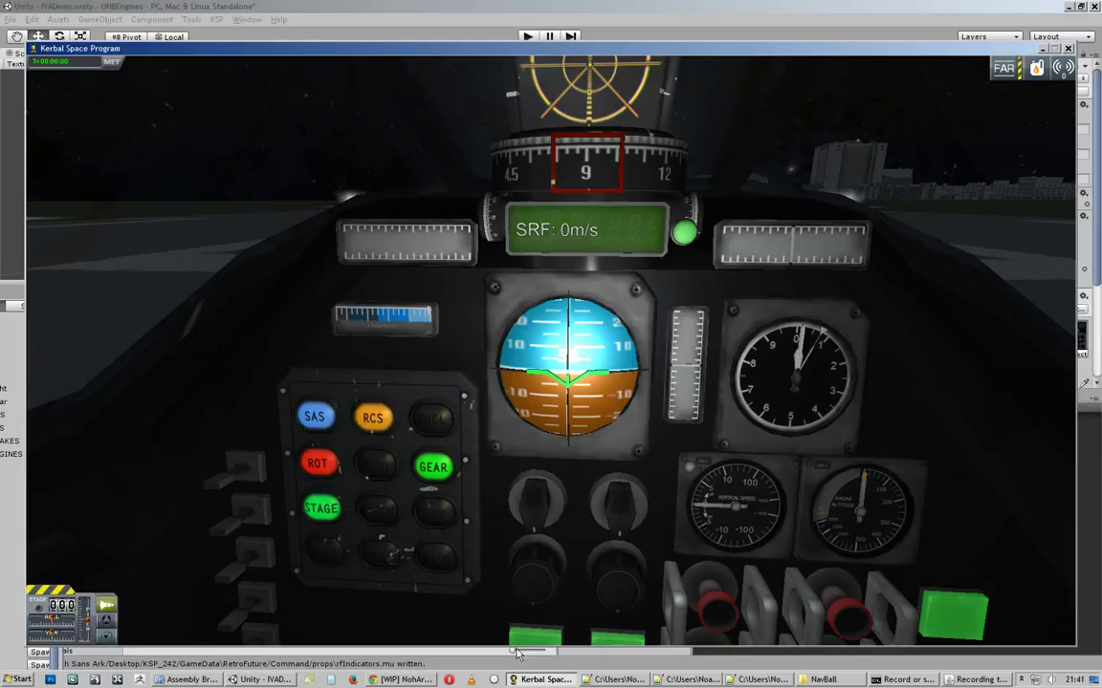
Toggle RCS and SAS in the cockpit to test their indicator lamps
click(373, 418)
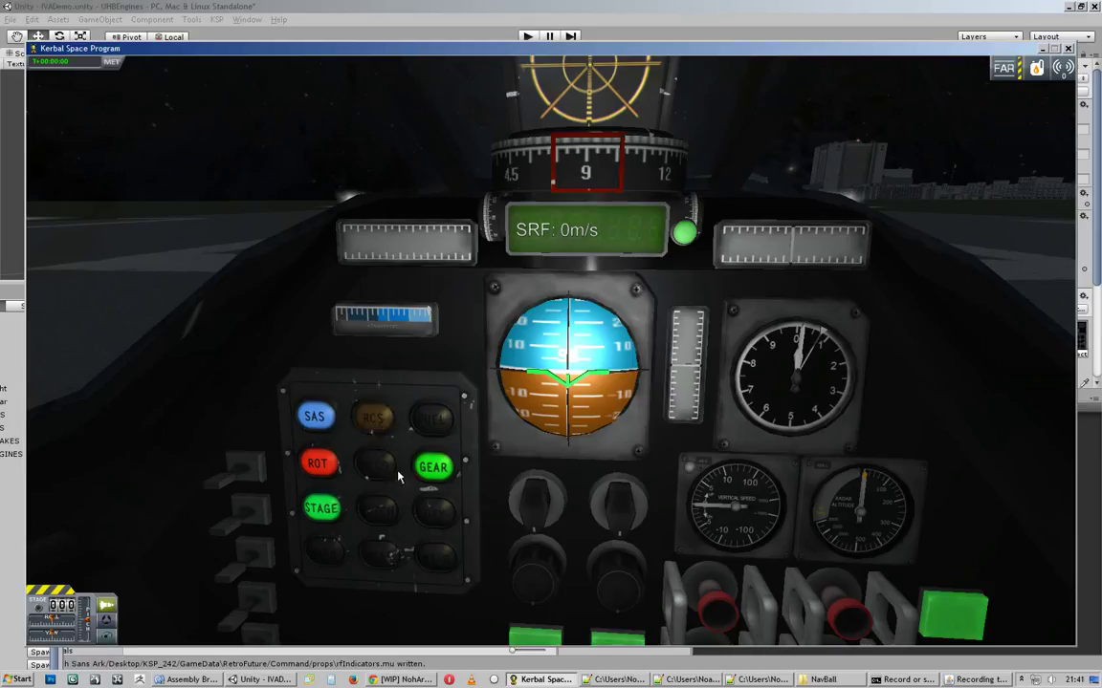
click(373, 417)
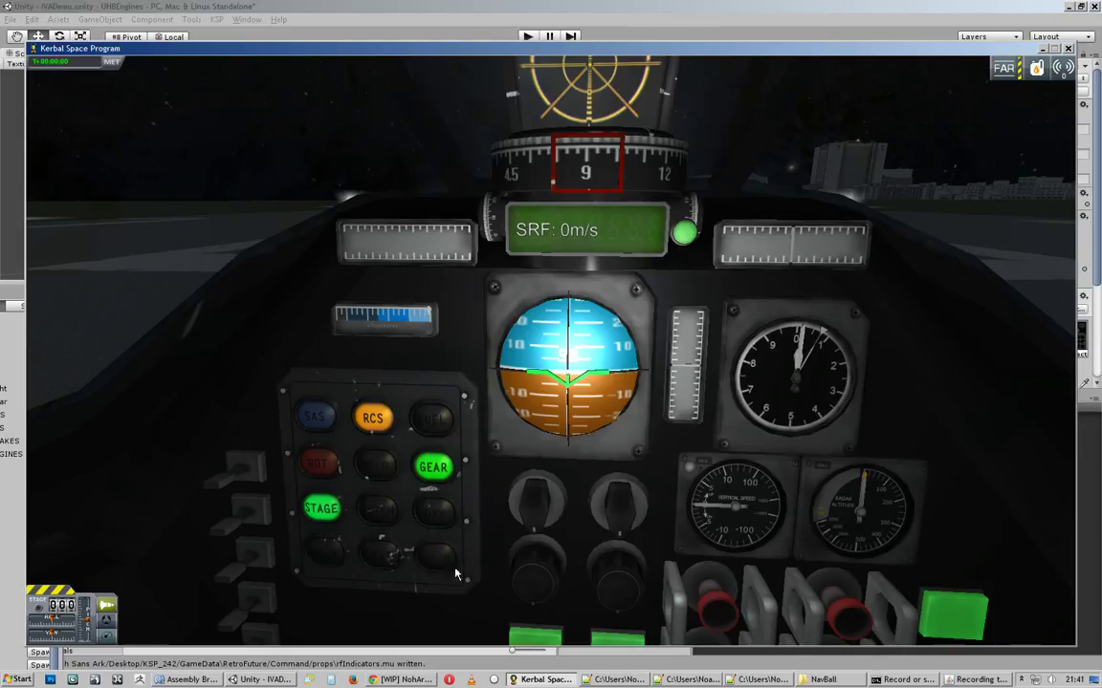
mouse_move(430, 574)
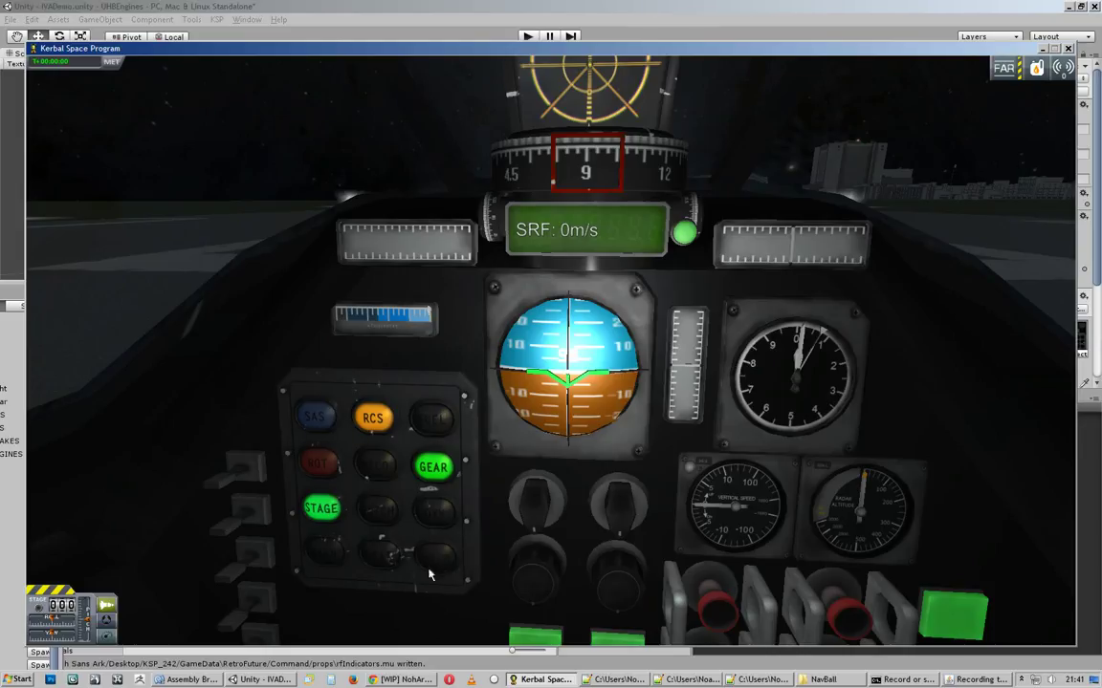
mouse_move(502, 581)
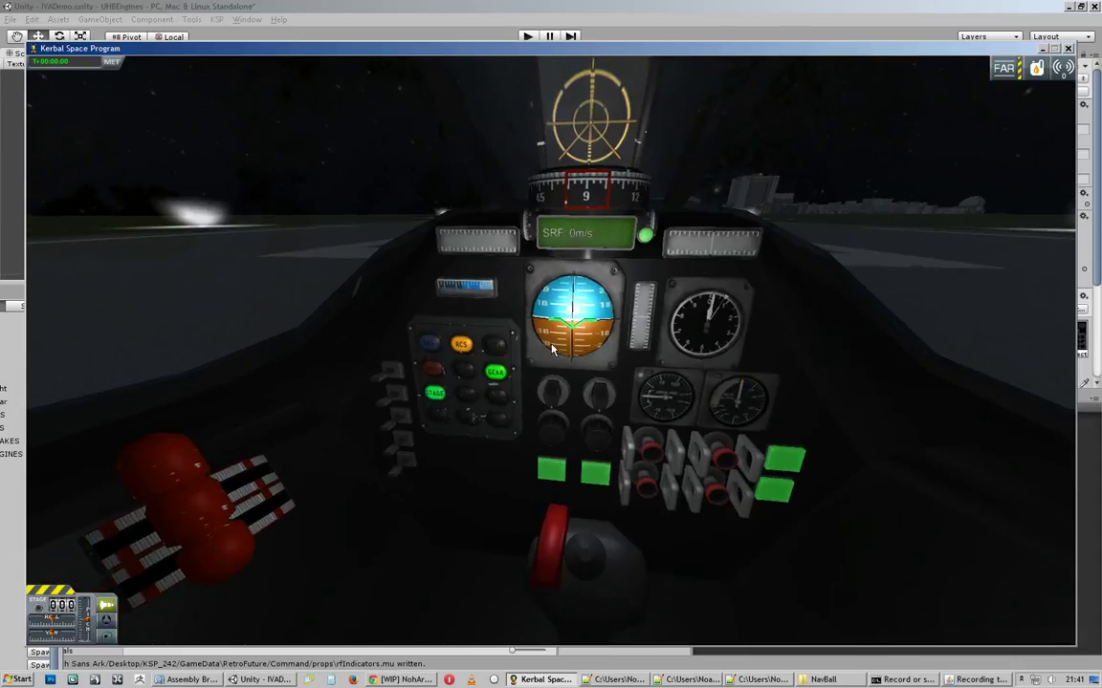
mouse_move(703, 291)
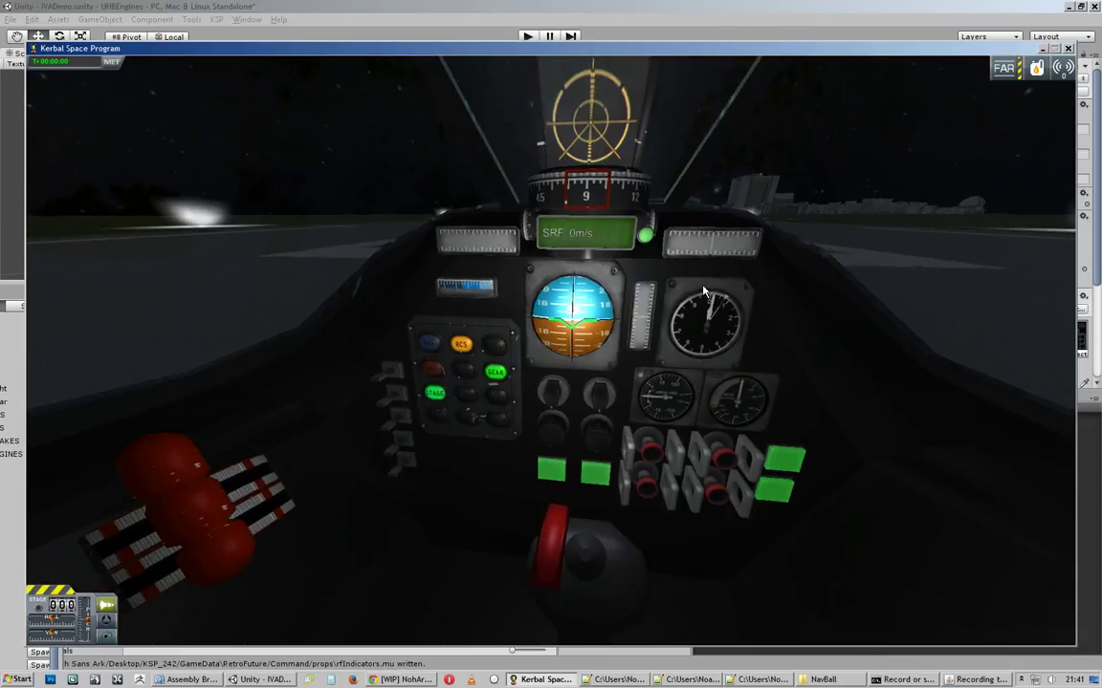
mouse_move(736, 336)
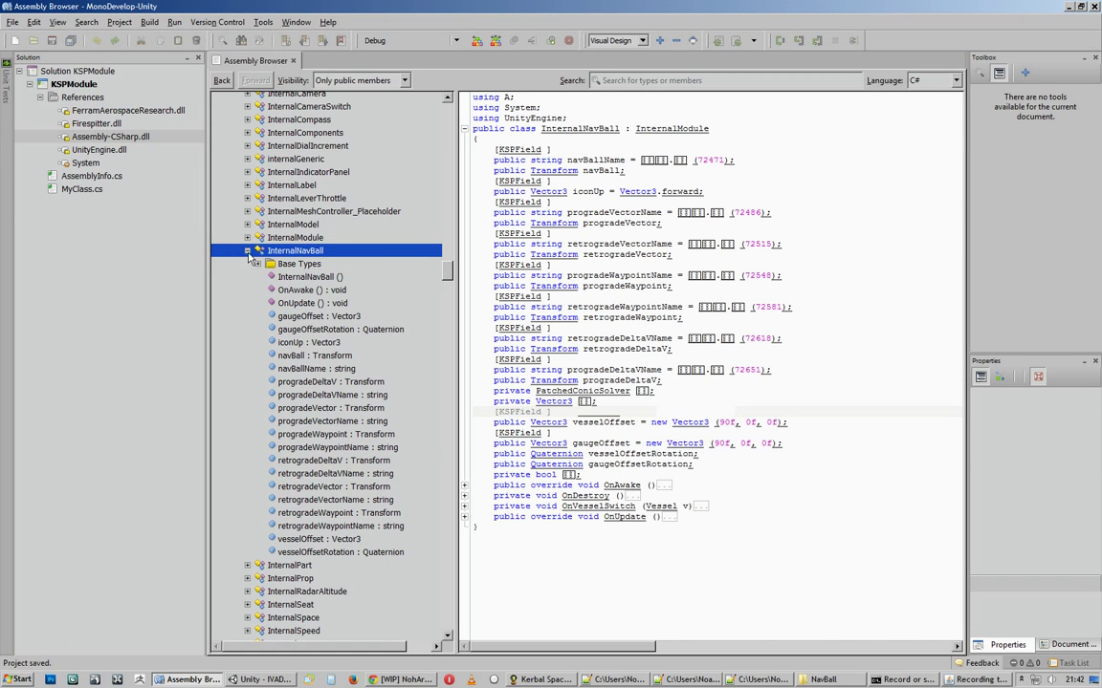
Collapse the InternalNavBall member list and return to Unity's NavBall prop preview
click(246, 250)
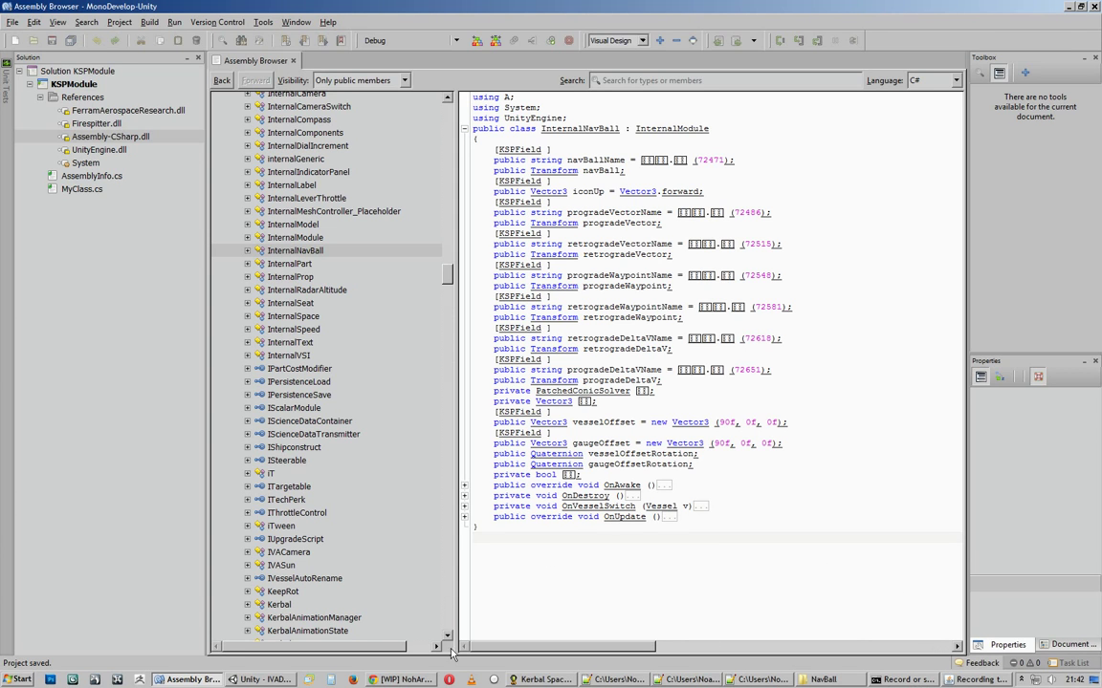
click(258, 679)
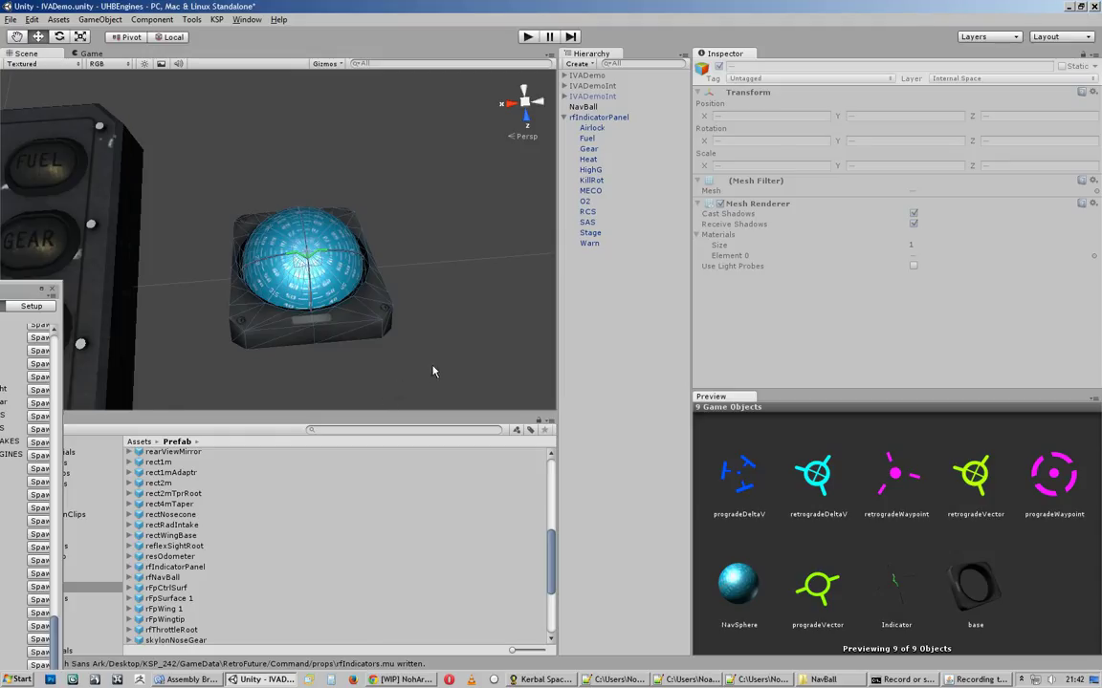
Deselect the navball prop in the Scene view and bring the KSP cockpit forward
click(583, 107)
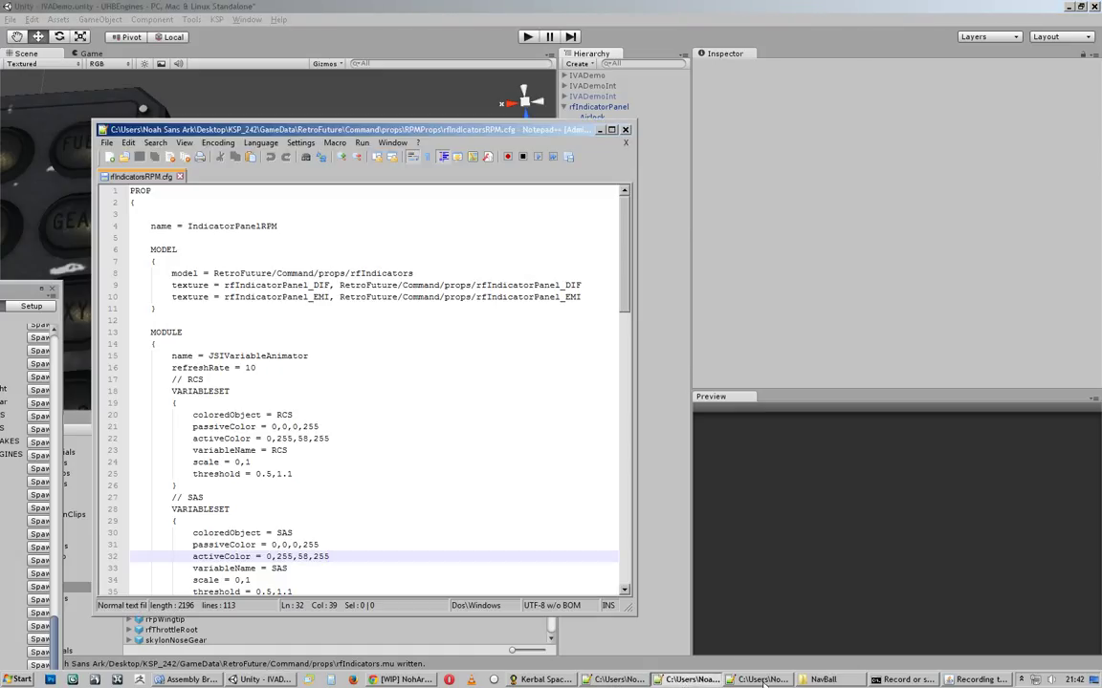
click(542, 680)
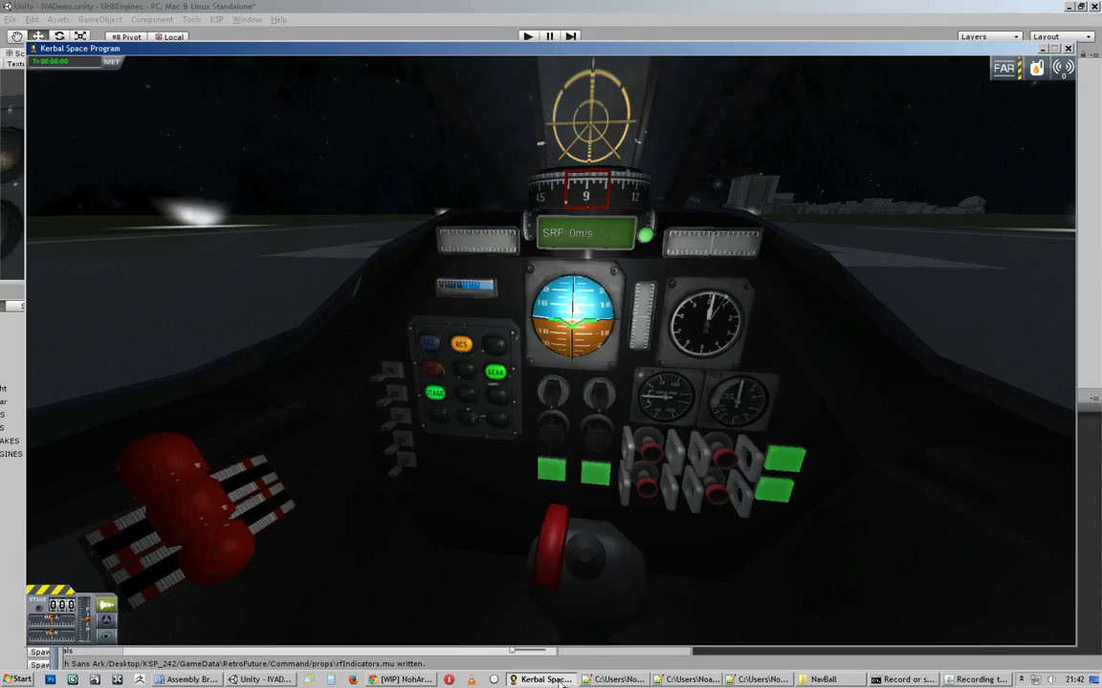